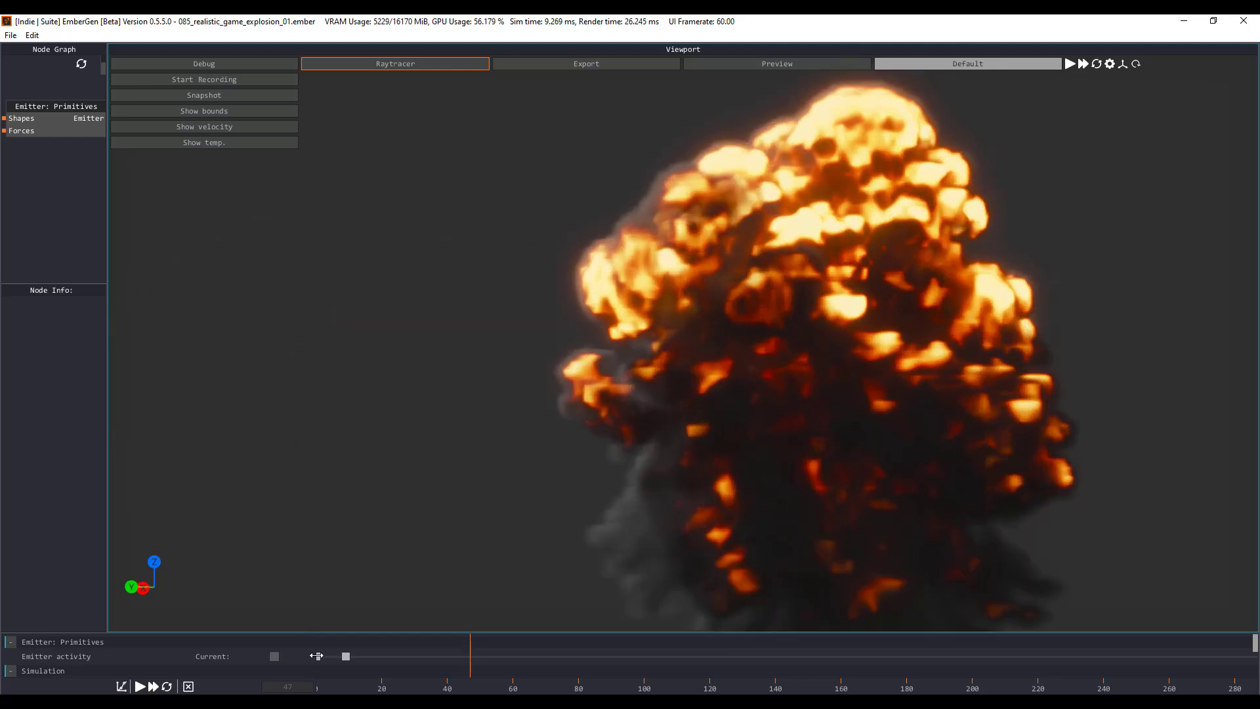
- Switch from EmberGen to the Edge browser showing the JangaFX website
click(140, 686)
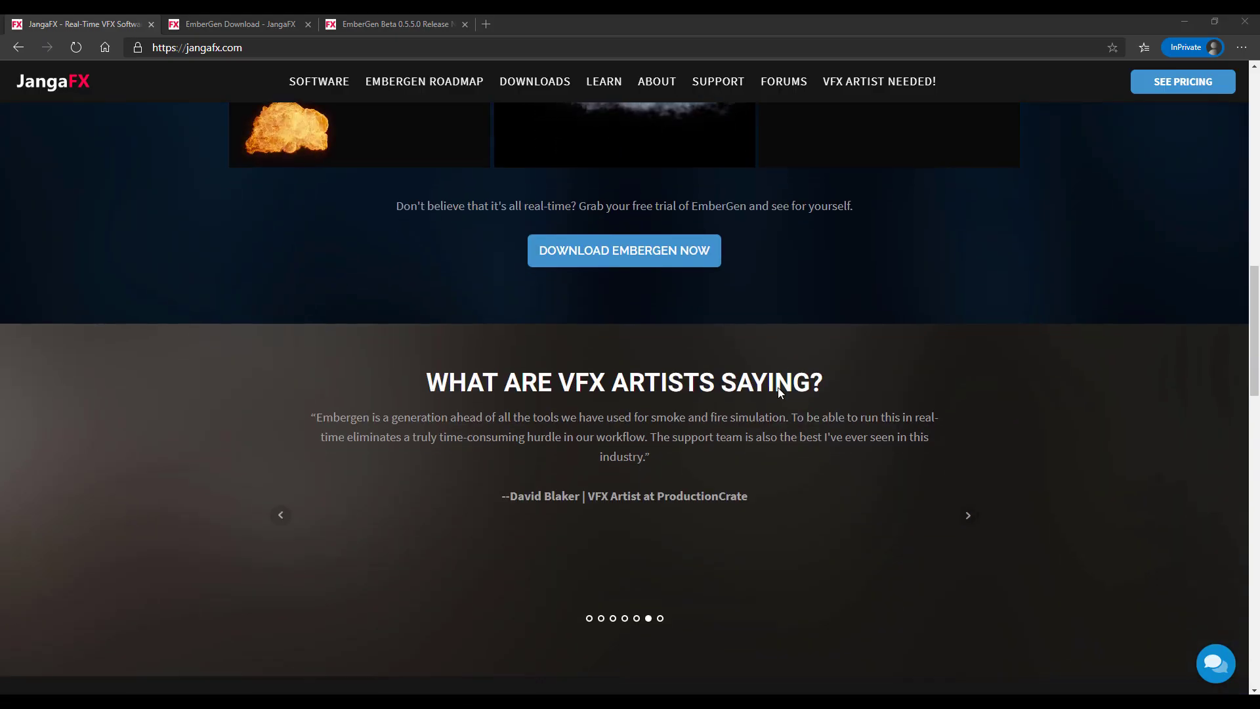
scroll(down, 3)
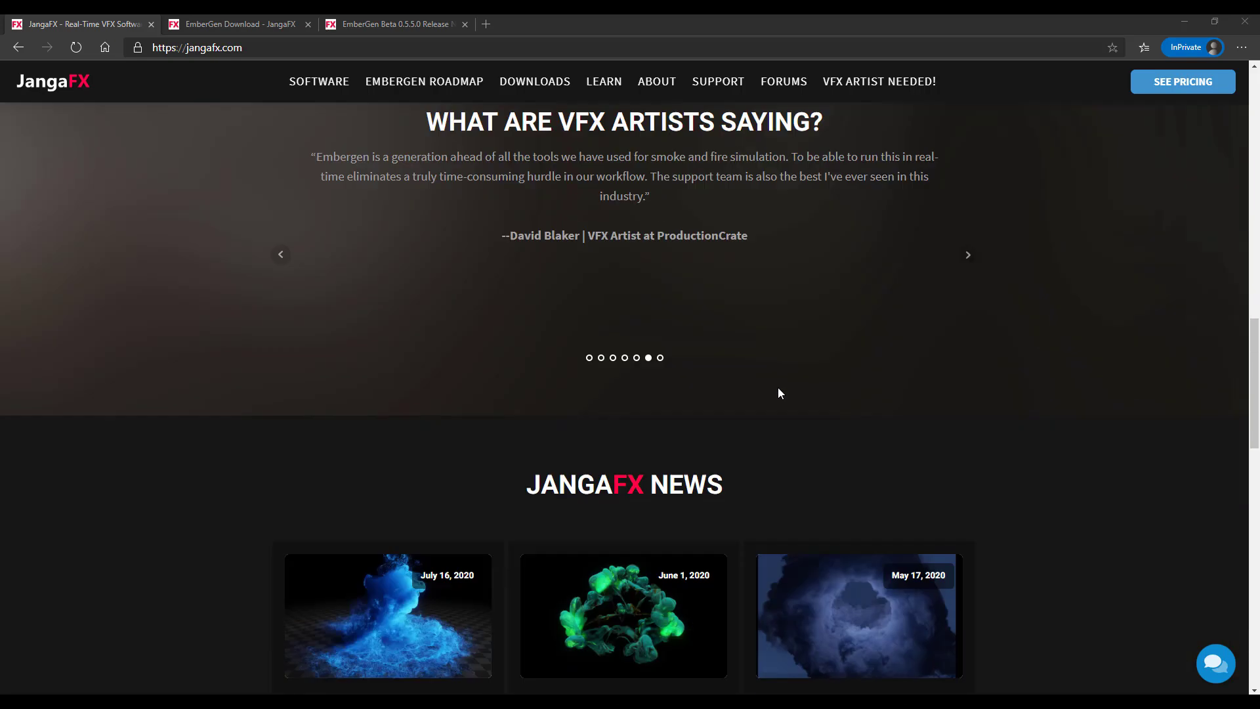
scroll(down, 3)
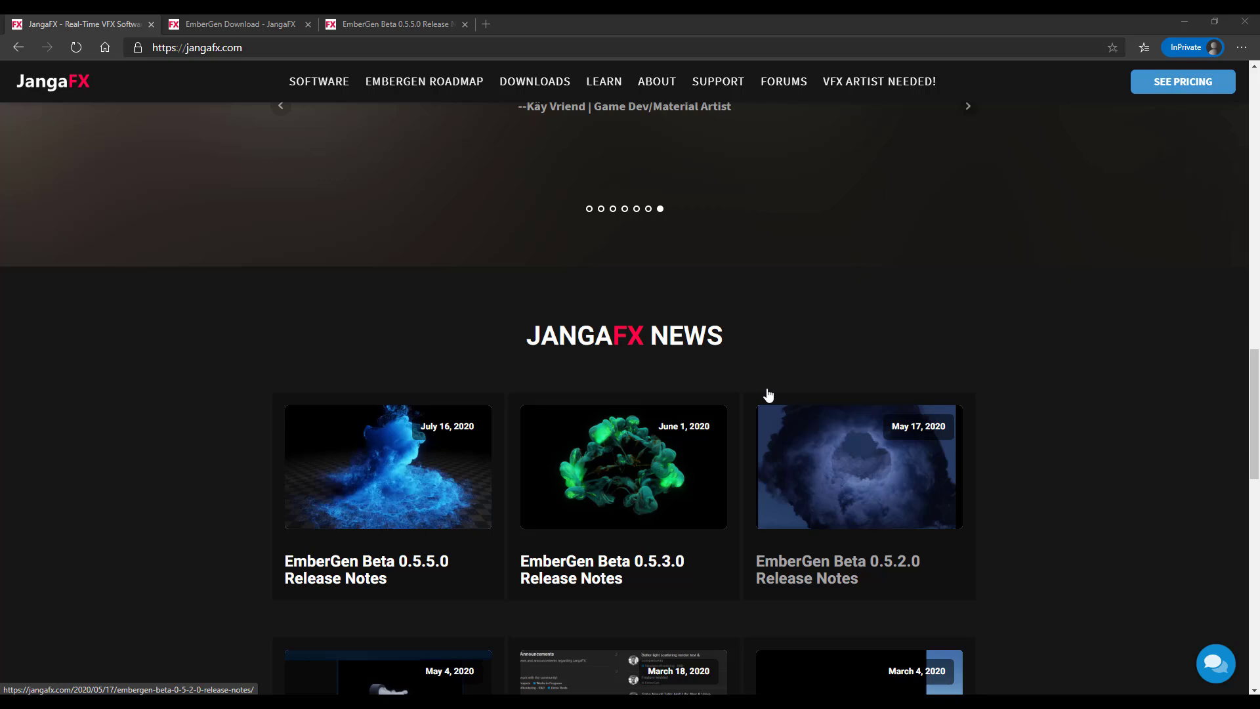
scroll(down, 3)
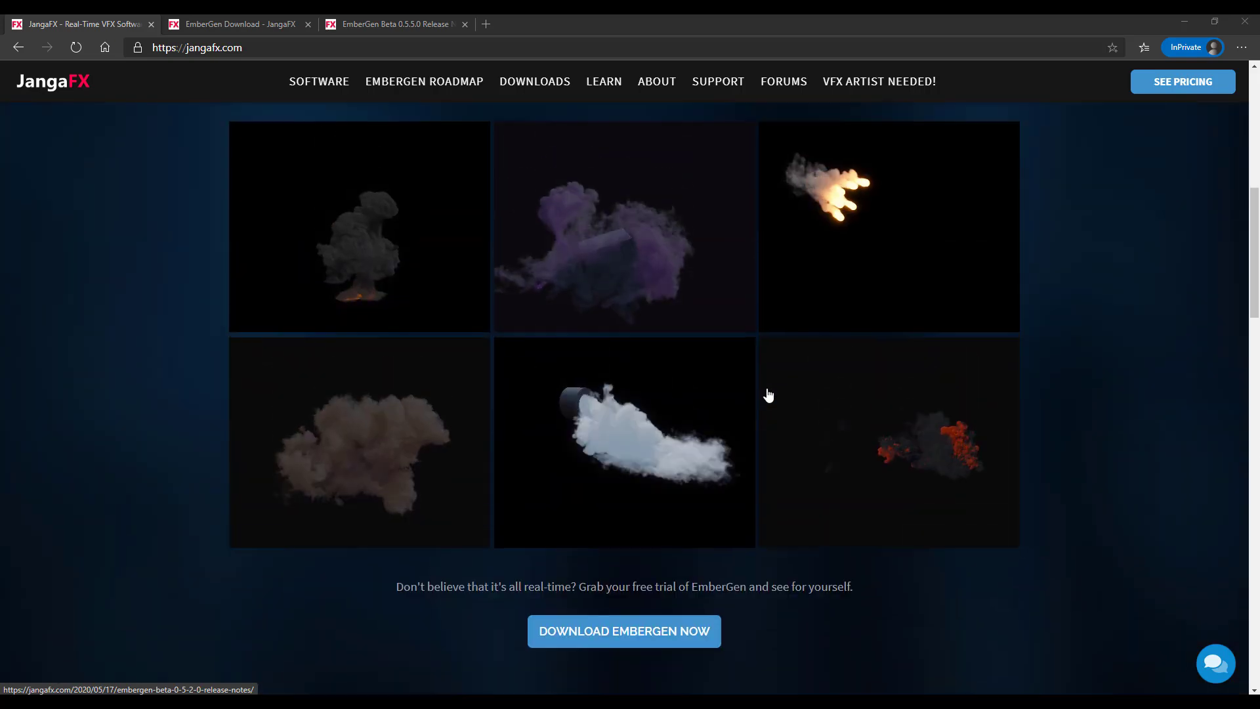
scroll(up, 3)
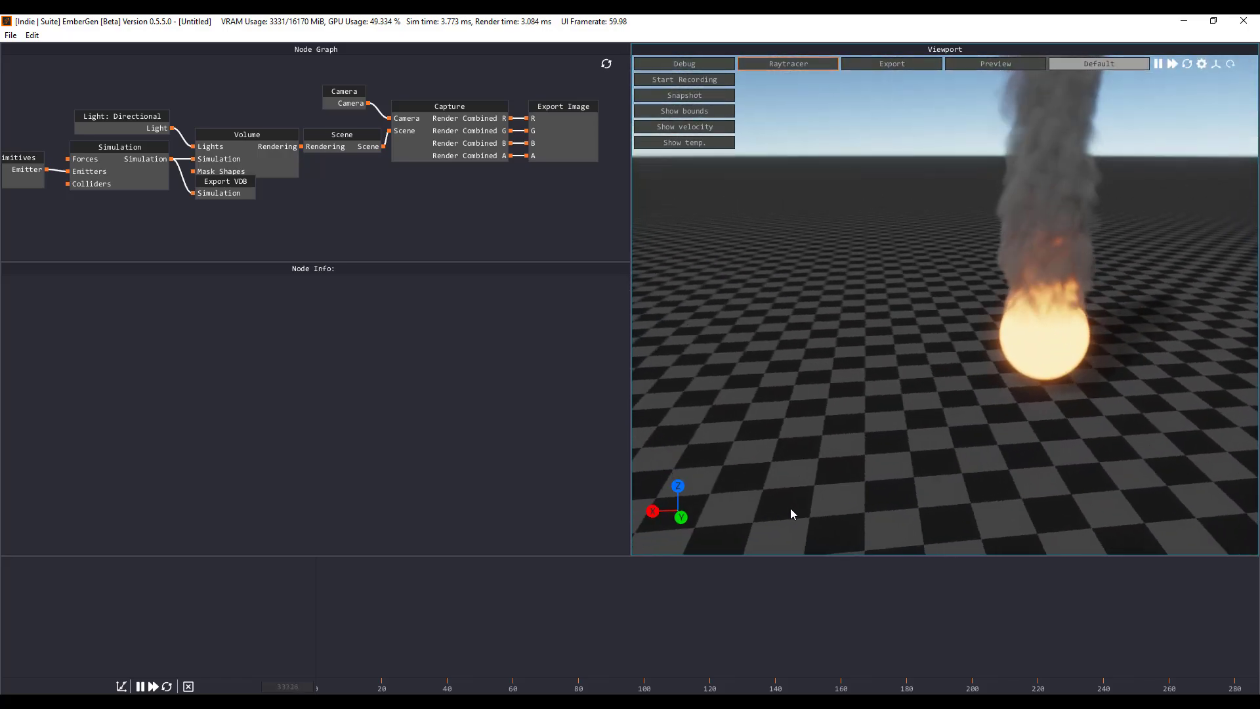
- Return to EmberGen and let the default burning-sphere simulation keep playing
click(786, 63)
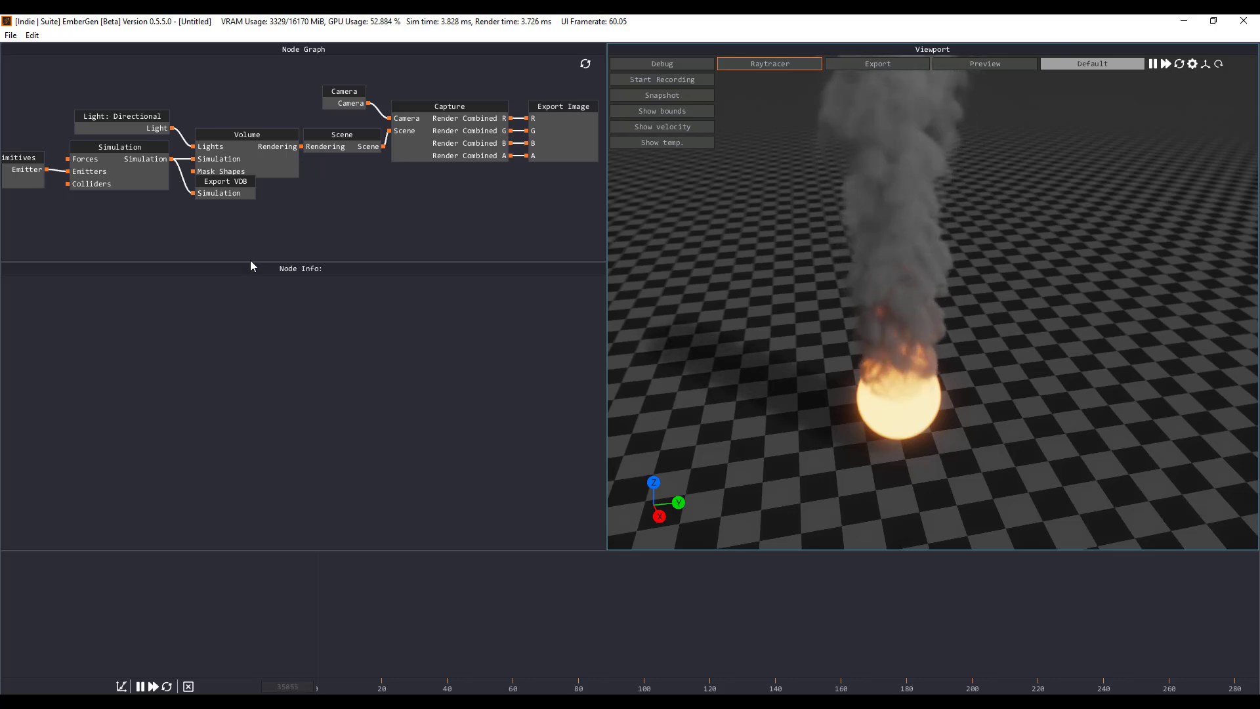
- Start opening a project and browse into the presets folder
click(9, 34)
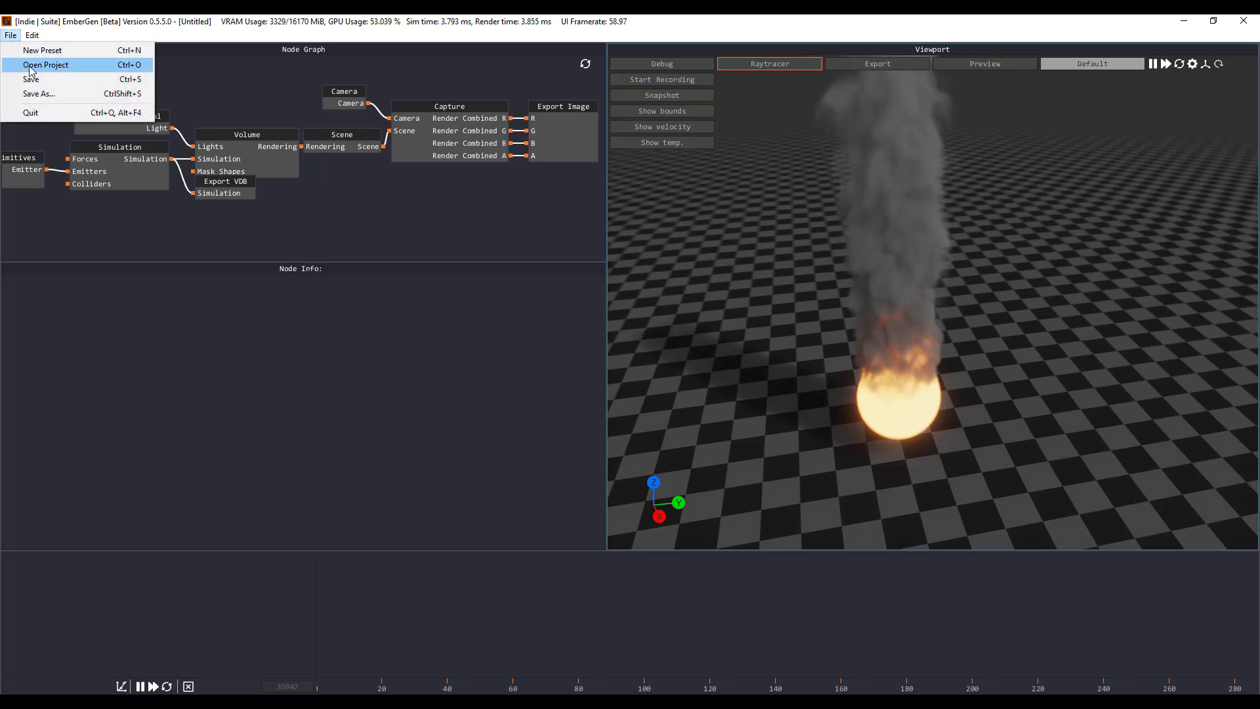
mouse_move(45, 70)
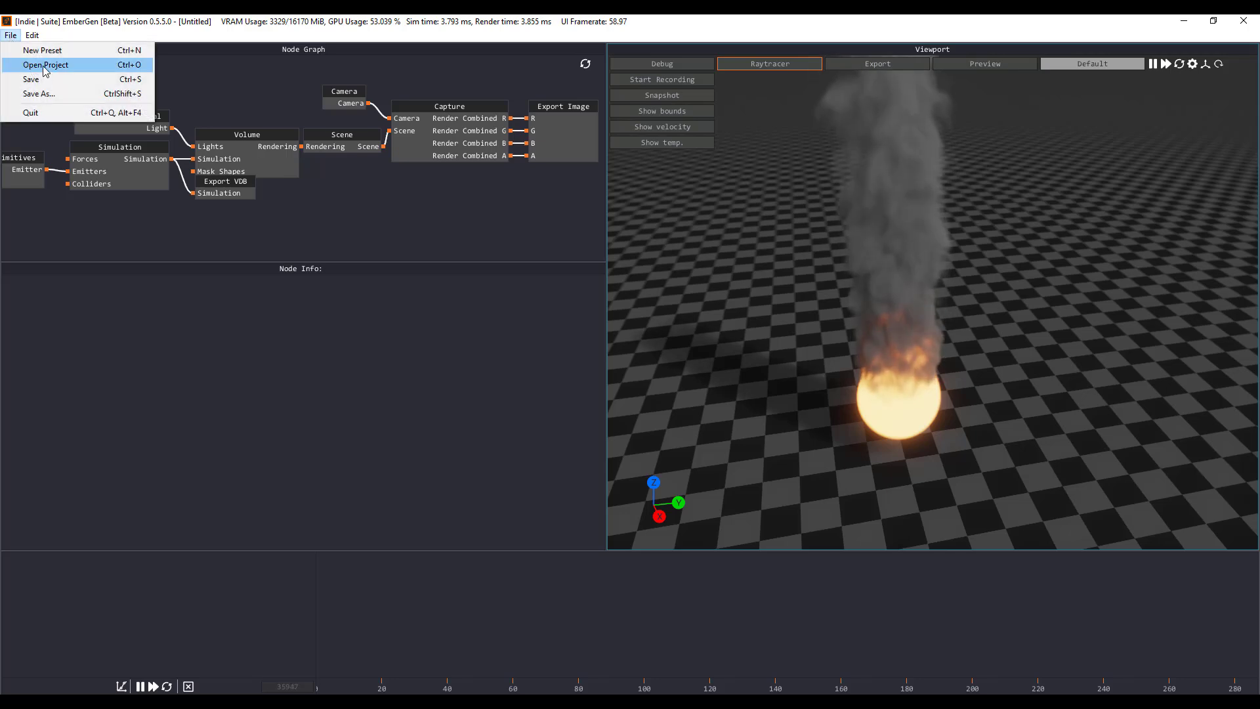
click(44, 65)
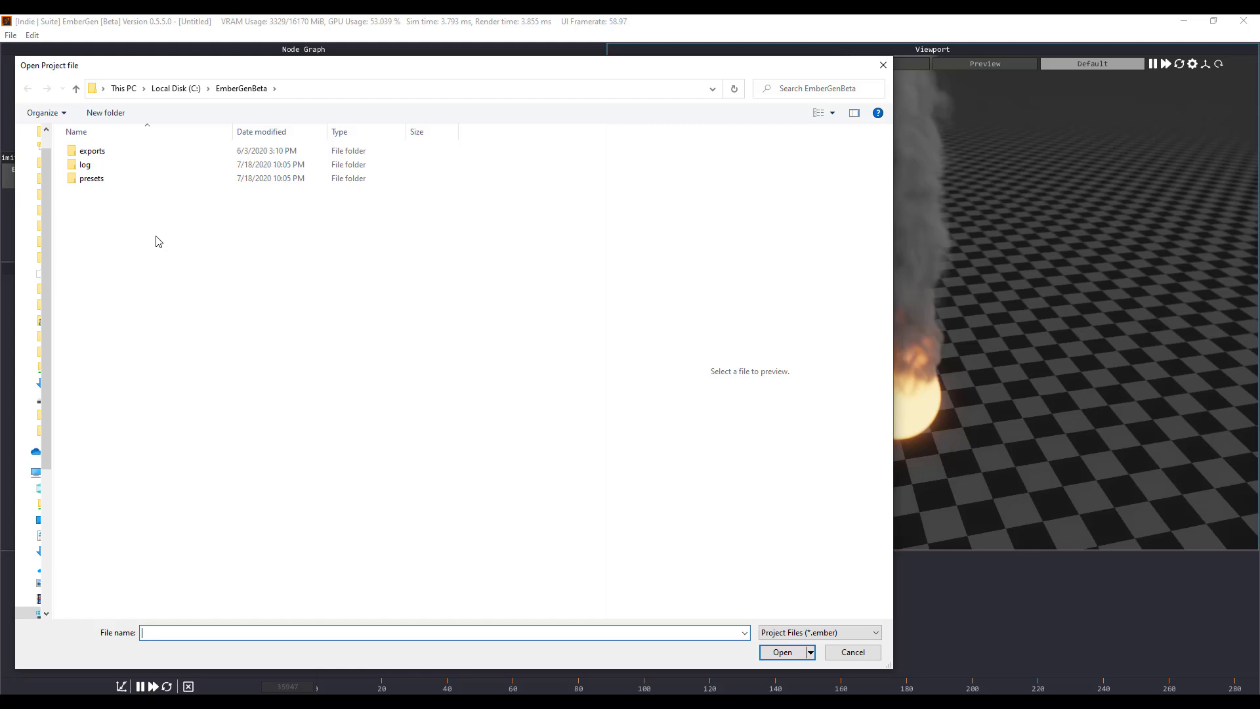
click(92, 177)
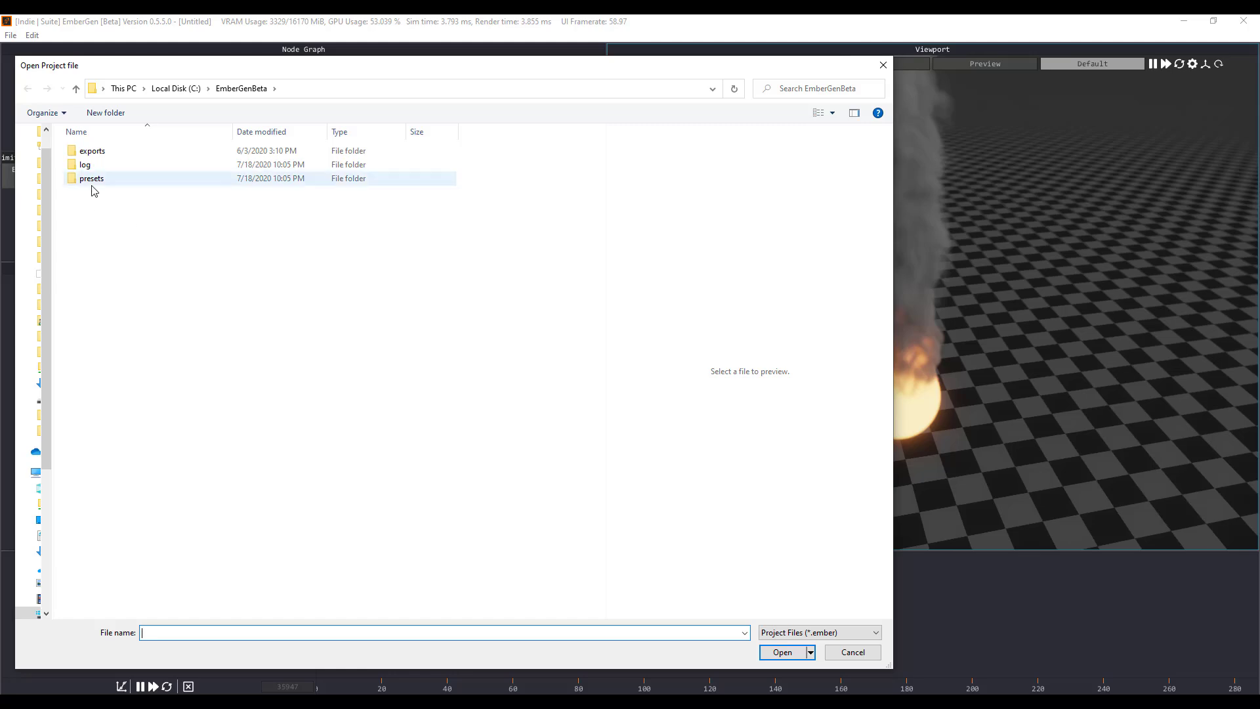
double_click(90, 177)
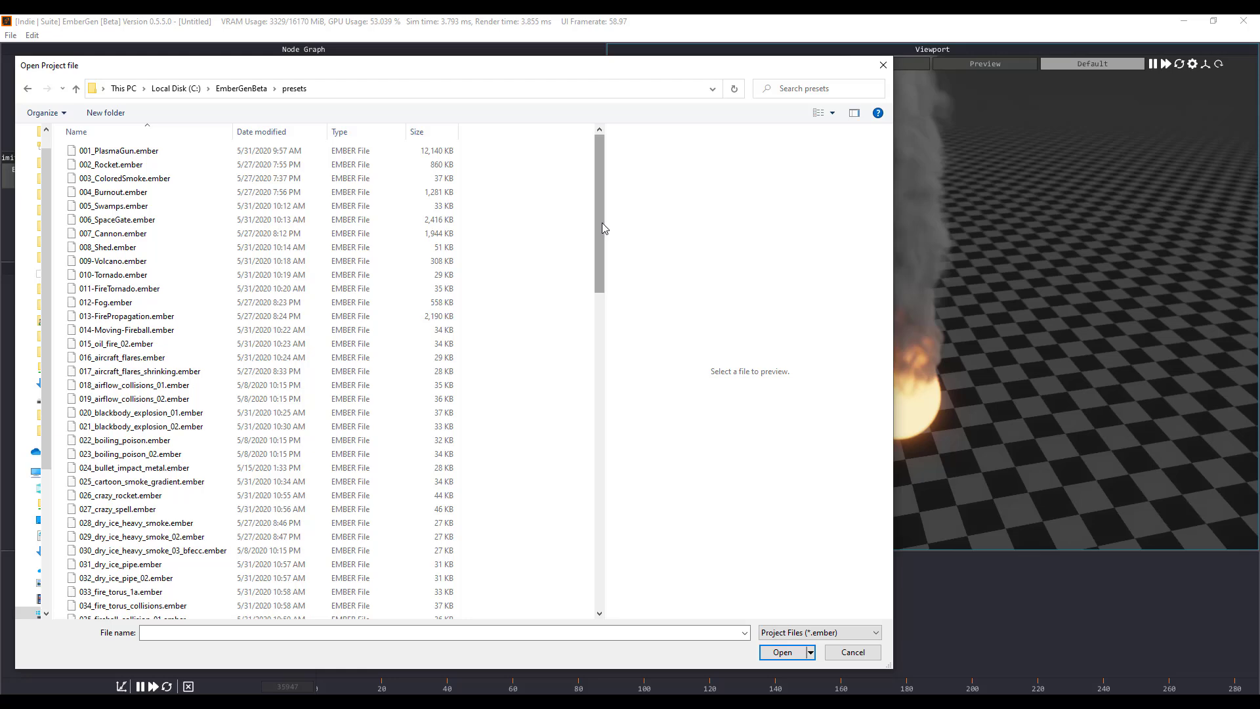
- Locate and open the 089_GPUP_Lava_Burst.ember preset among the GPU particle presets
scroll(down, 3)
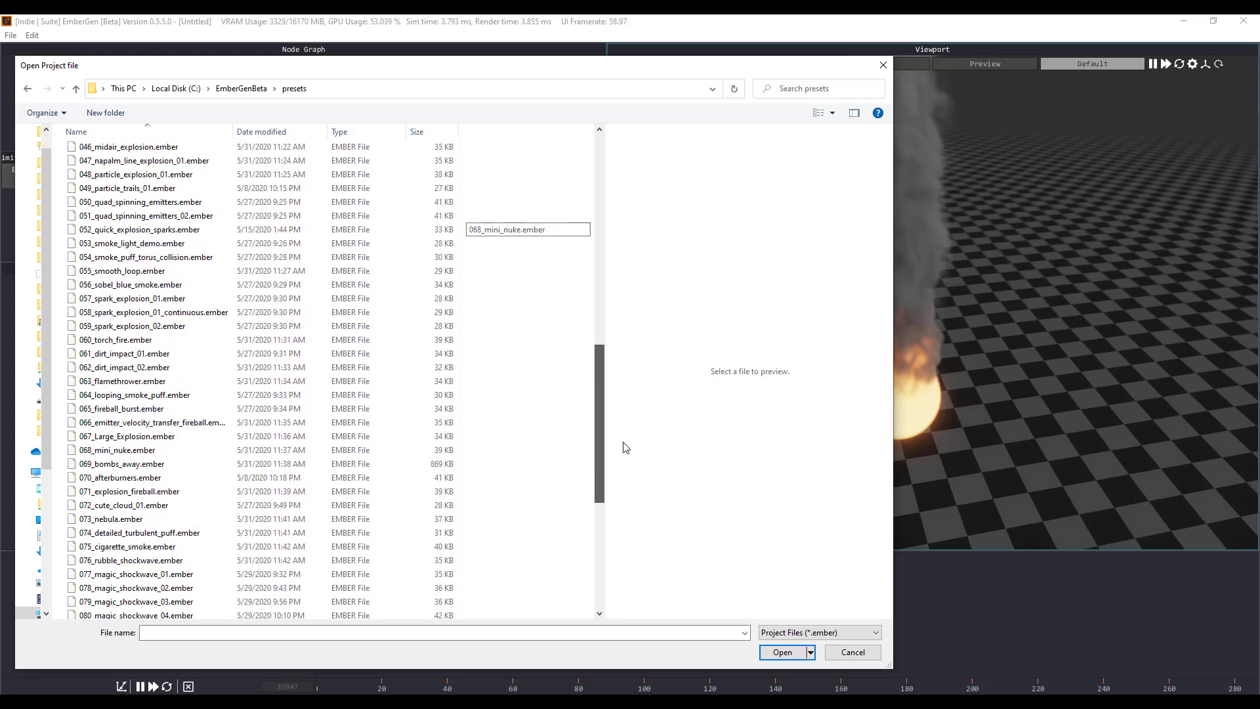
scroll(down, 3)
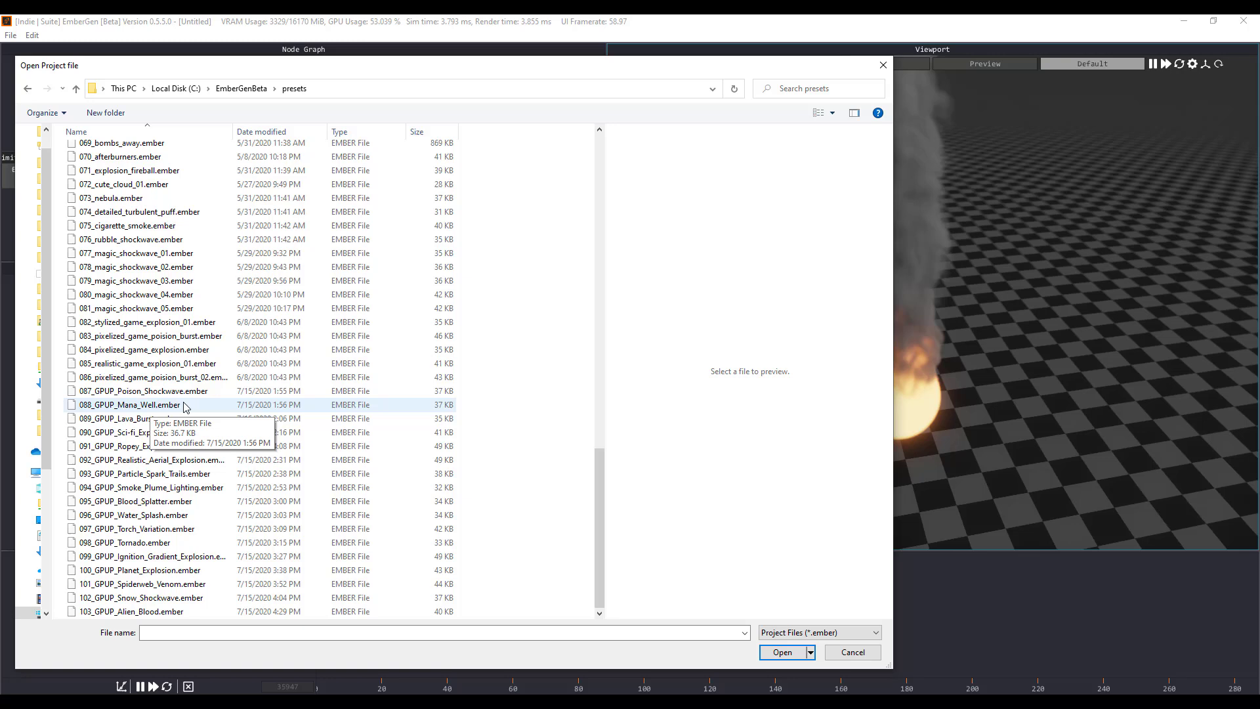
click(136, 431)
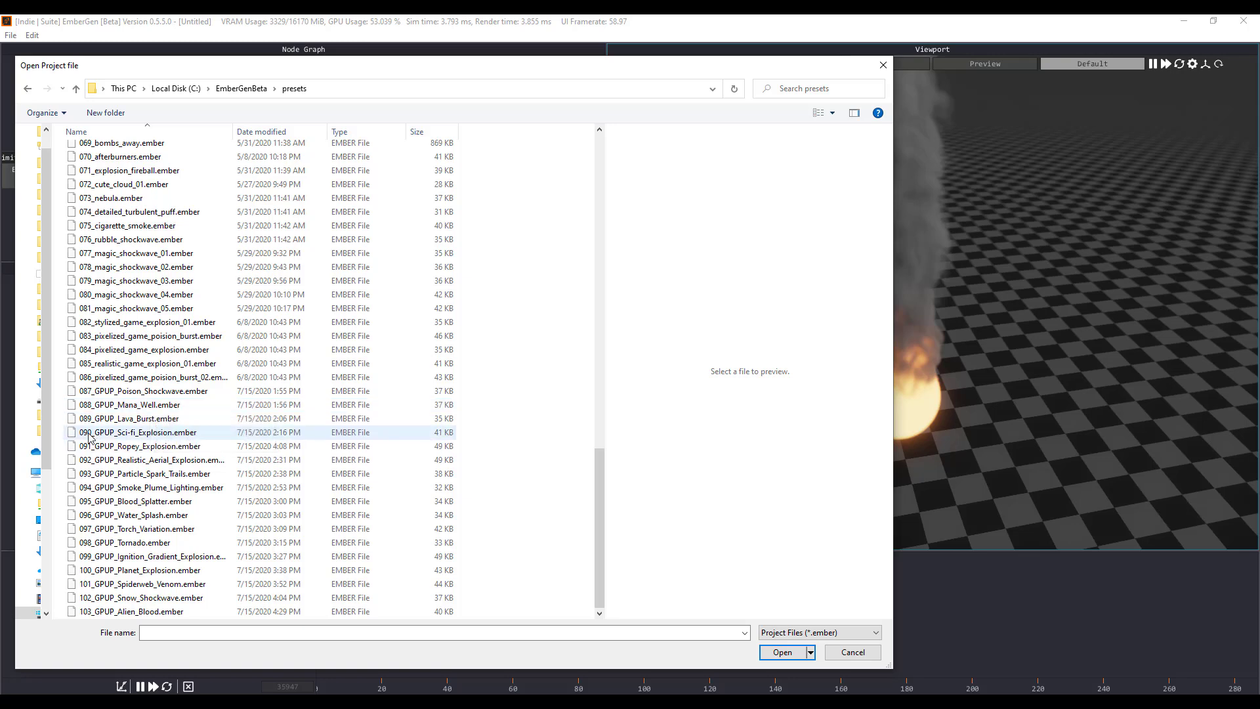
click(145, 391)
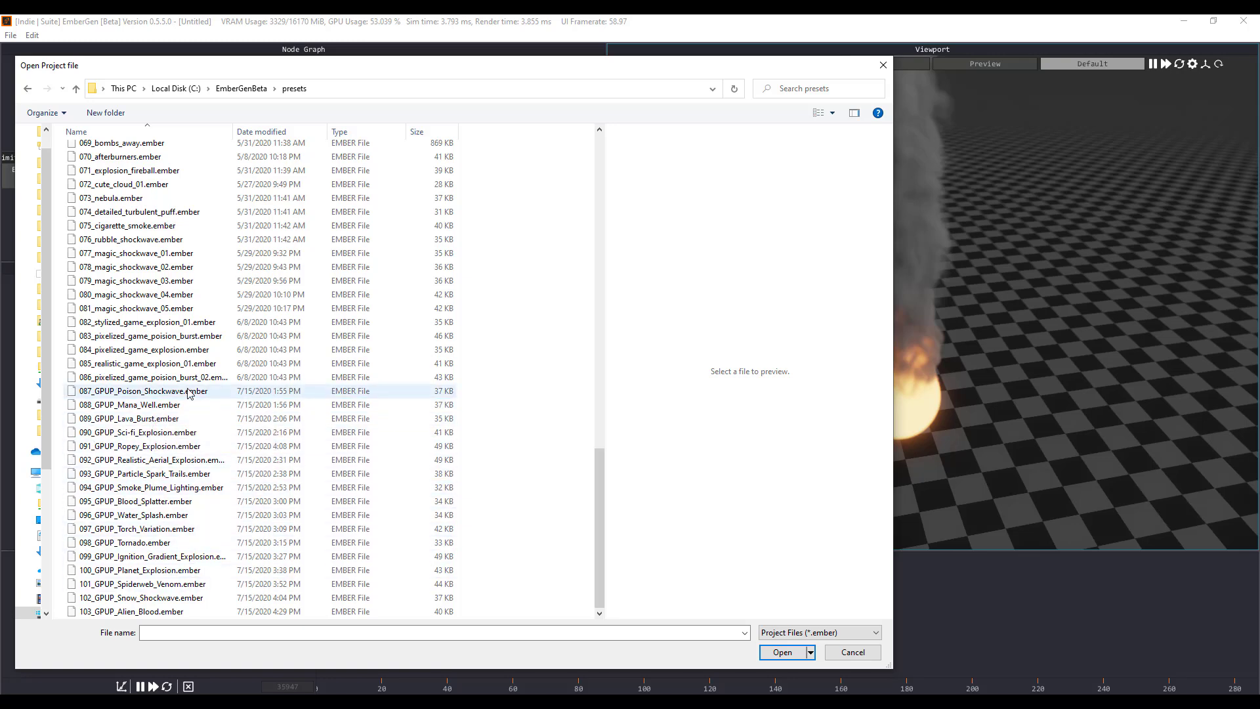
click(130, 418)
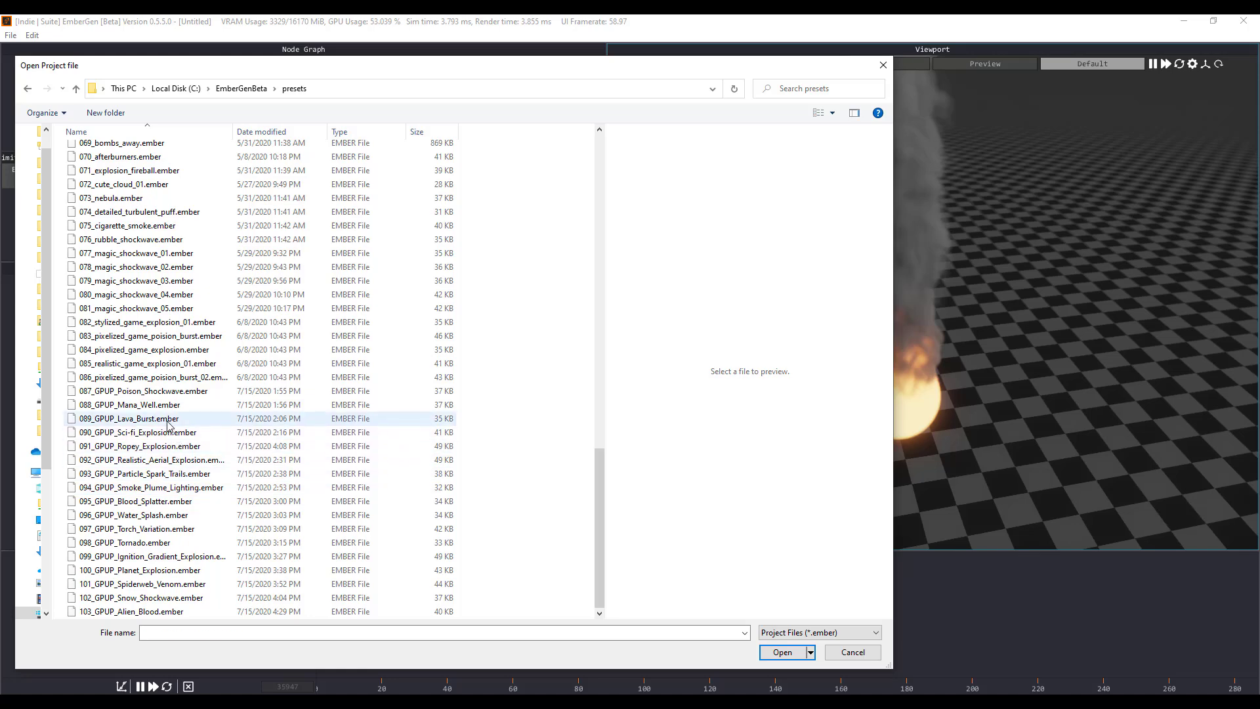
click(785, 653)
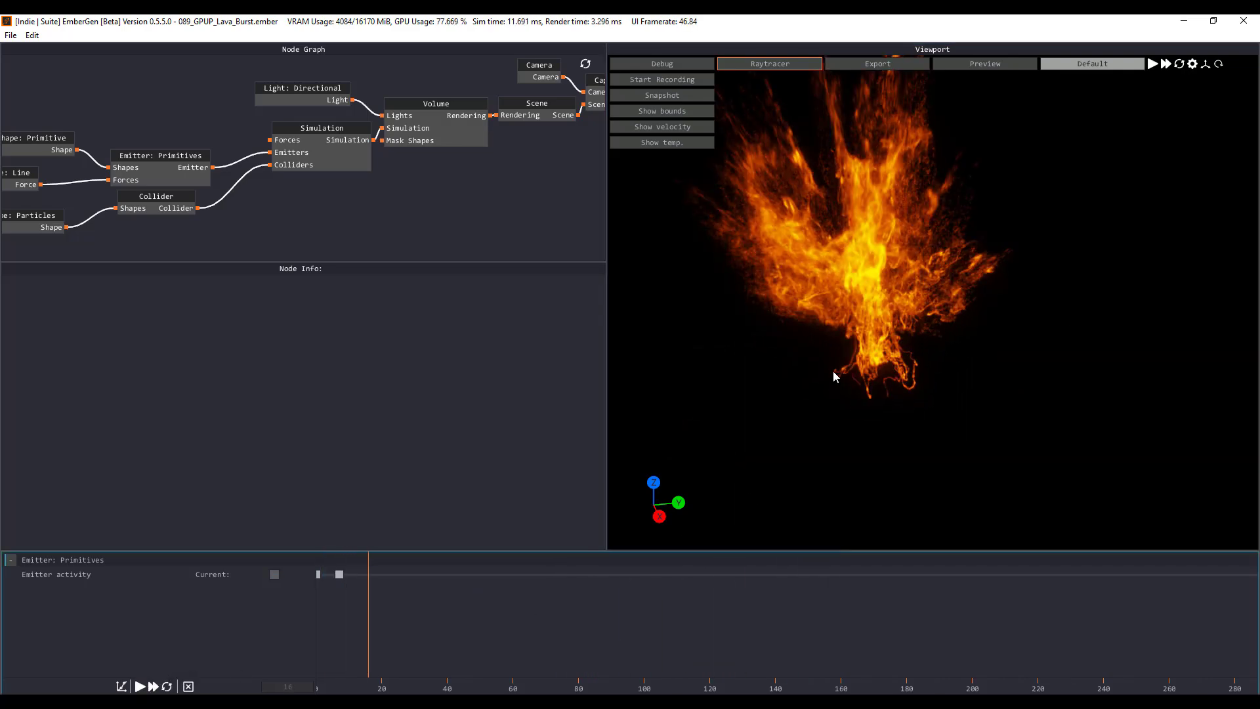
- Move the camera in close to the lava burst and play the particle simulation
drag(835, 377, 878, 364)
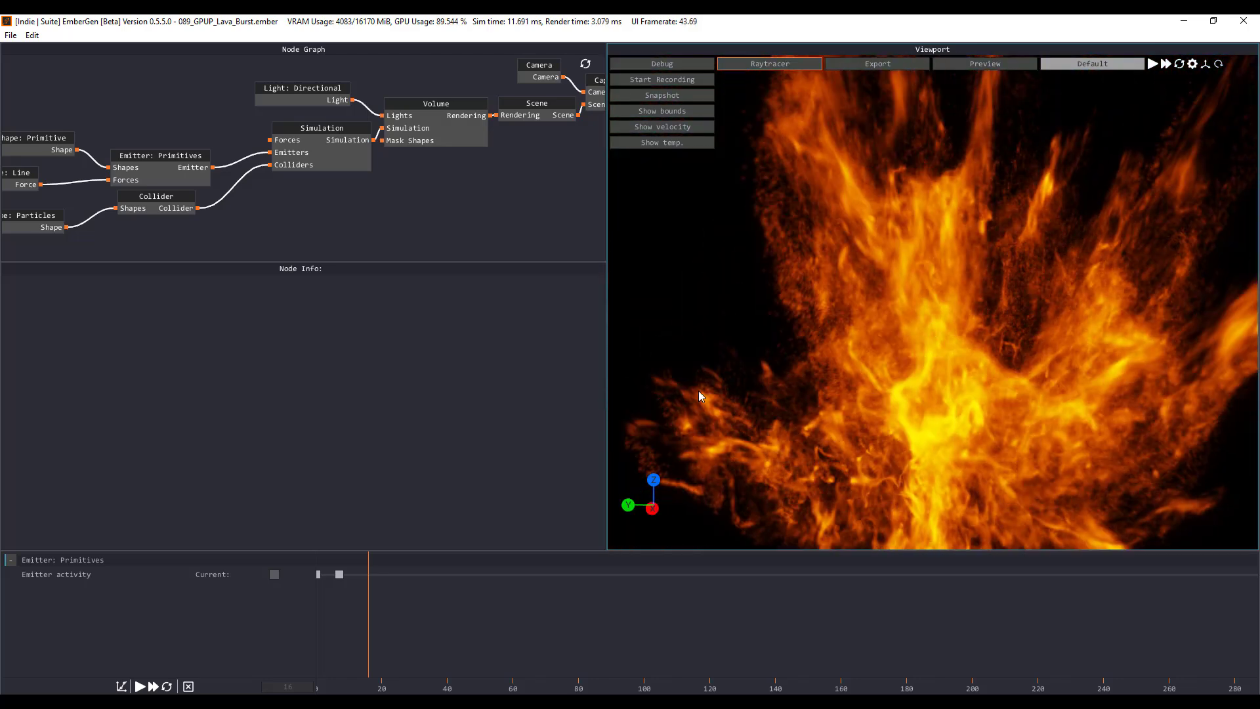
click(140, 686)
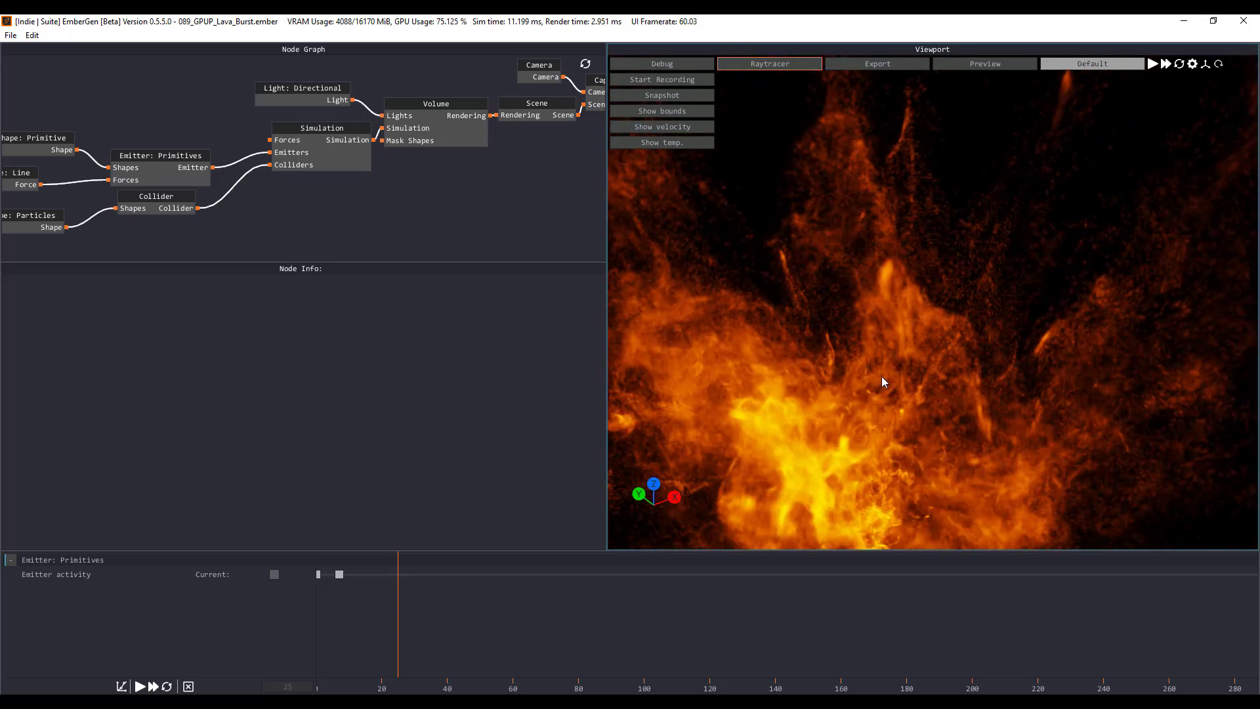
click(11, 34)
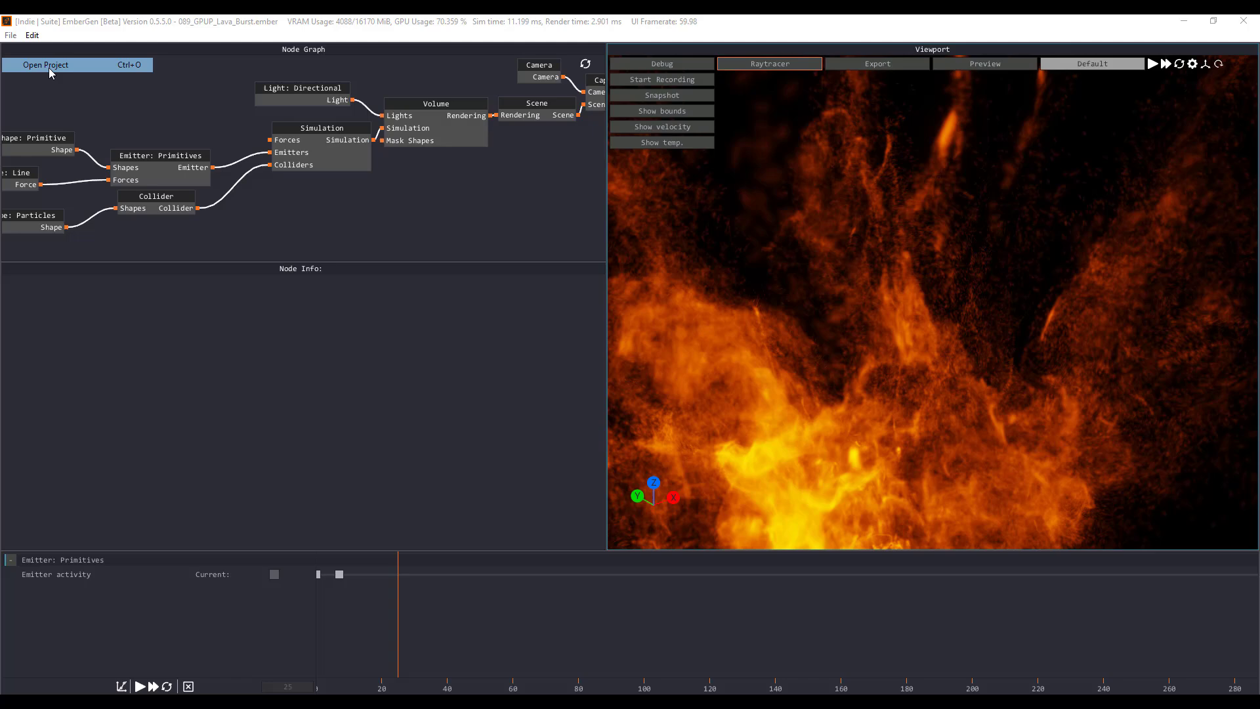
- Open the 101_GPUP_Spiderweb_Venom.ember preset project
click(45, 65)
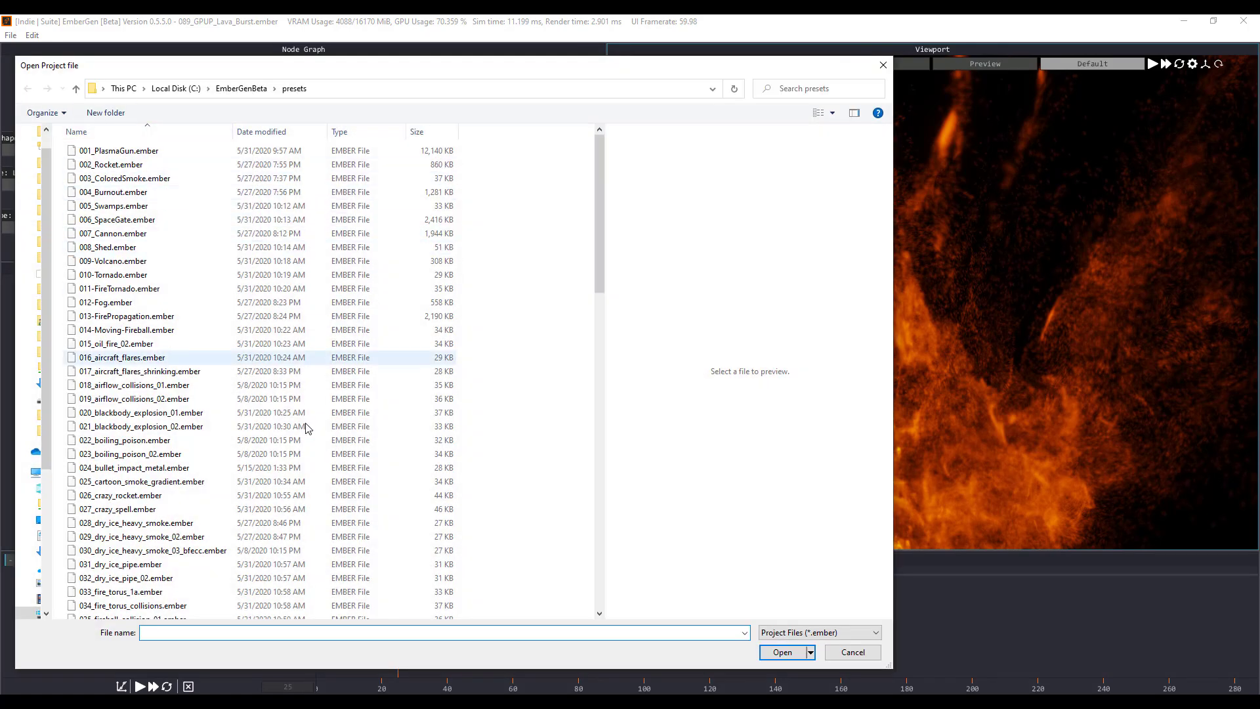
scroll(down, 3)
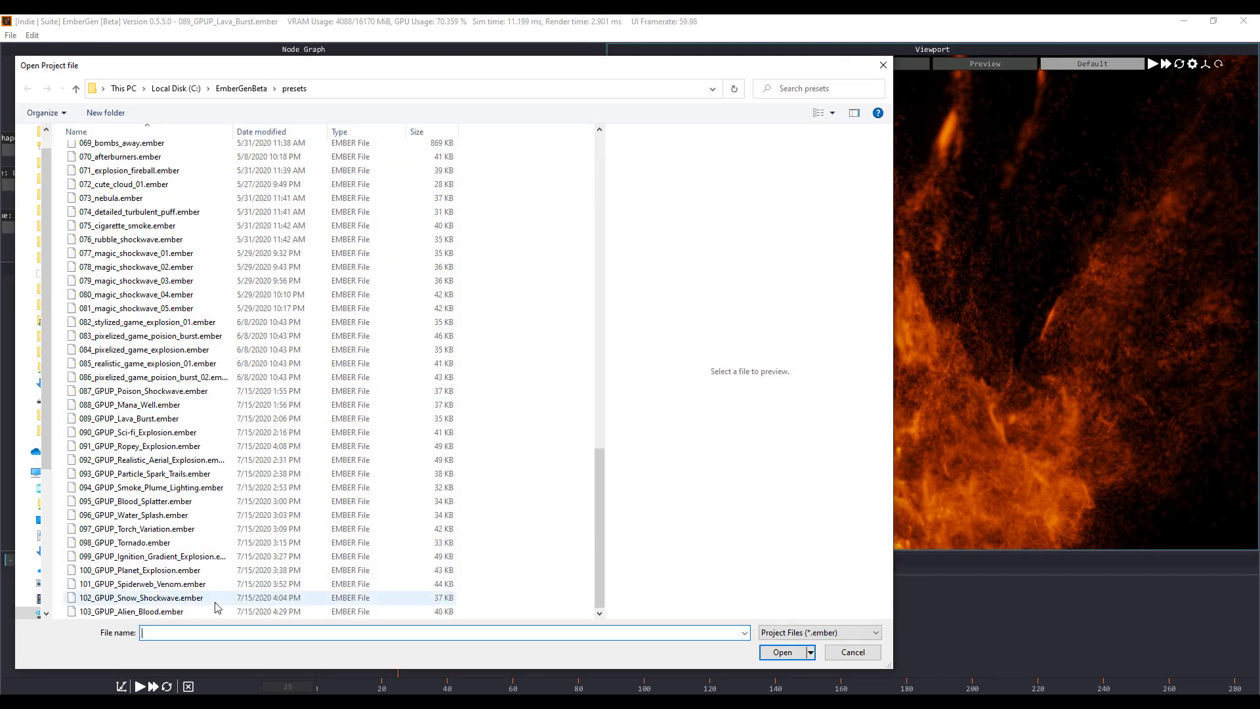
click(143, 583)
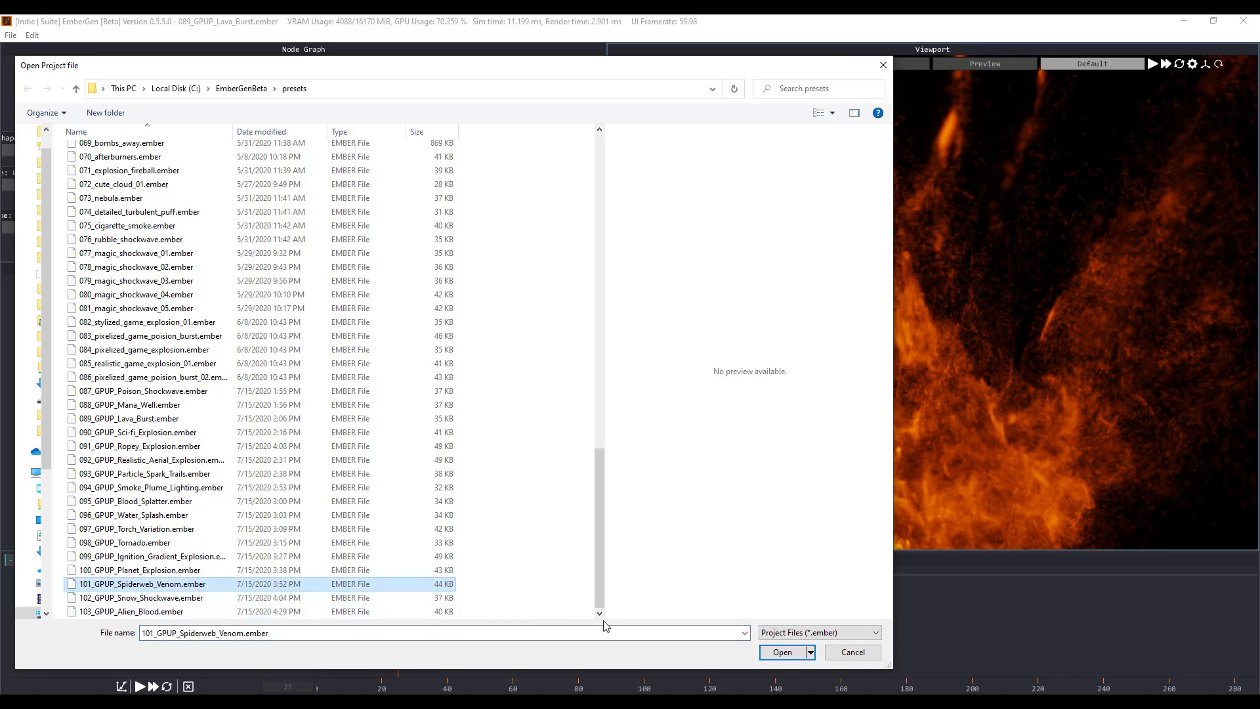
click(783, 653)
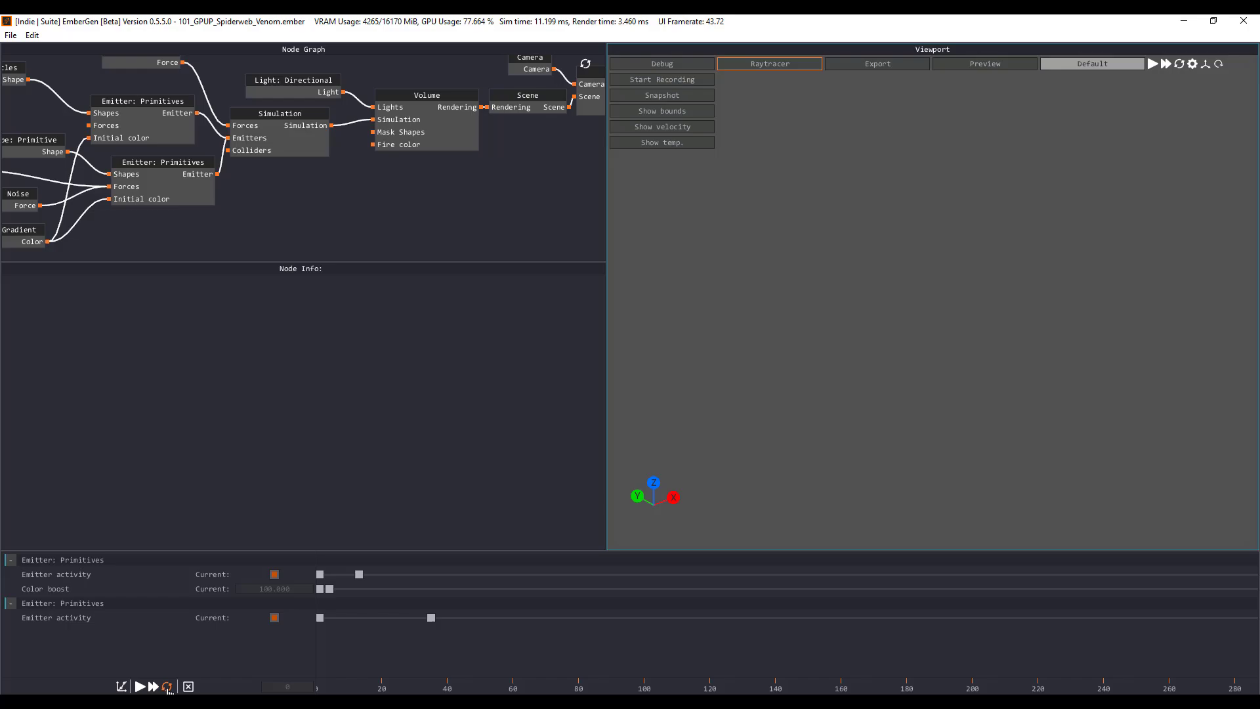
- Play the venom simulation and orbit the view around the green web
click(141, 686)
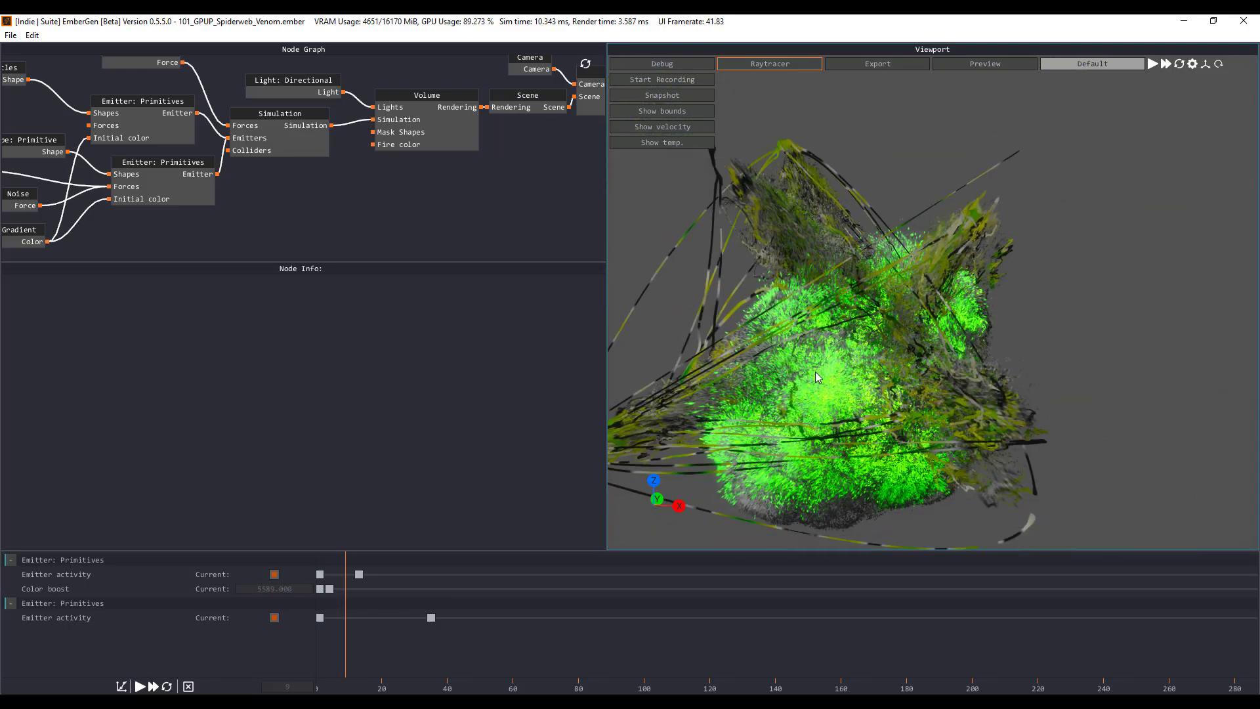
drag(815, 378, 942, 292)
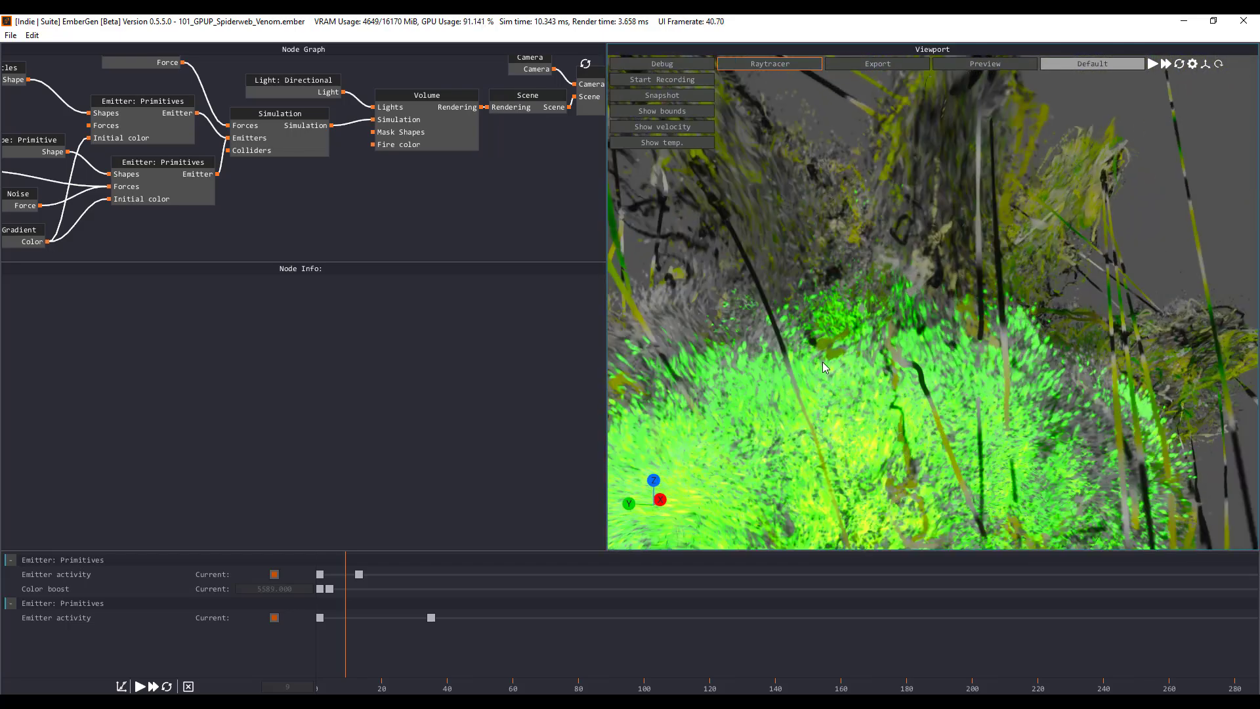
drag(825, 368, 940, 346)
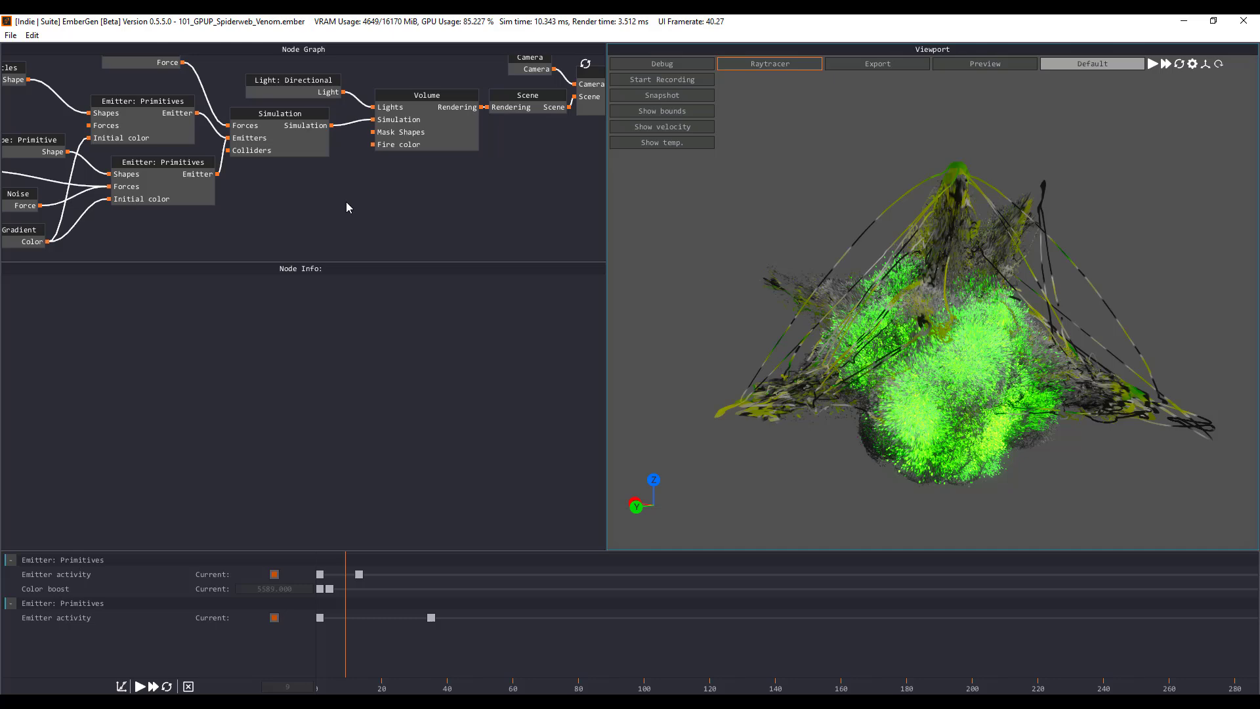
- Create a new default untitled project with the burning sphere scene
click(9, 34)
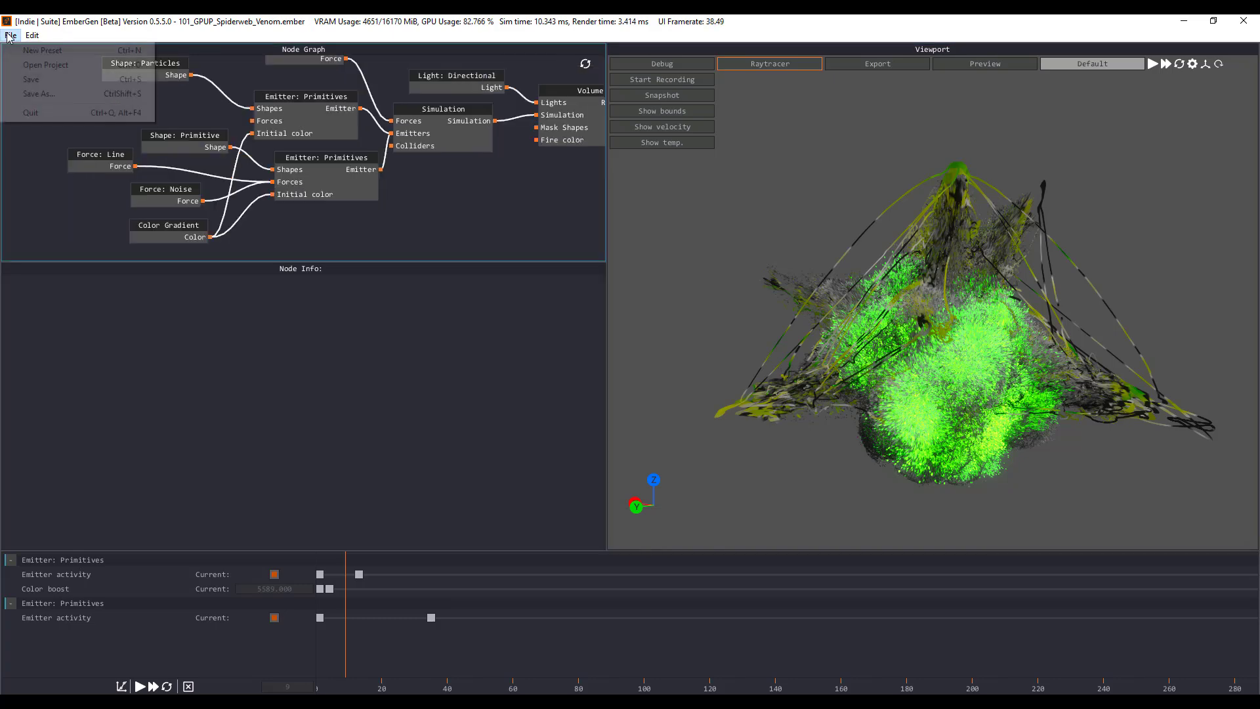
click(42, 50)
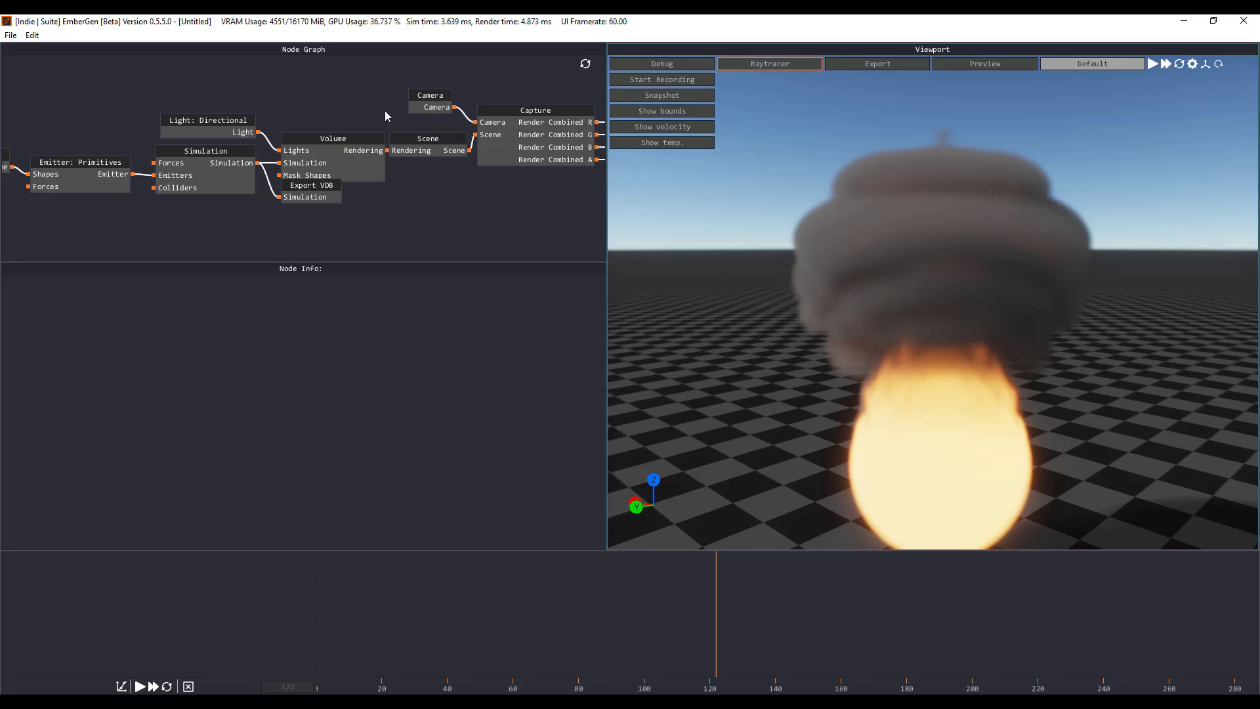
mouse_move(368, 205)
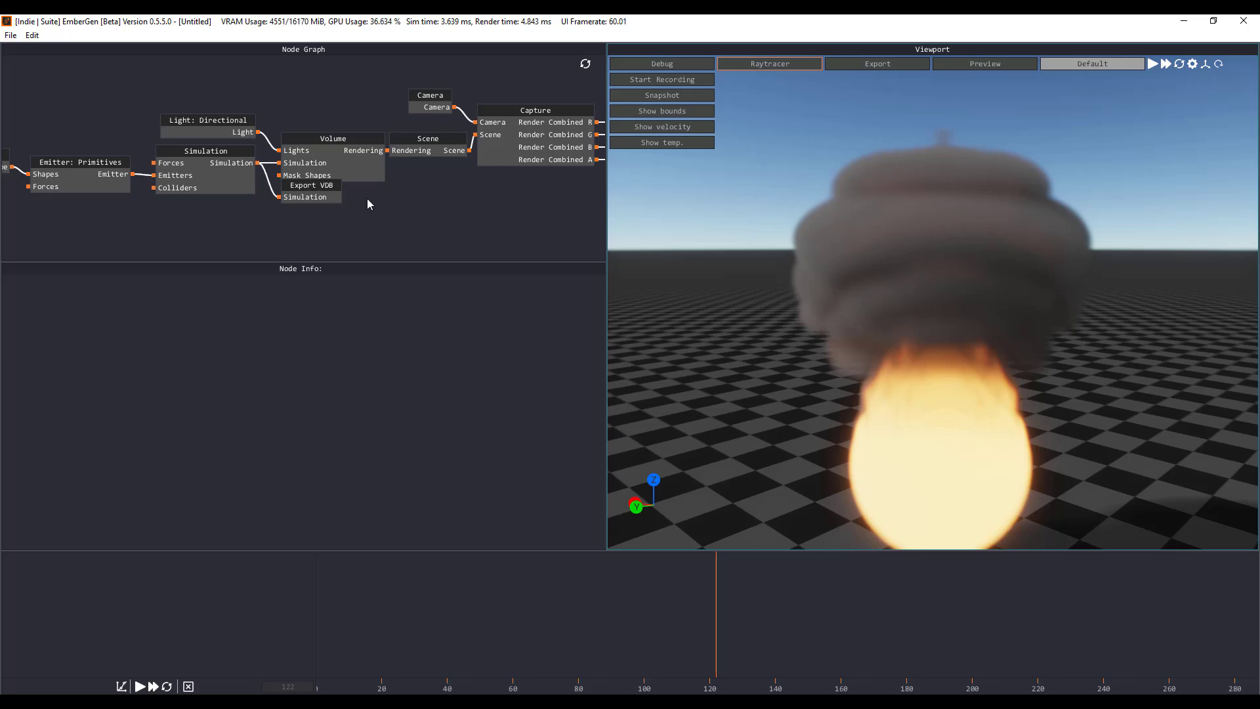
- Select the Simulation node and scroll its Node Info down to Time Control
click(205, 169)
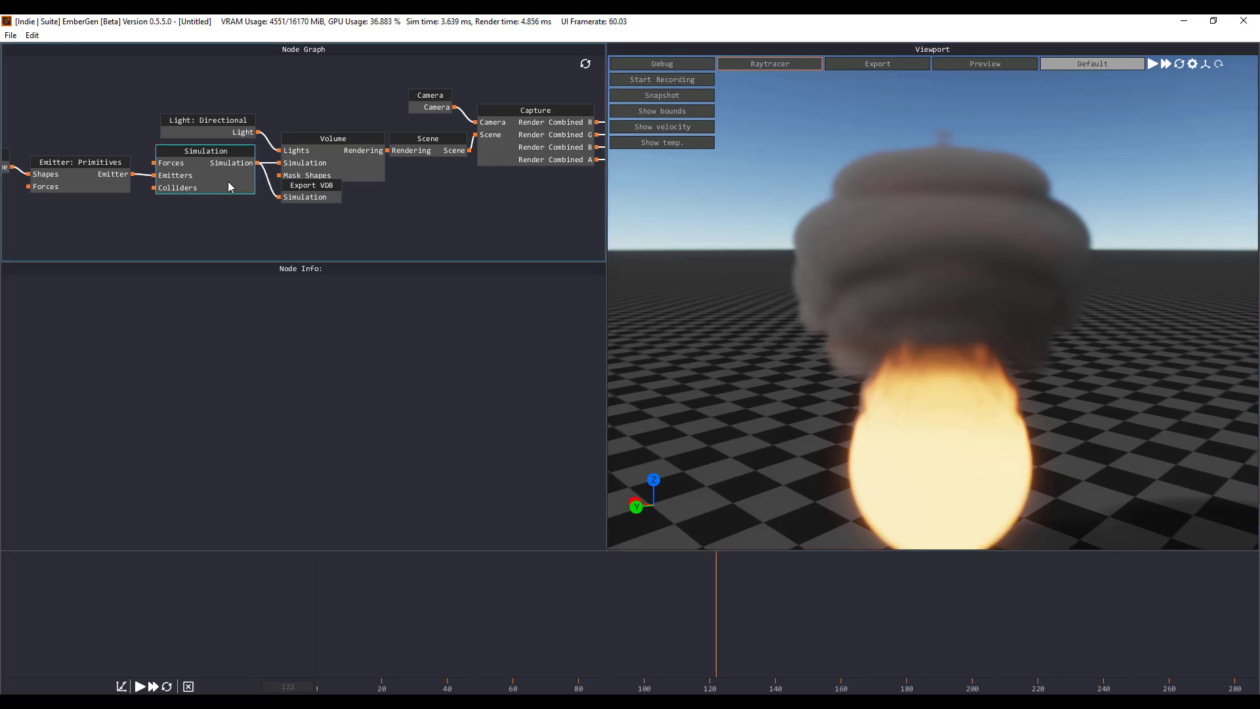
click(204, 151)
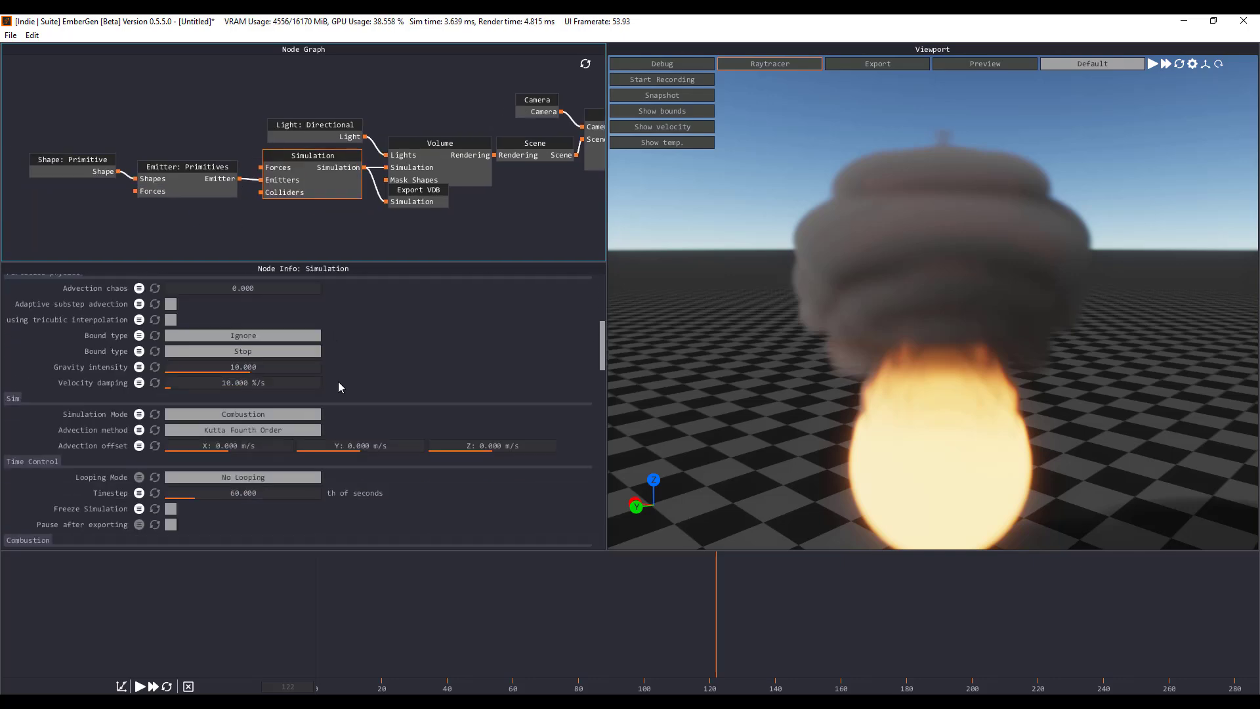
scroll(down, 3)
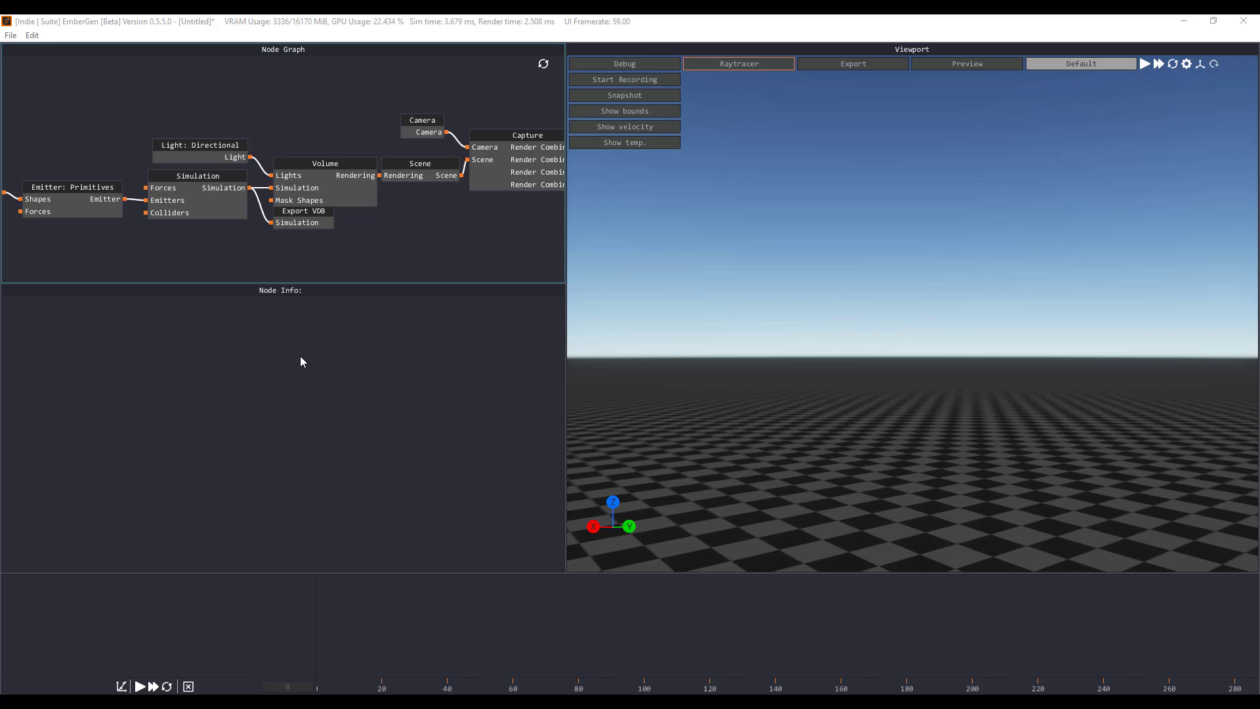
- Set the Volume node's rendering mode to Particles Experimental and play the fire
click(139, 687)
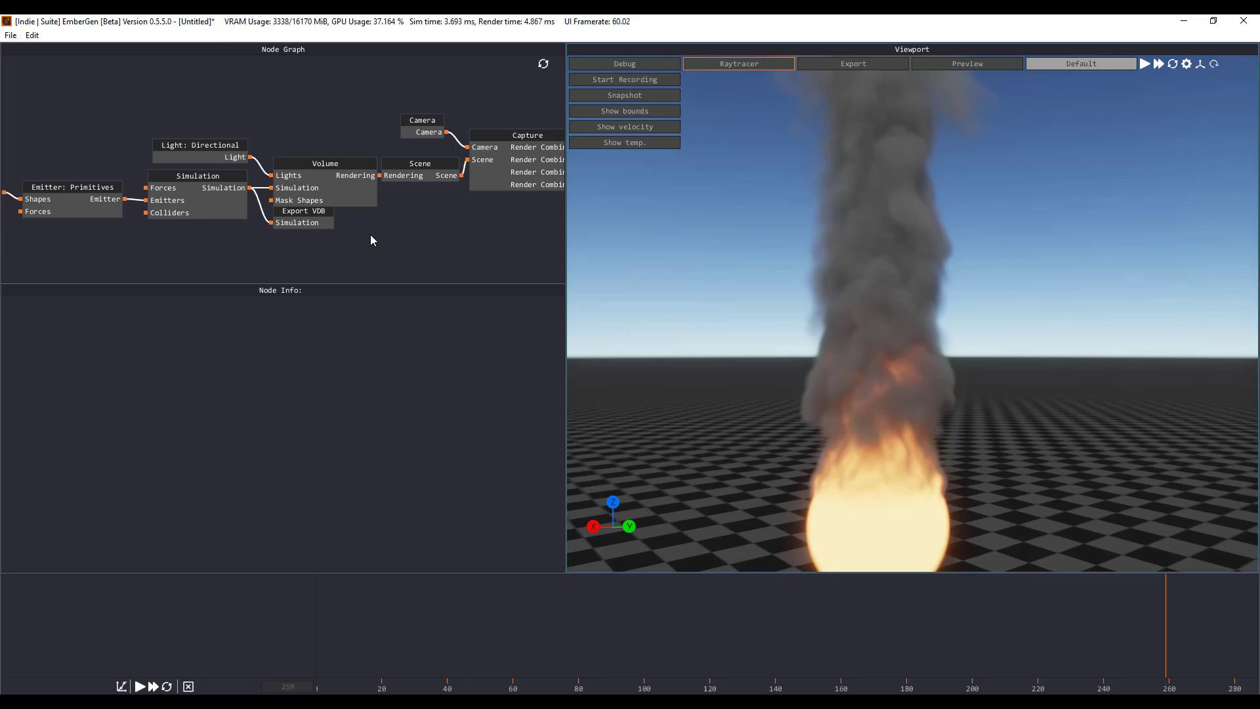
click(324, 175)
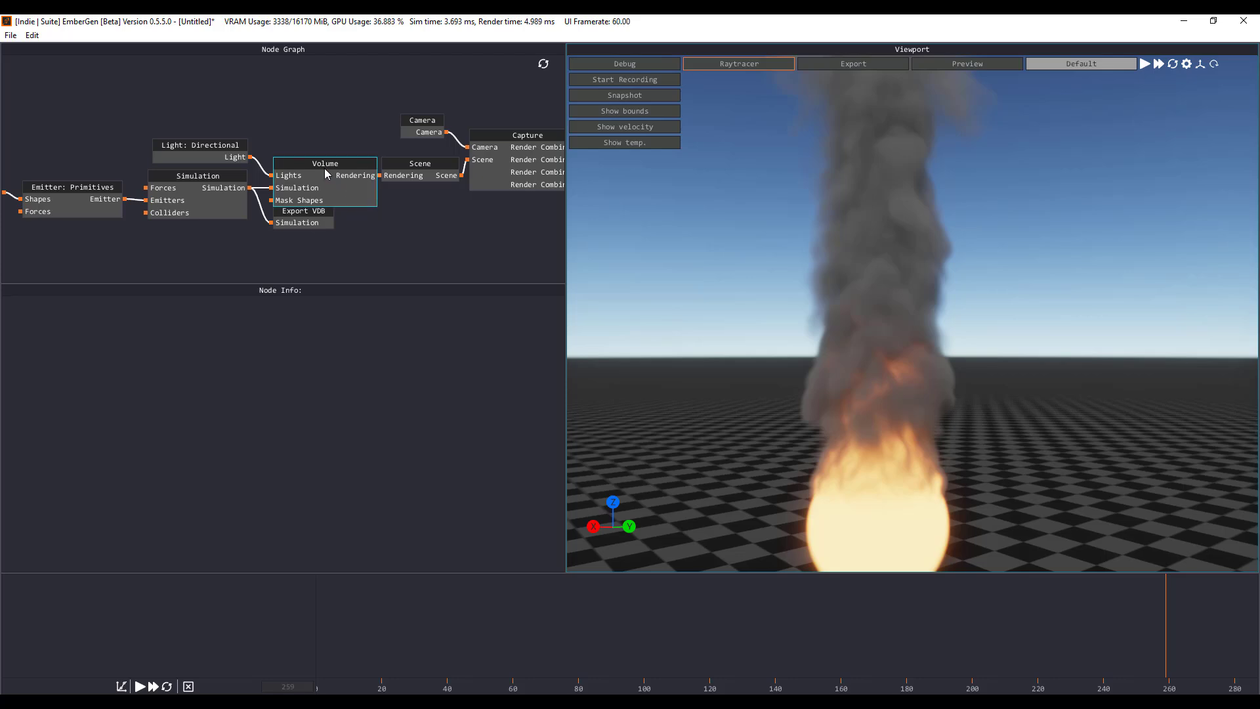
click(326, 163)
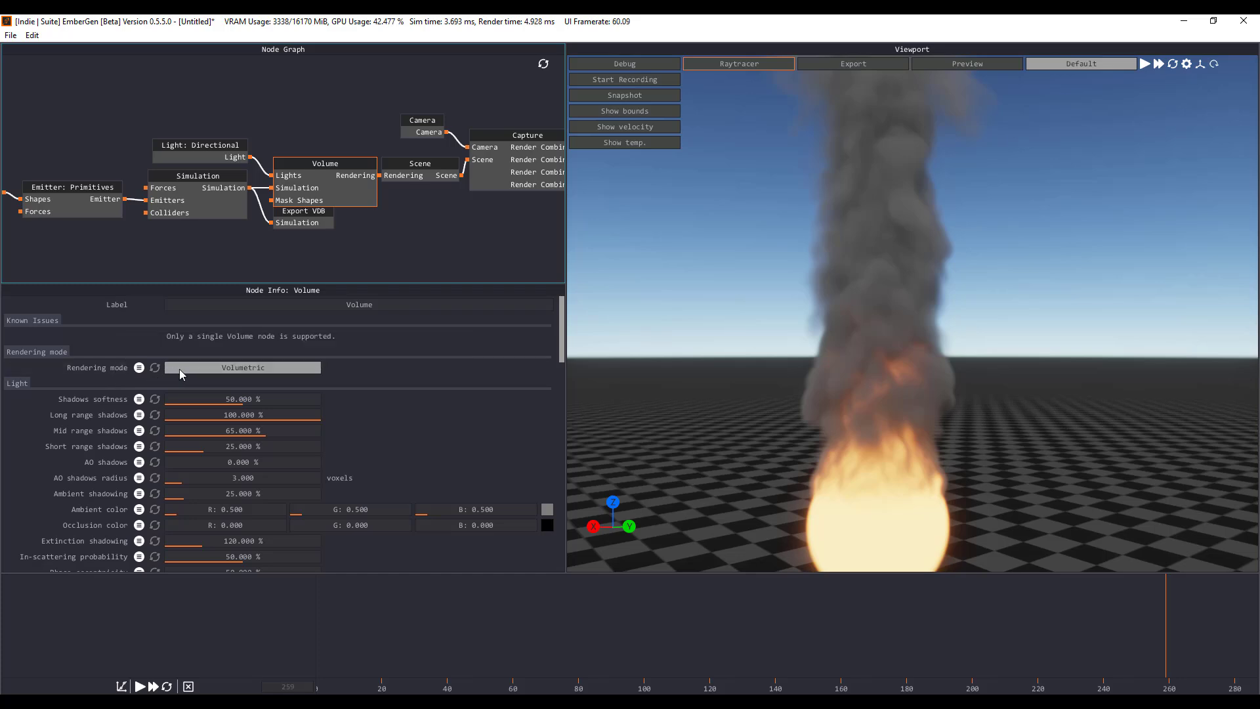
click(241, 368)
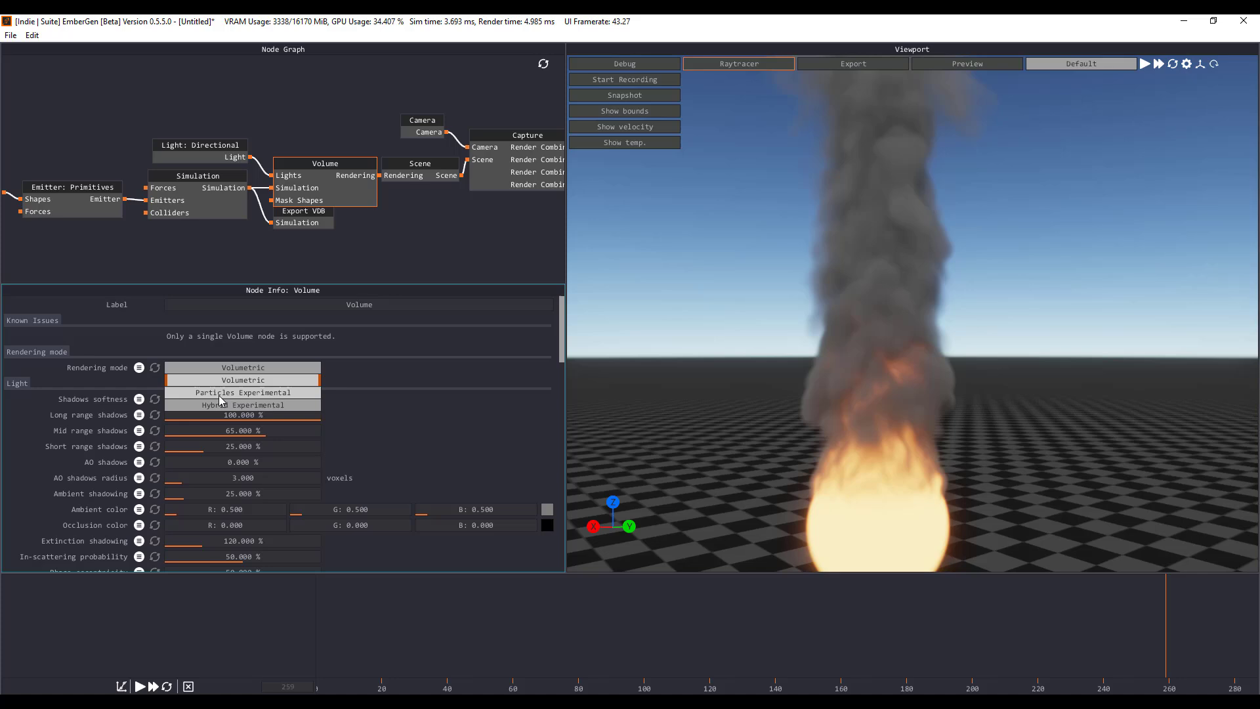
click(242, 392)
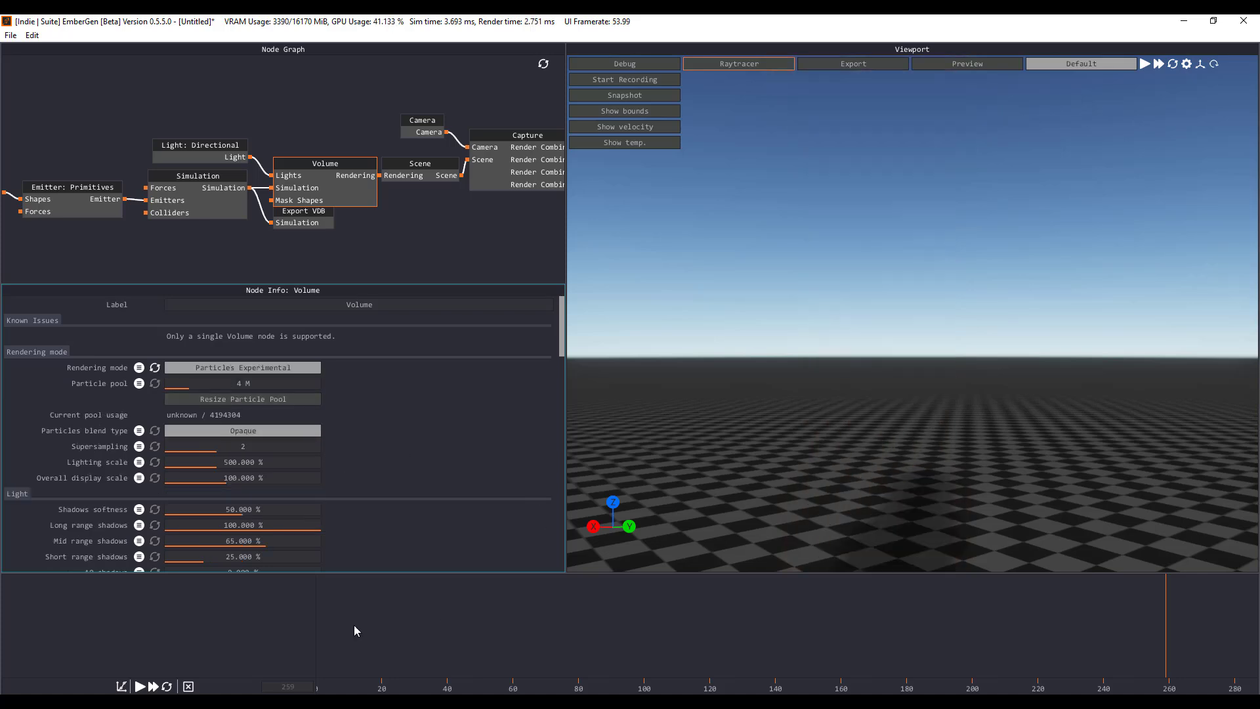
click(140, 685)
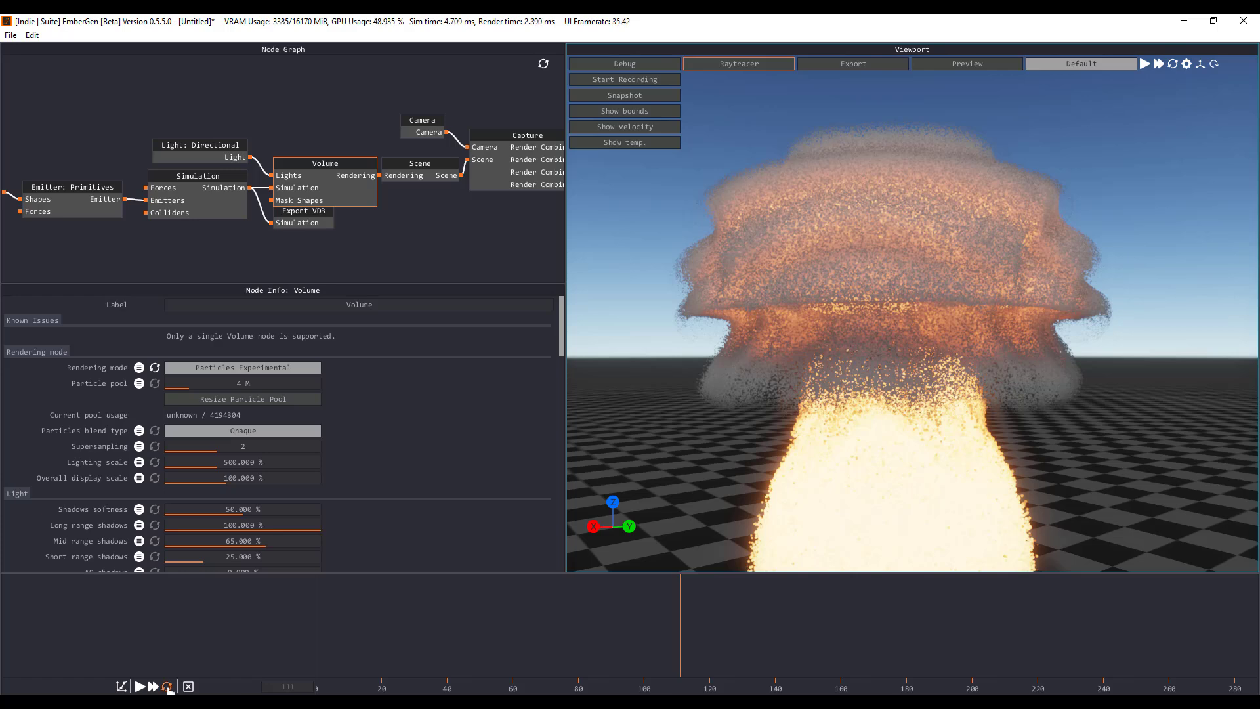
- Reset the simulation and switch the Volume rendering mode to Hybrid Experimental
click(243, 368)
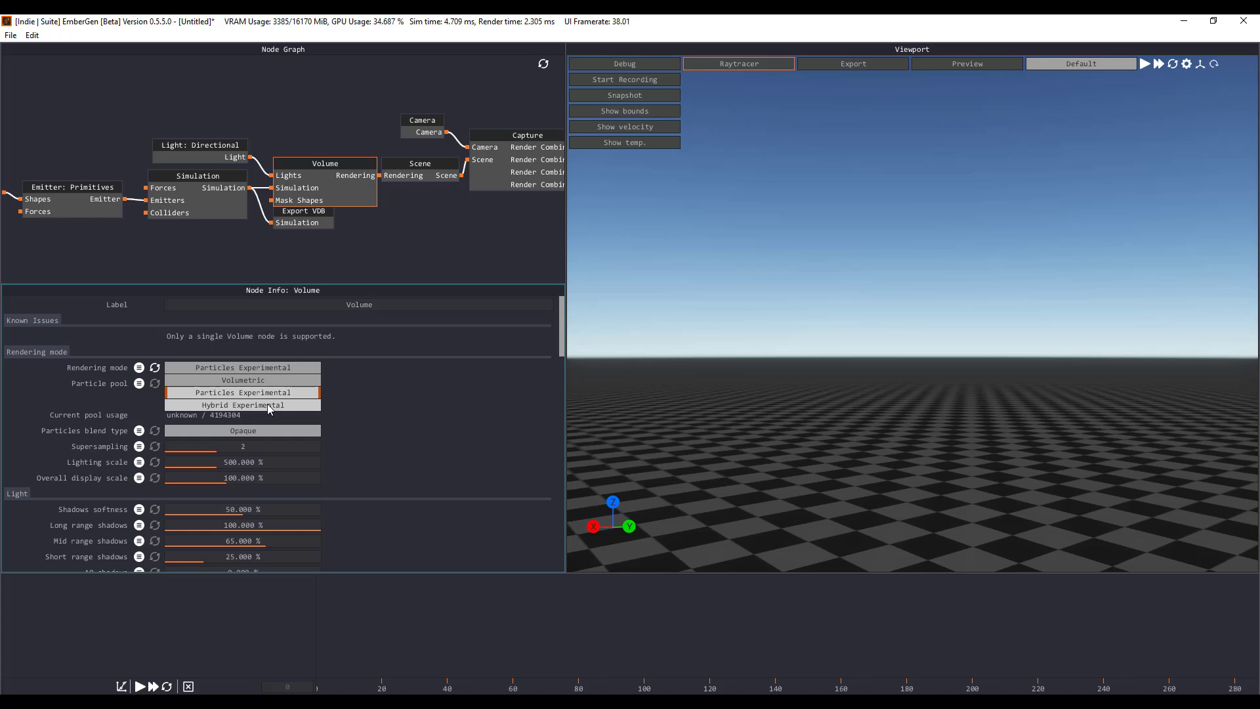
click(243, 405)
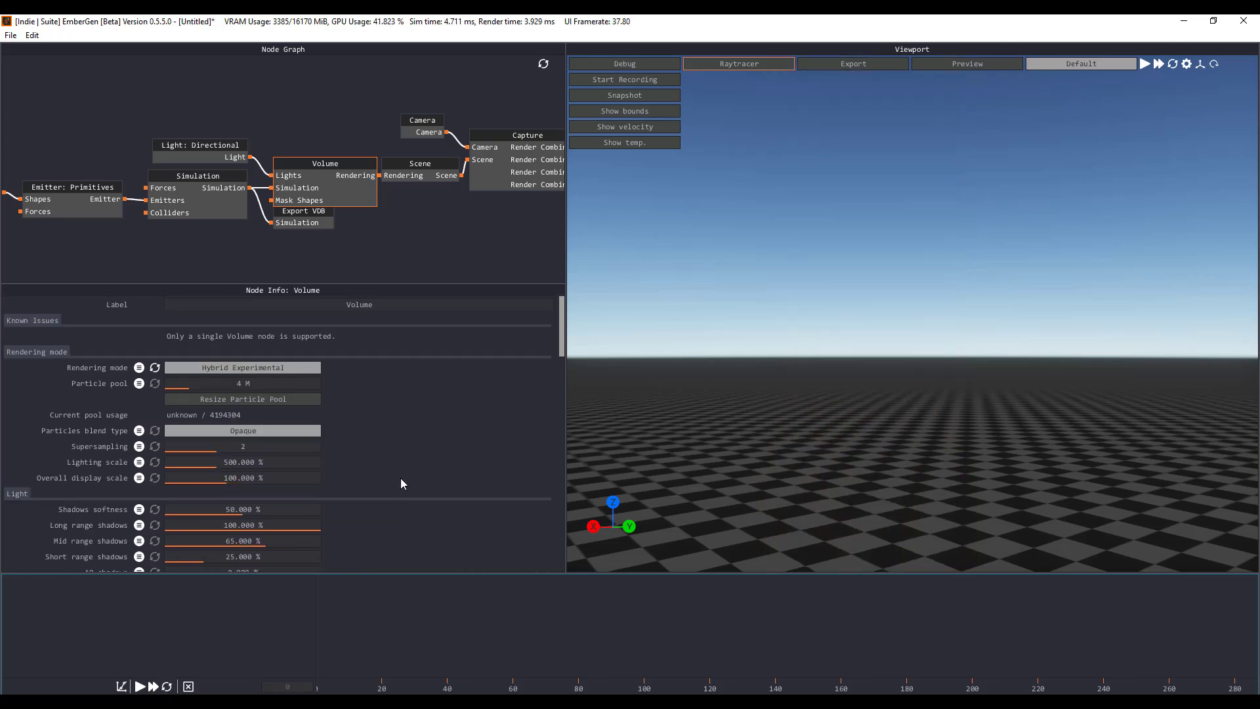
- Set the Simulation node to Loop Timeline over frames 0 to 120 and play it
click(197, 174)
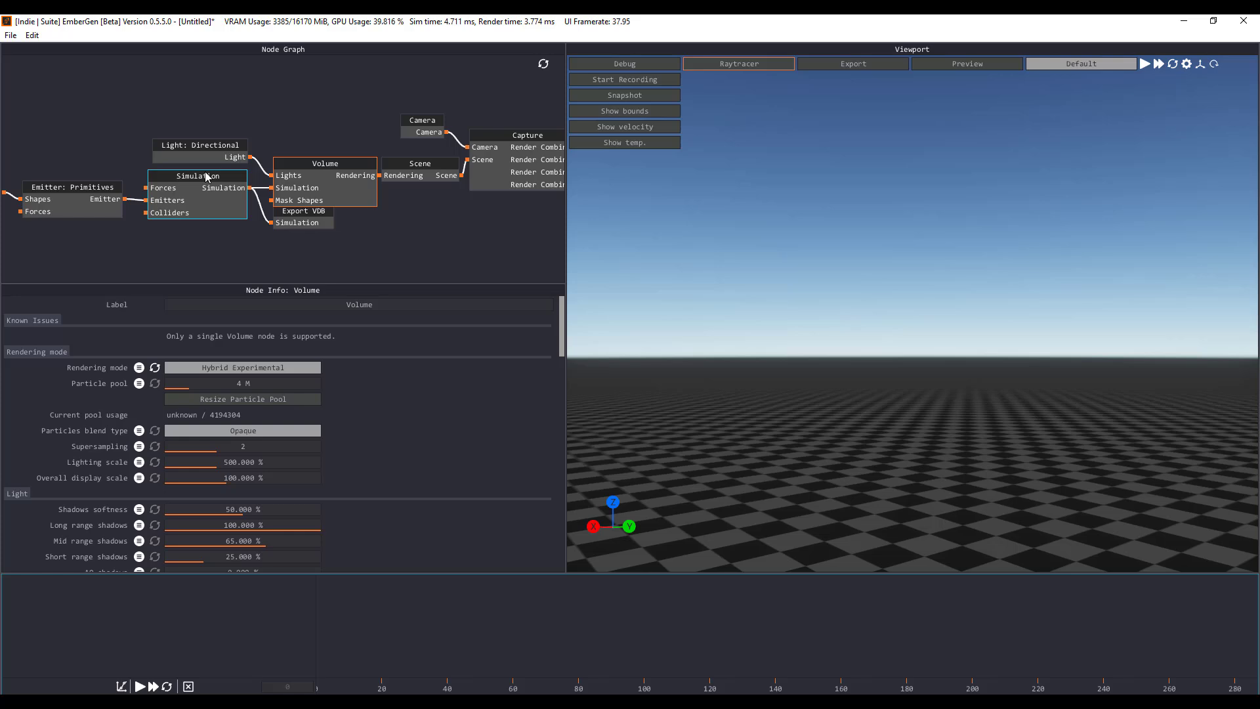
click(197, 175)
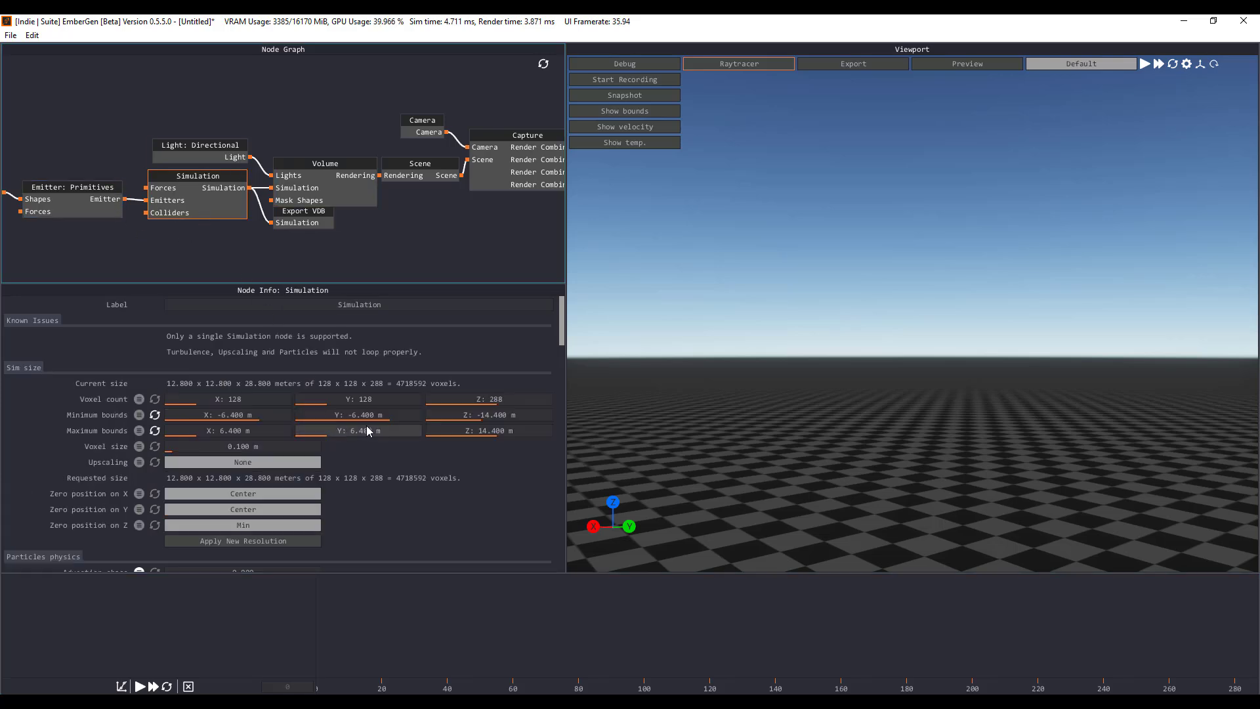
scroll(down, 3)
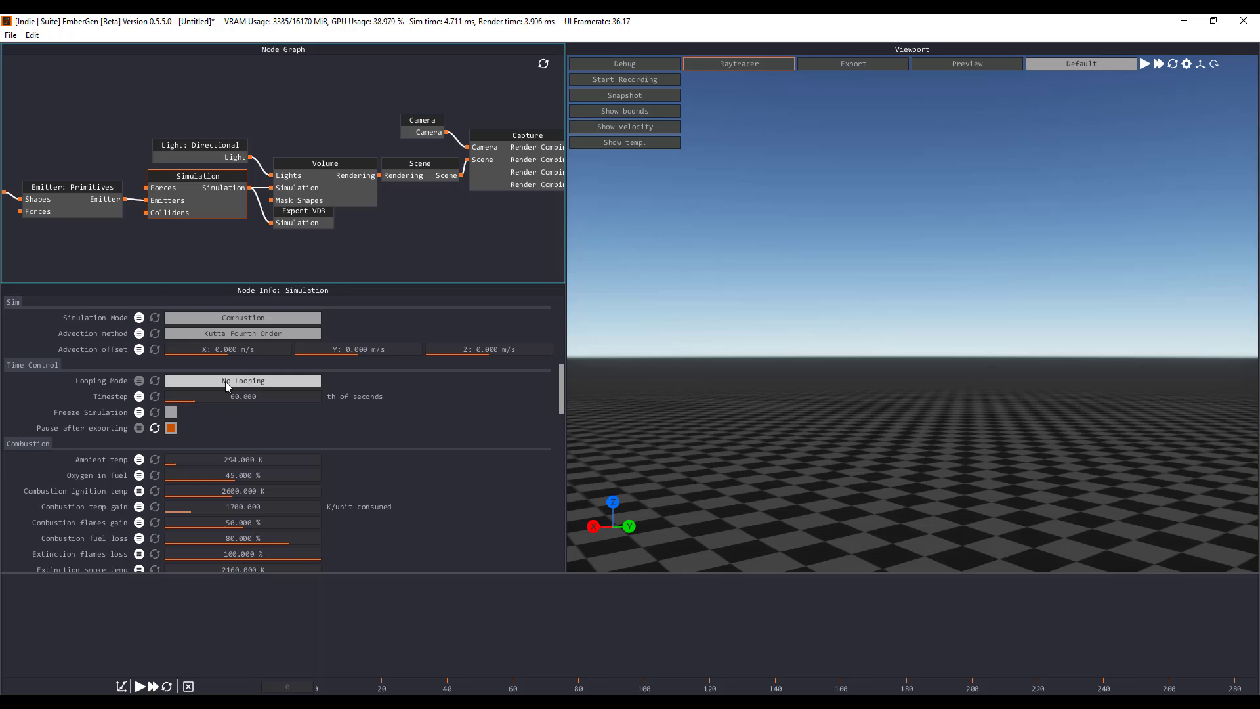
click(242, 381)
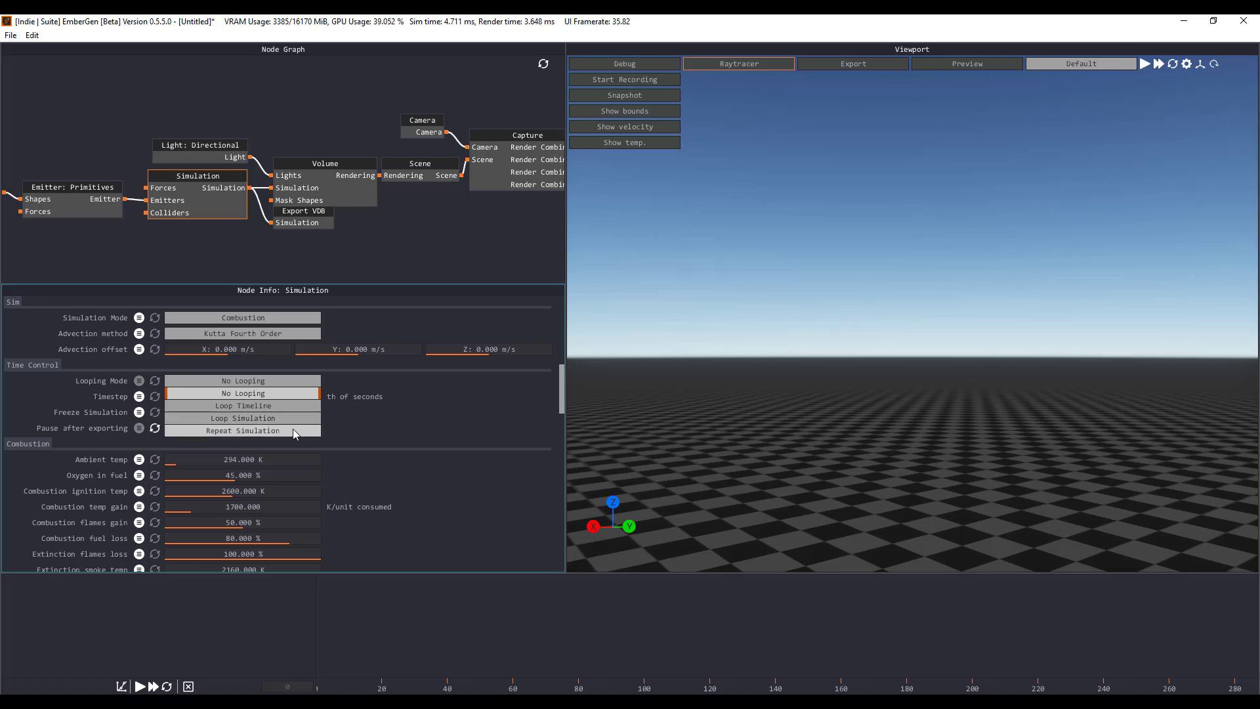
mouse_move(382, 428)
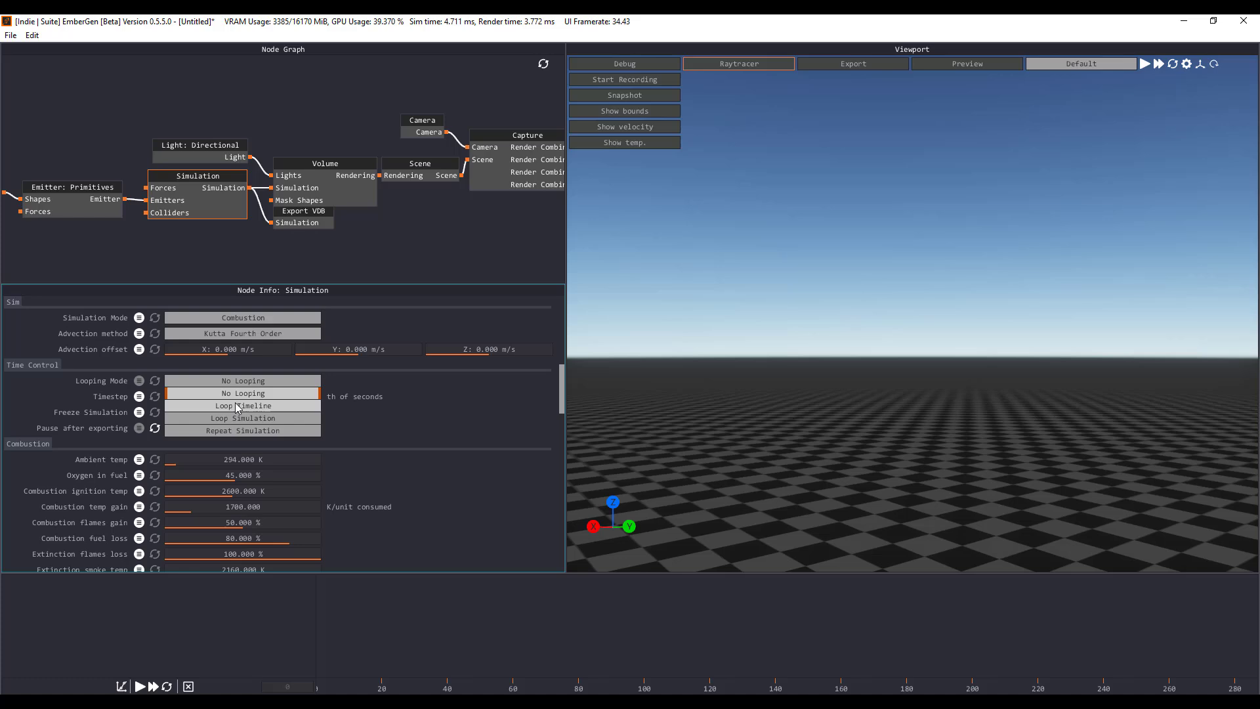
click(243, 406)
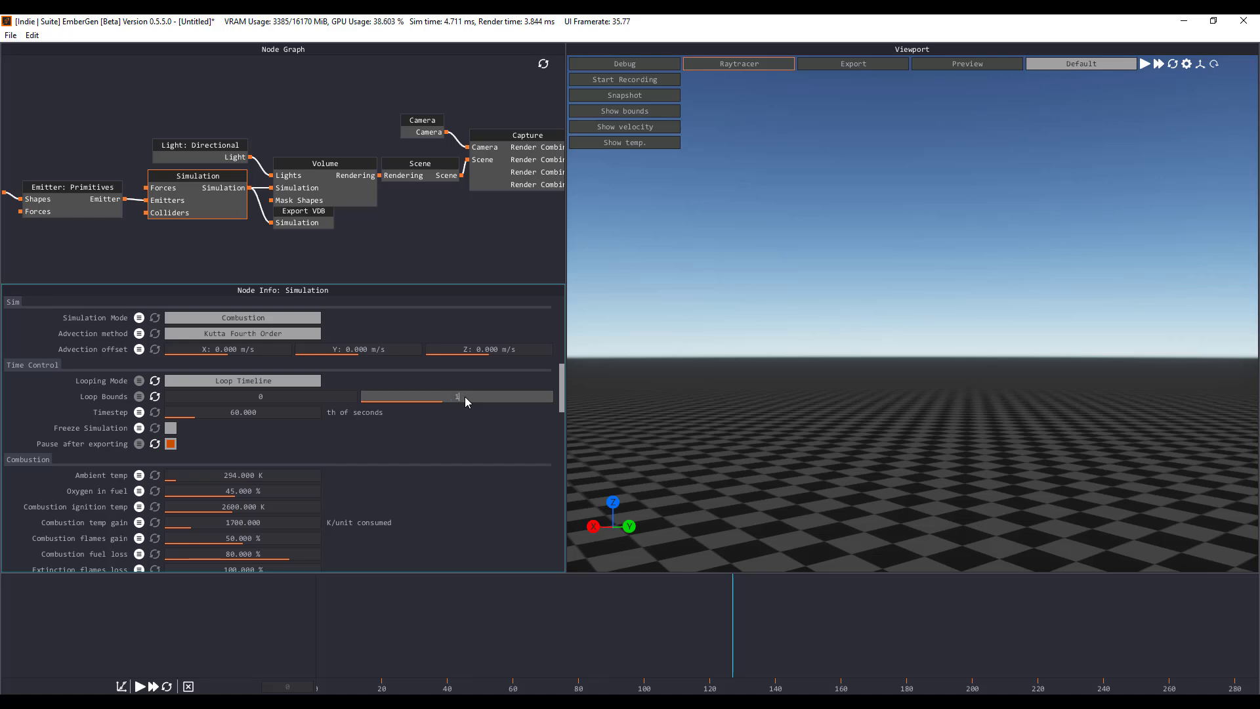
drag(442, 397, 458, 396)
text(120)
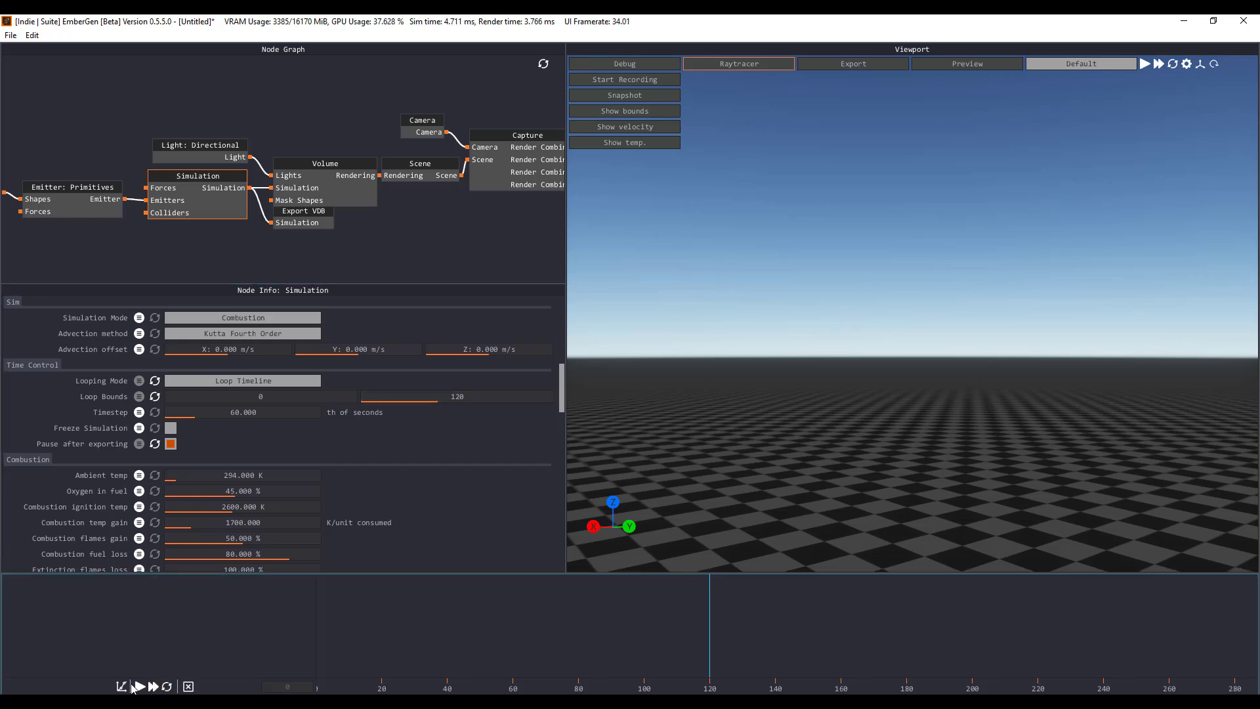
click(138, 686)
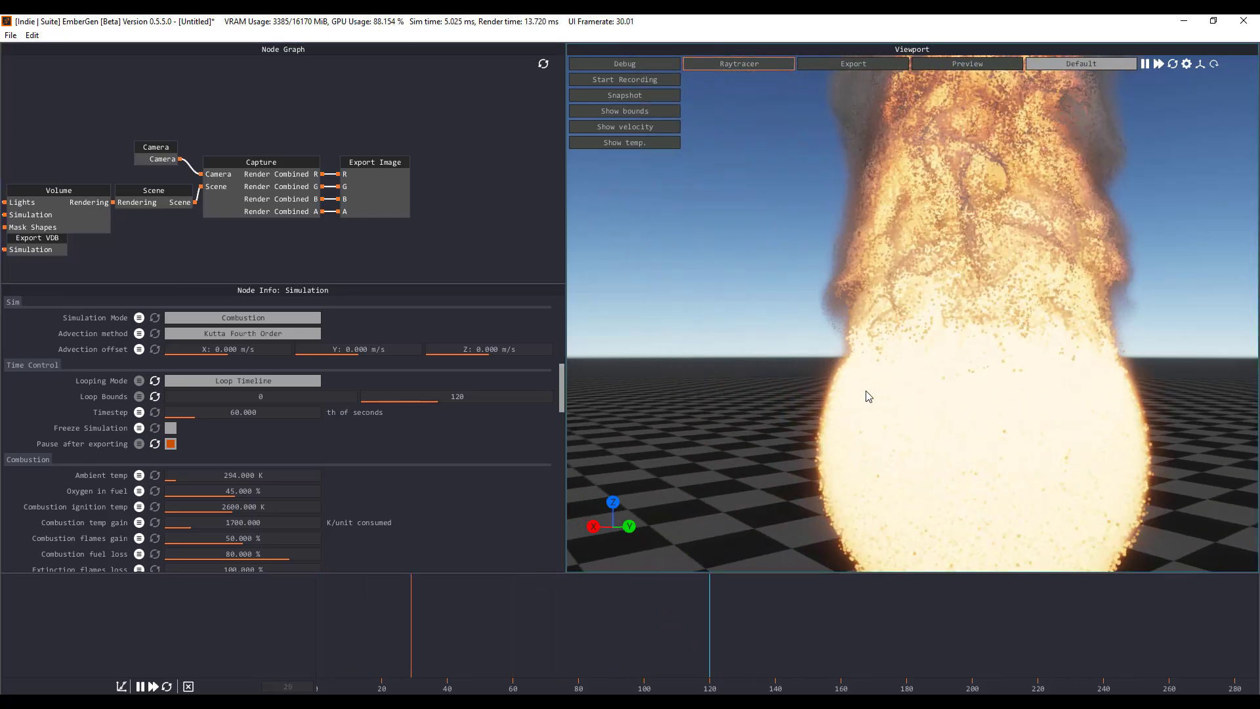
- Queue and run an immediate export from the Export Image node, then orbit the paused explosion
click(374, 161)
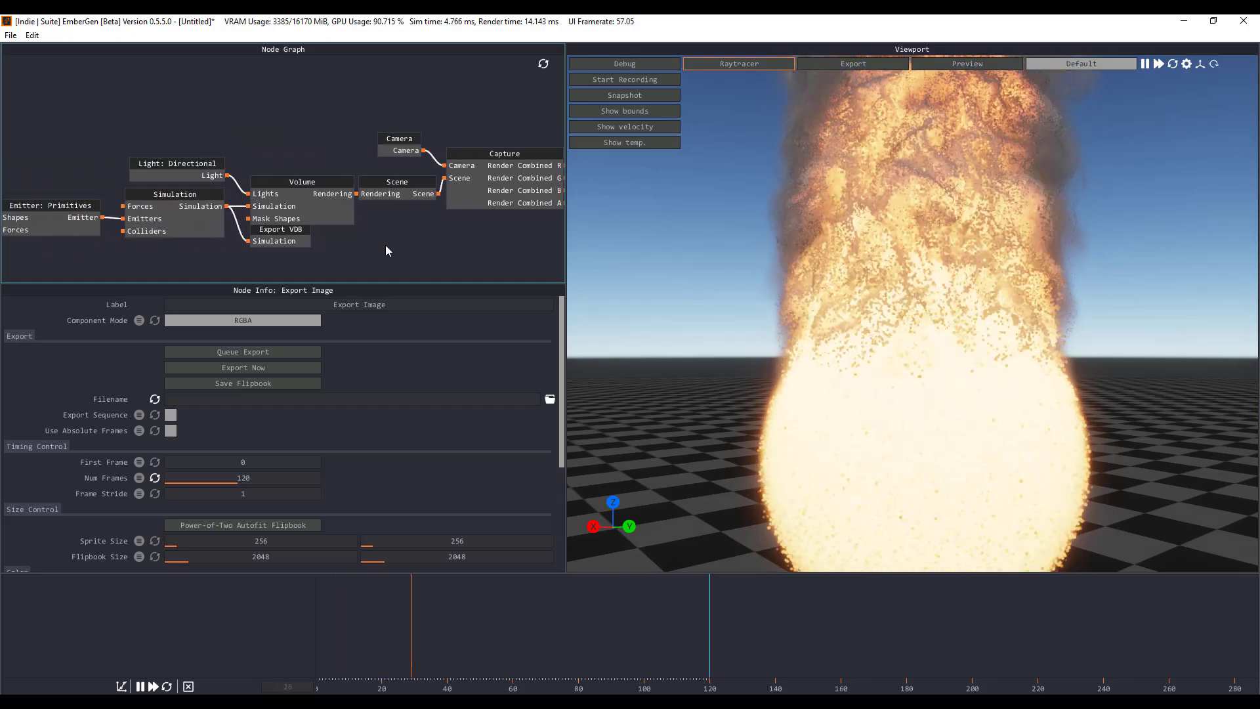
click(175, 194)
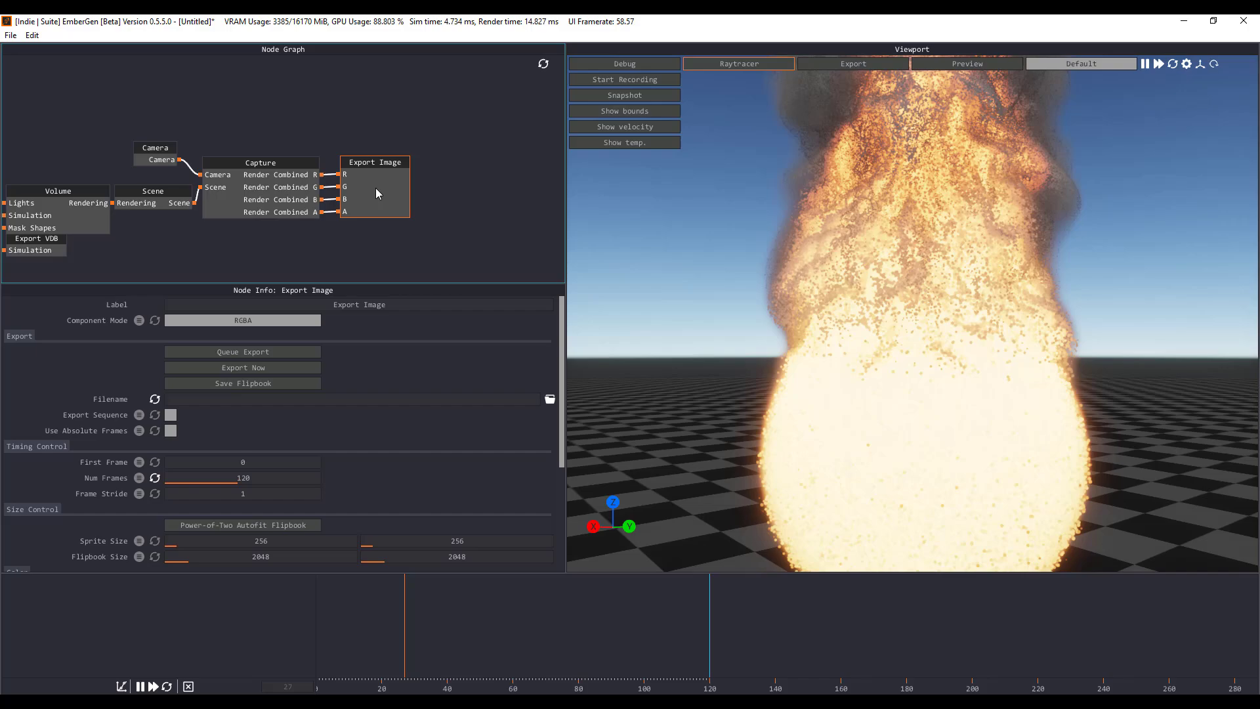
click(241, 368)
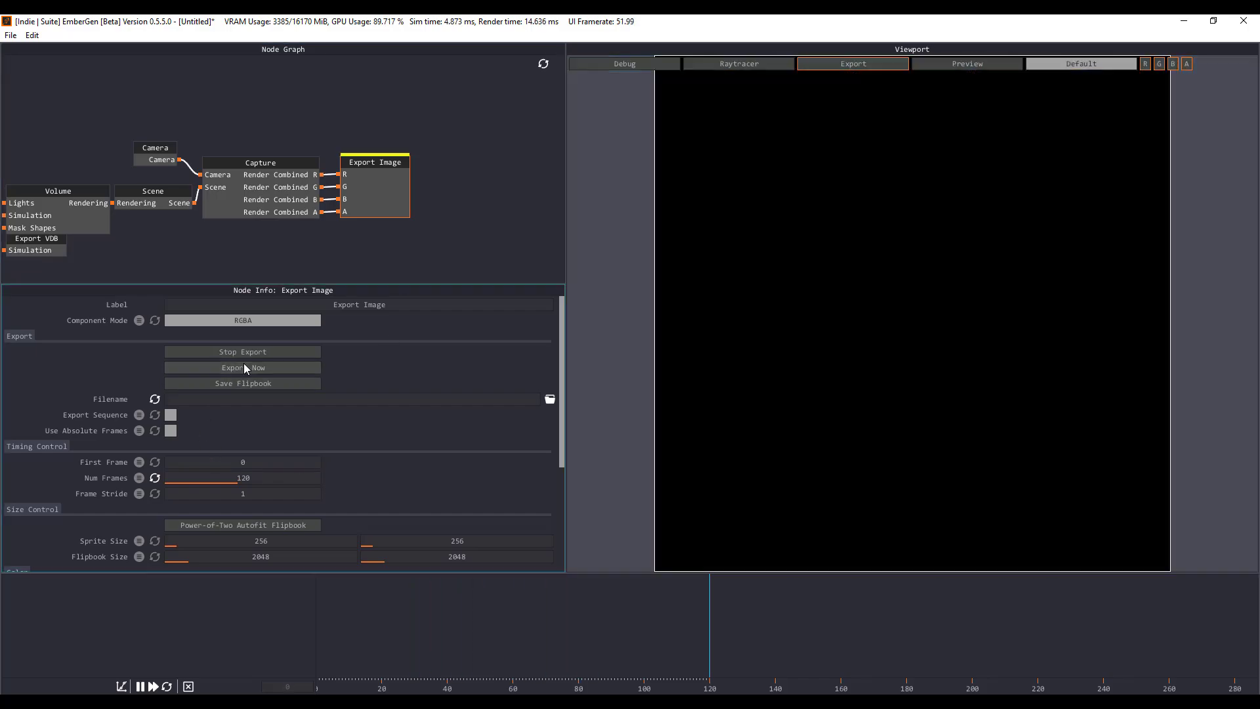
click(242, 367)
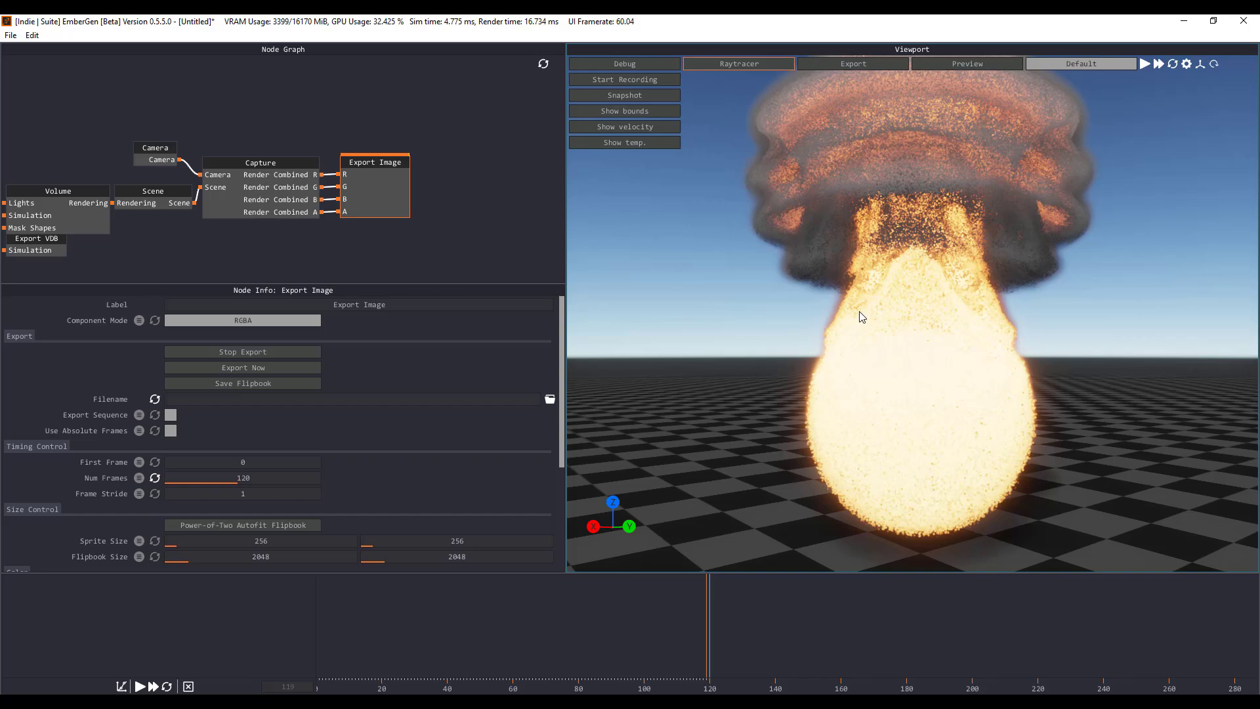
drag(860, 316, 693, 368)
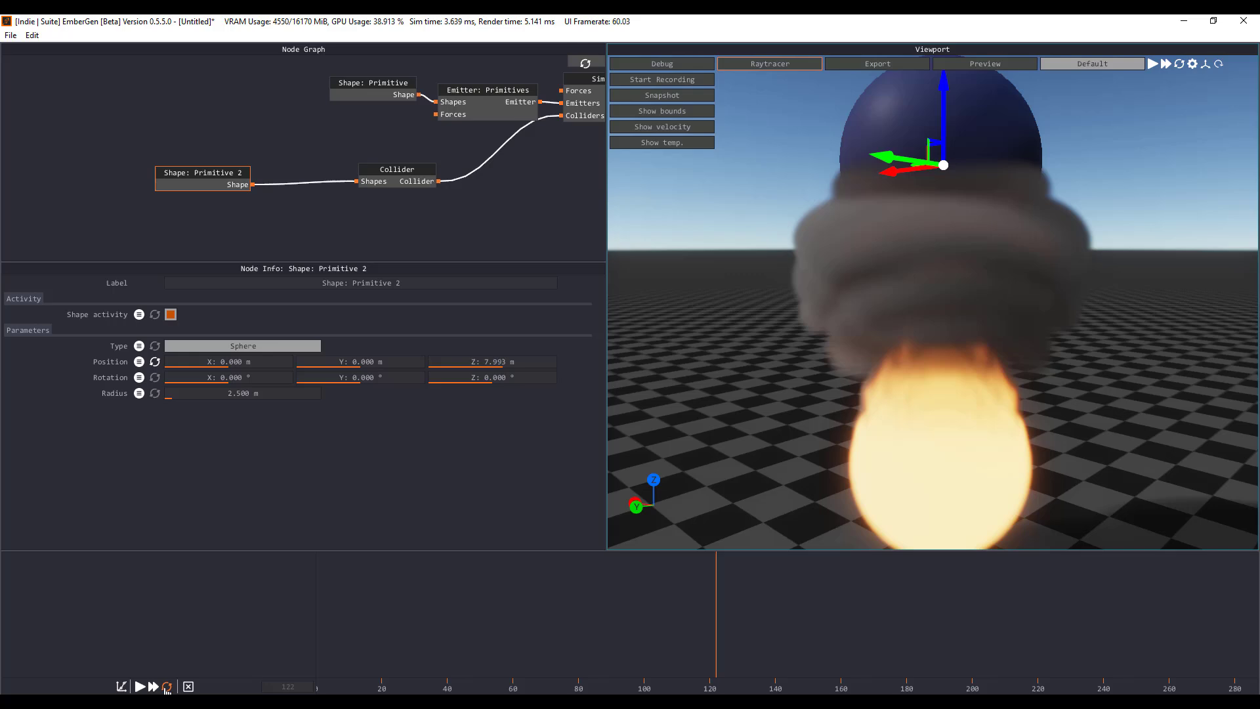
- Restart the simulation and drag the sphere collider down through the smoke into the flames
click(140, 685)
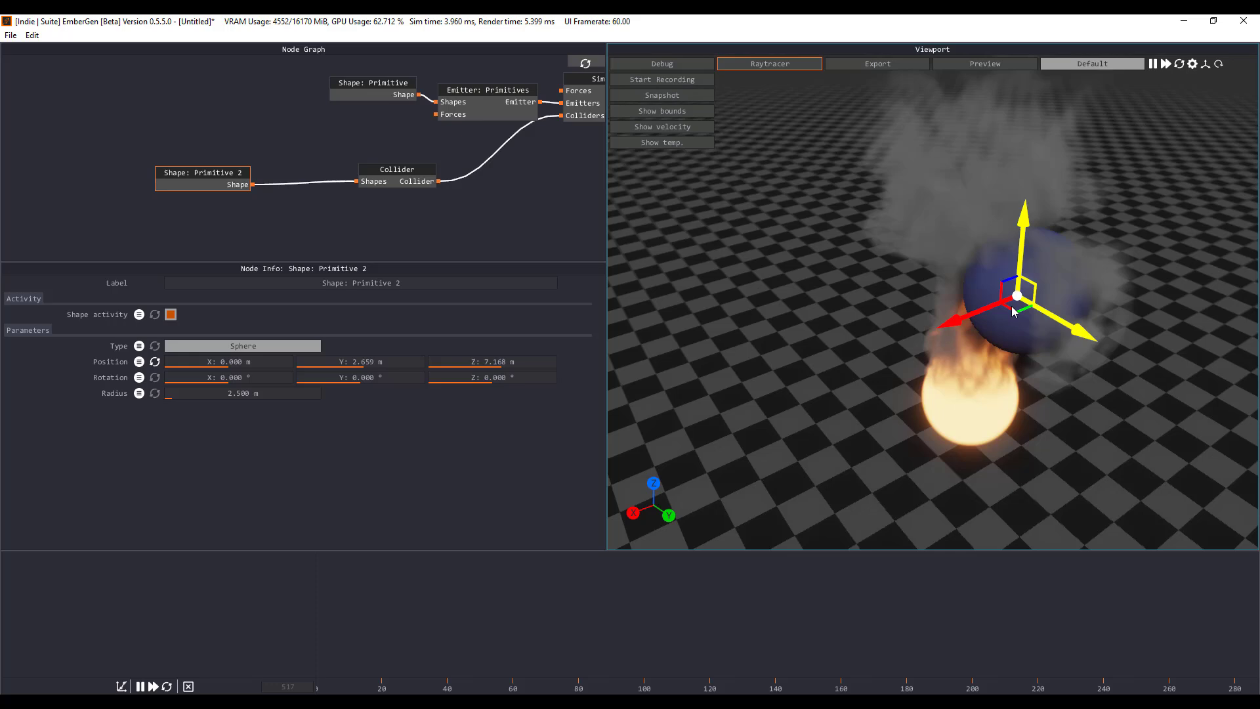
drag(1017, 298, 1037, 353)
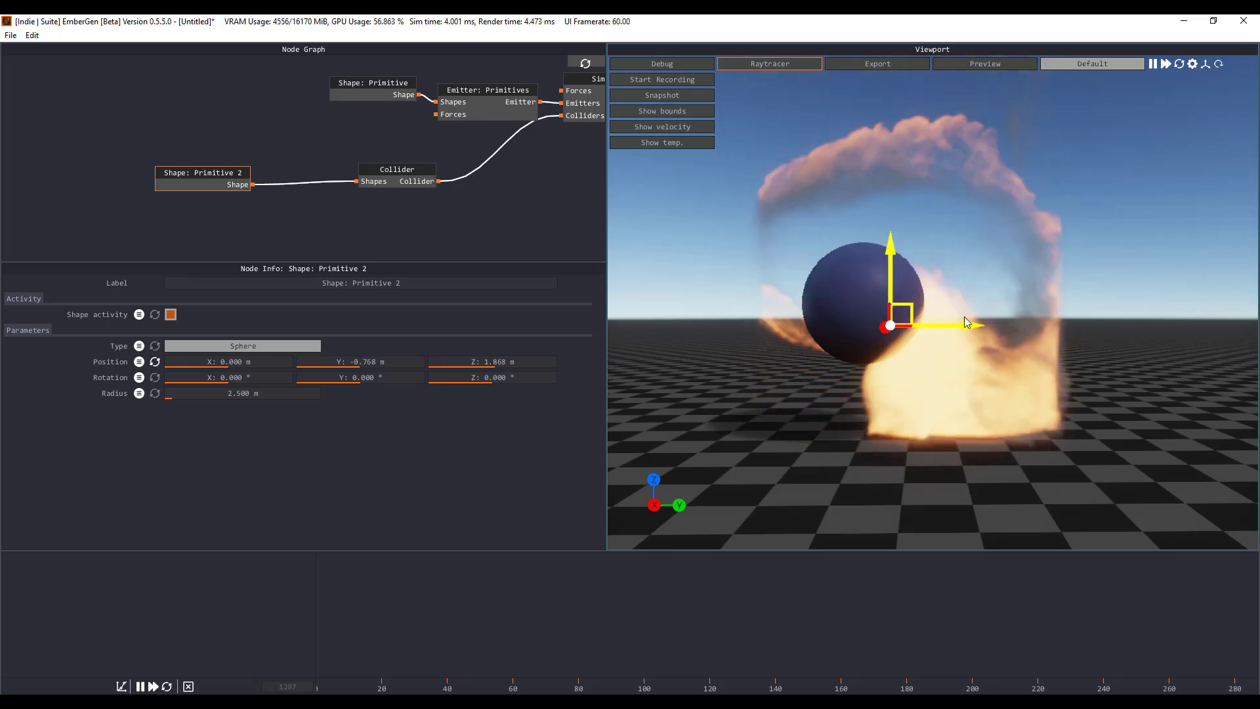
drag(891, 326, 840, 289)
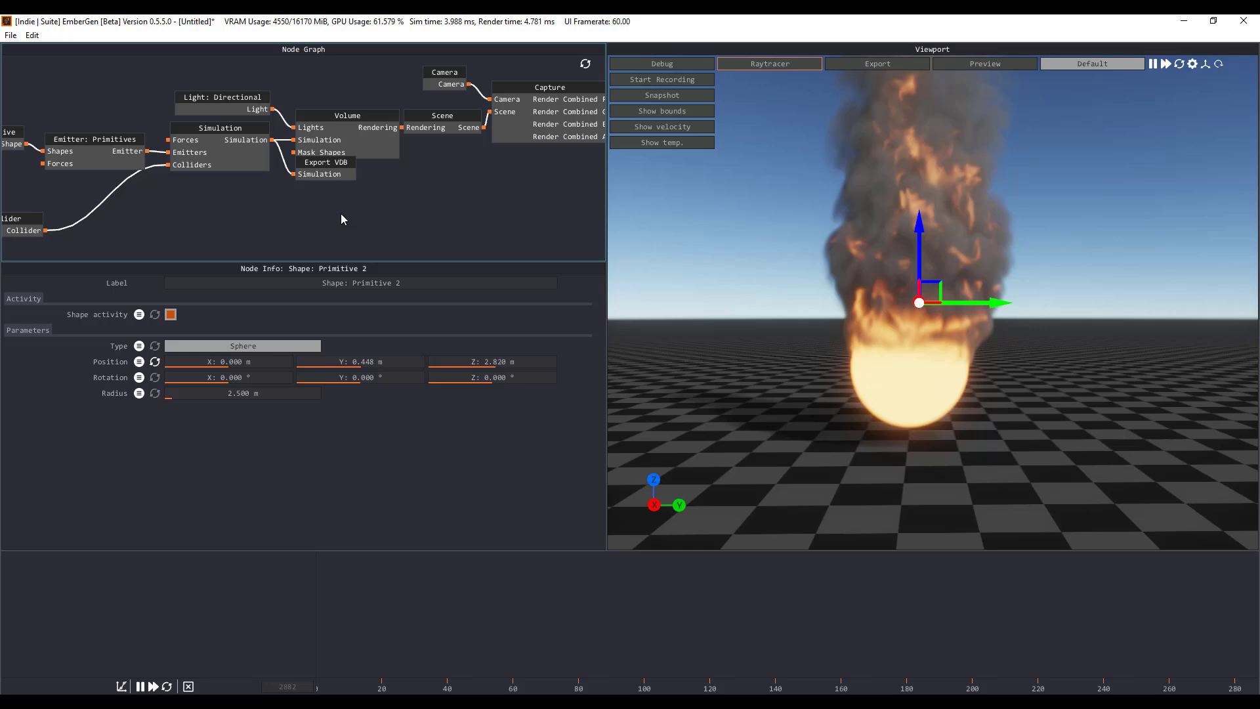
- Set the Volume node's post-process to Stylize for a crisp smoke look
click(346, 116)
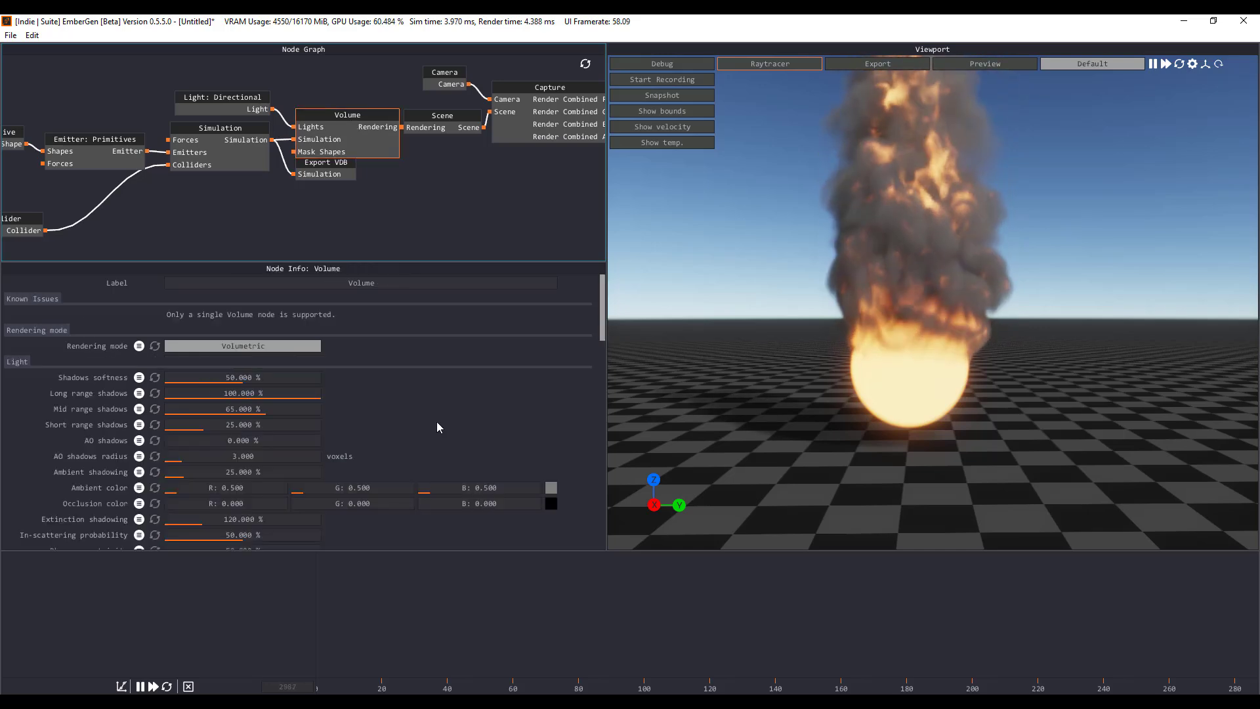
scroll(down, 3)
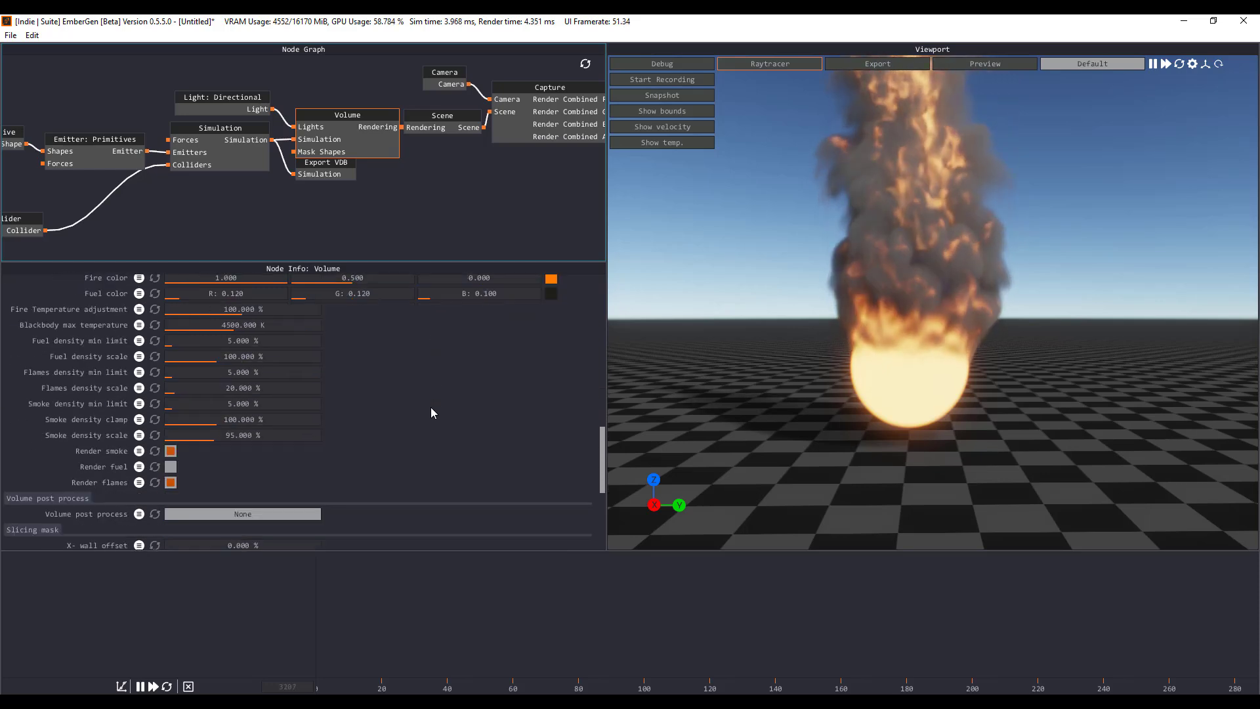
scroll(down, 3)
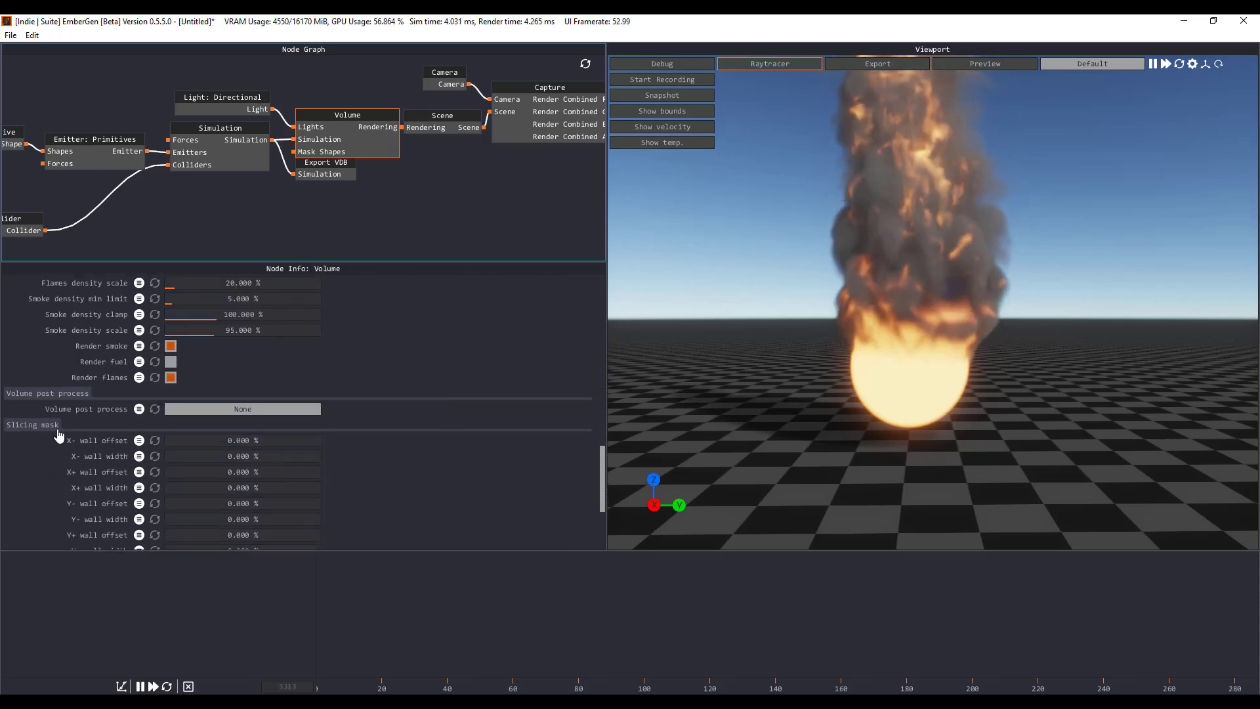
click(242, 408)
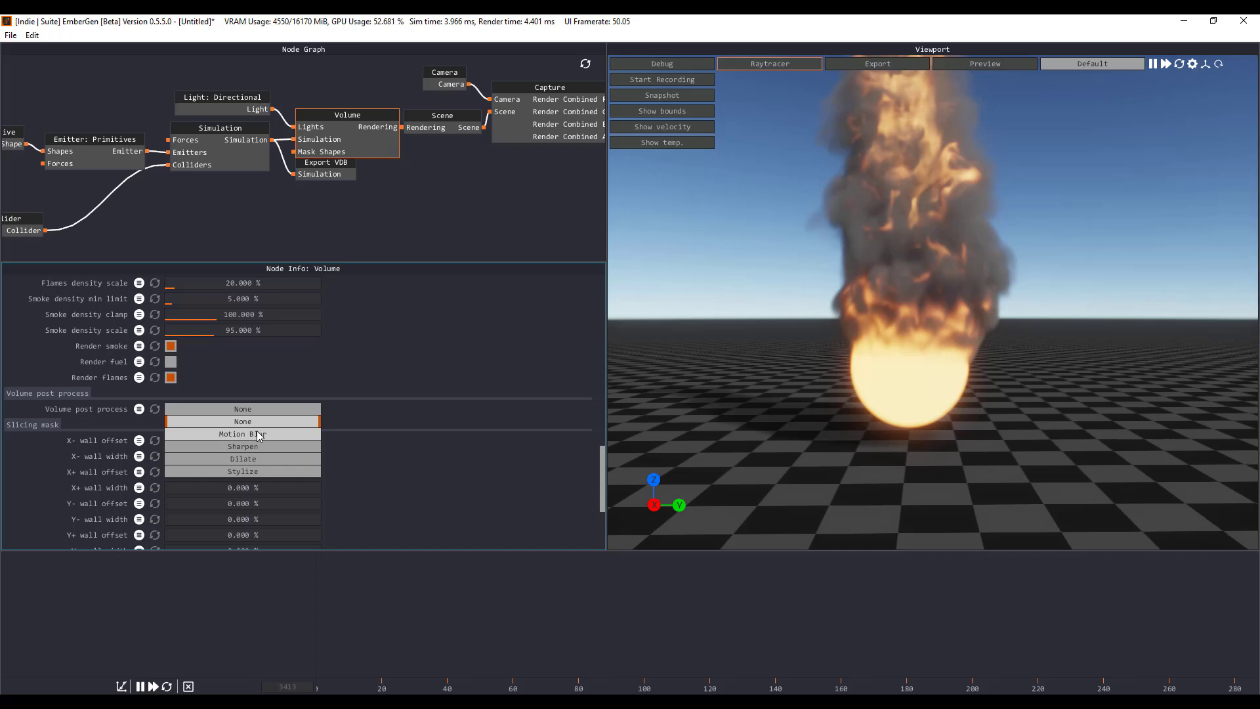
click(241, 433)
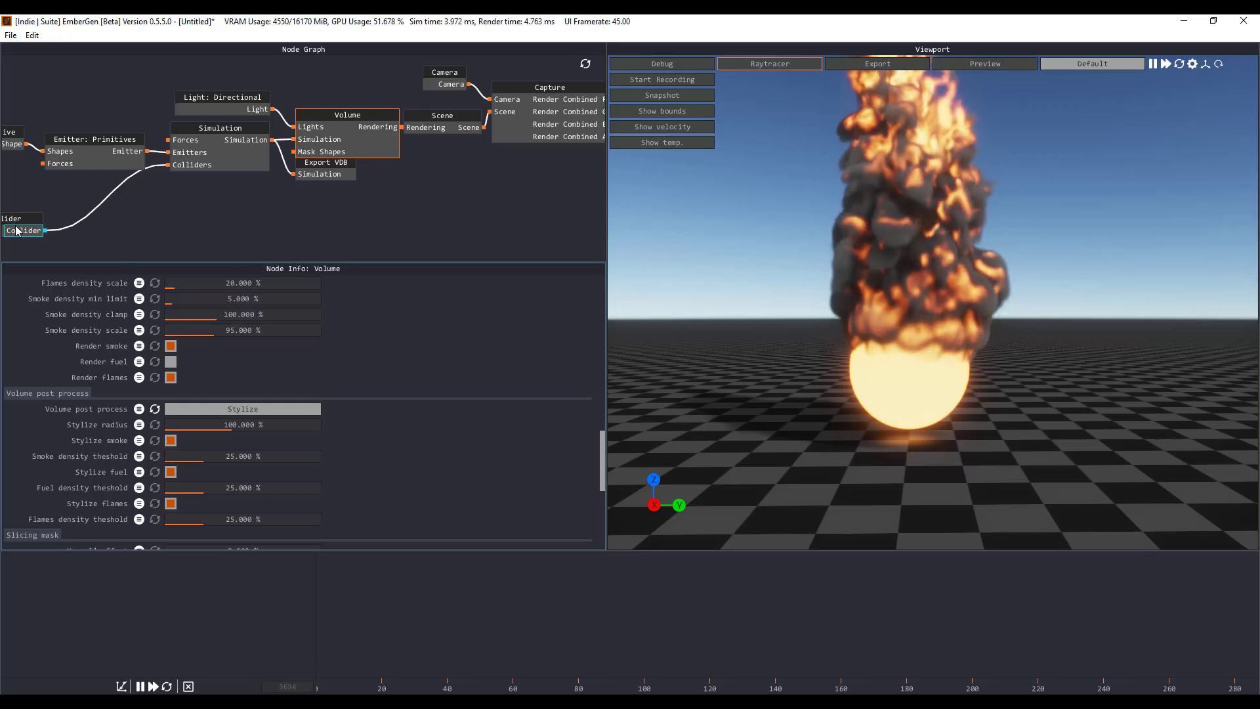
- Show the Collider node's position, physics and visual properties
click(24, 231)
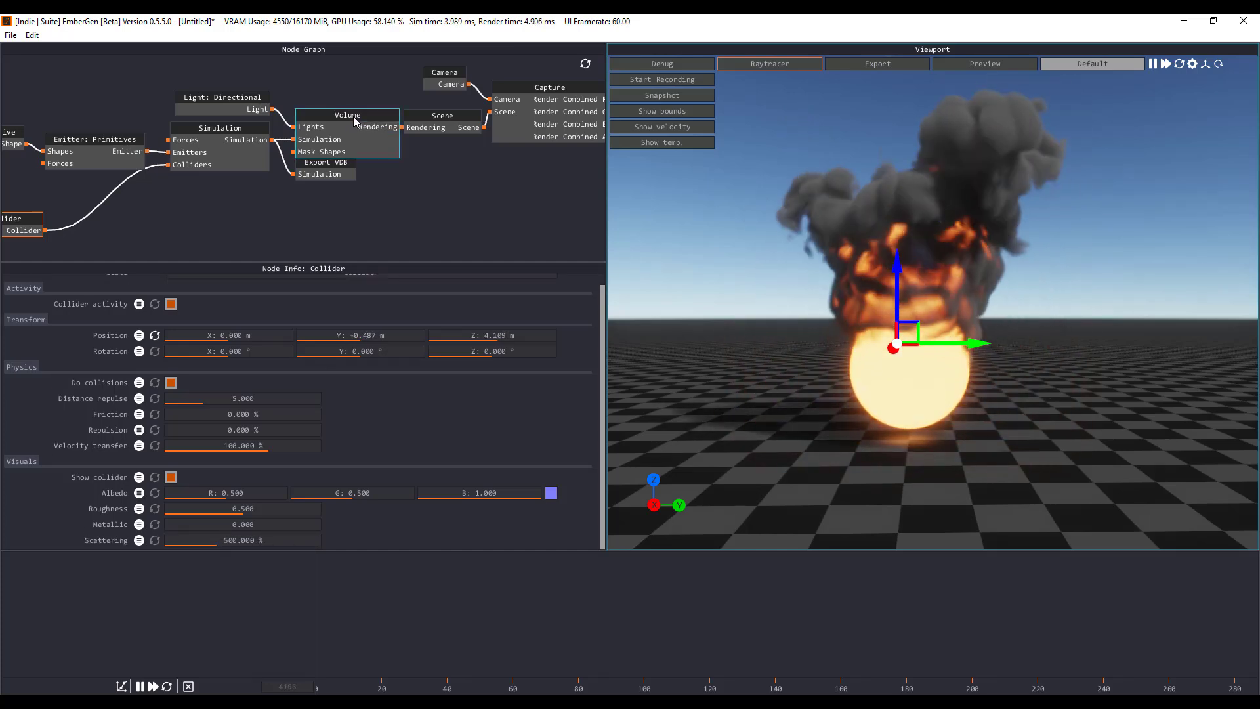
- Switch the volume post-process to Sharpen with smoke sharpening at 500% and adjusted temperature sharpening
click(347, 114)
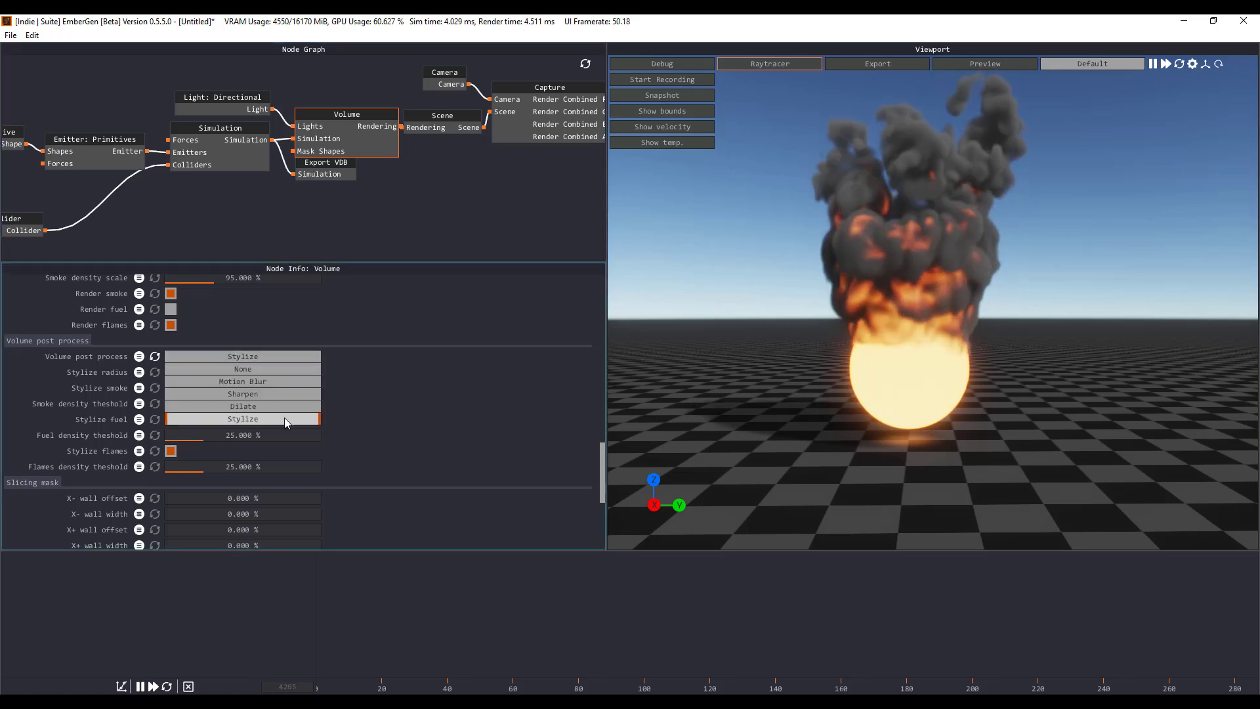
click(241, 394)
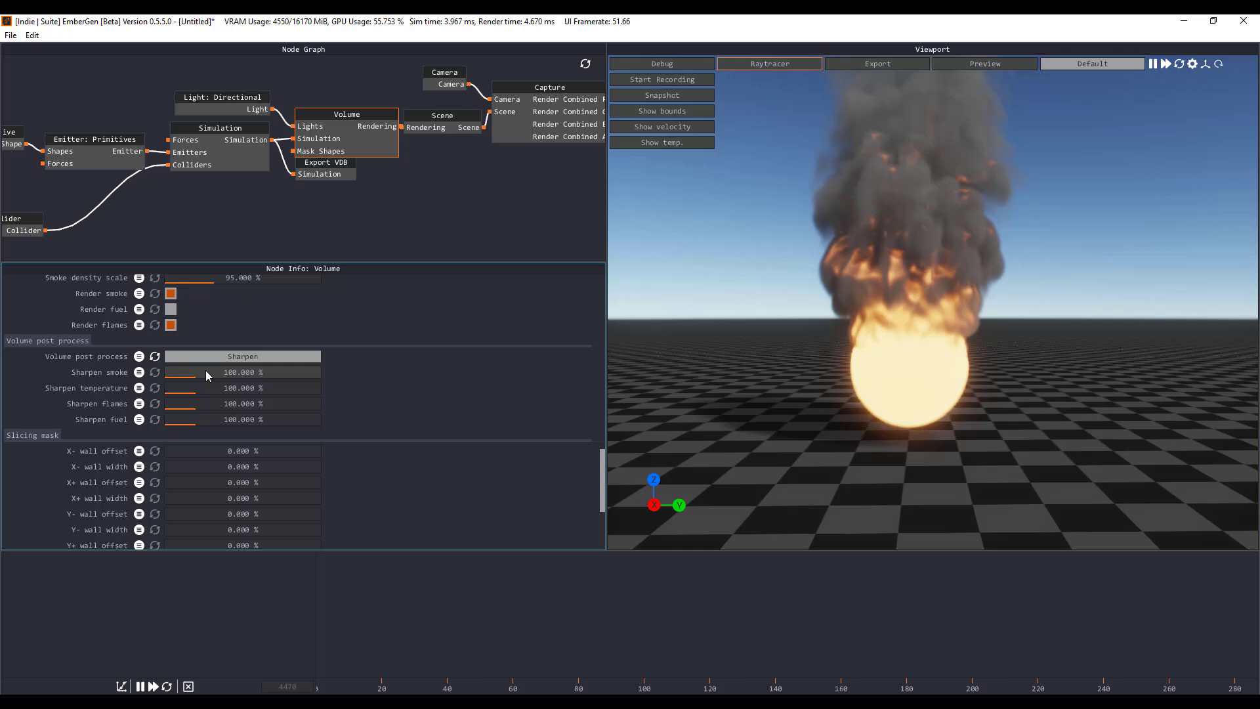
drag(185, 372, 234, 372)
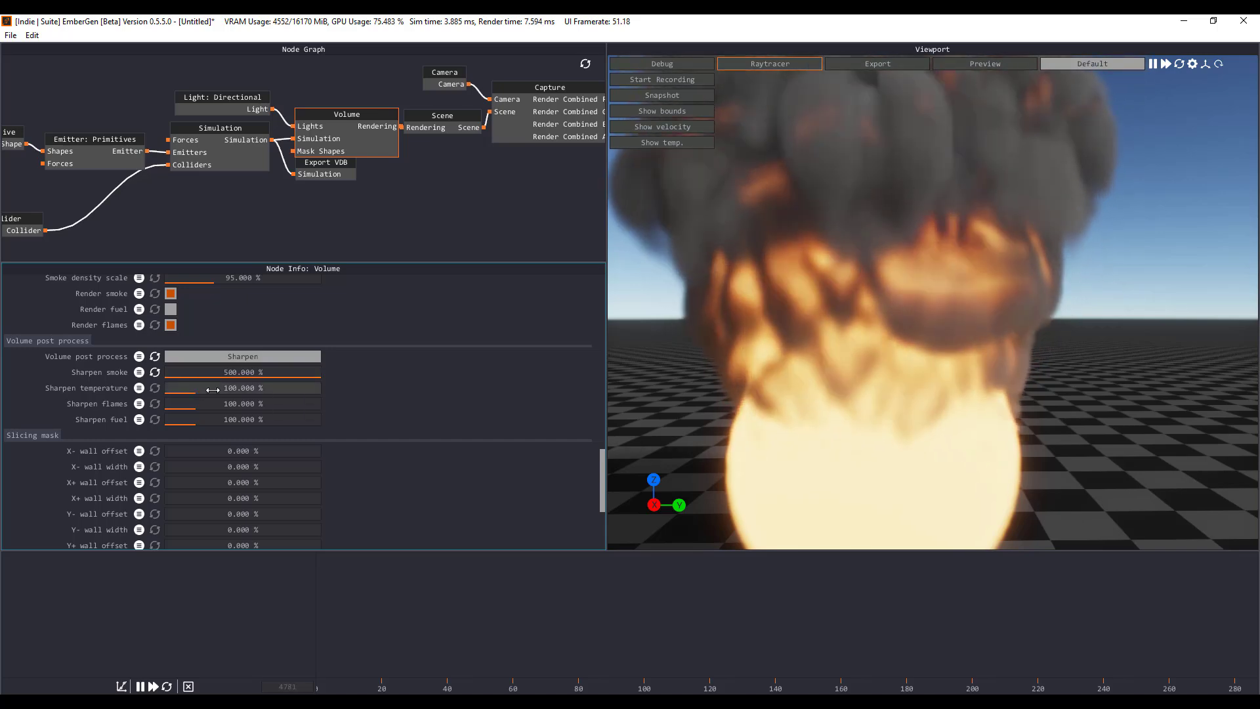
drag(217, 388, 170, 388)
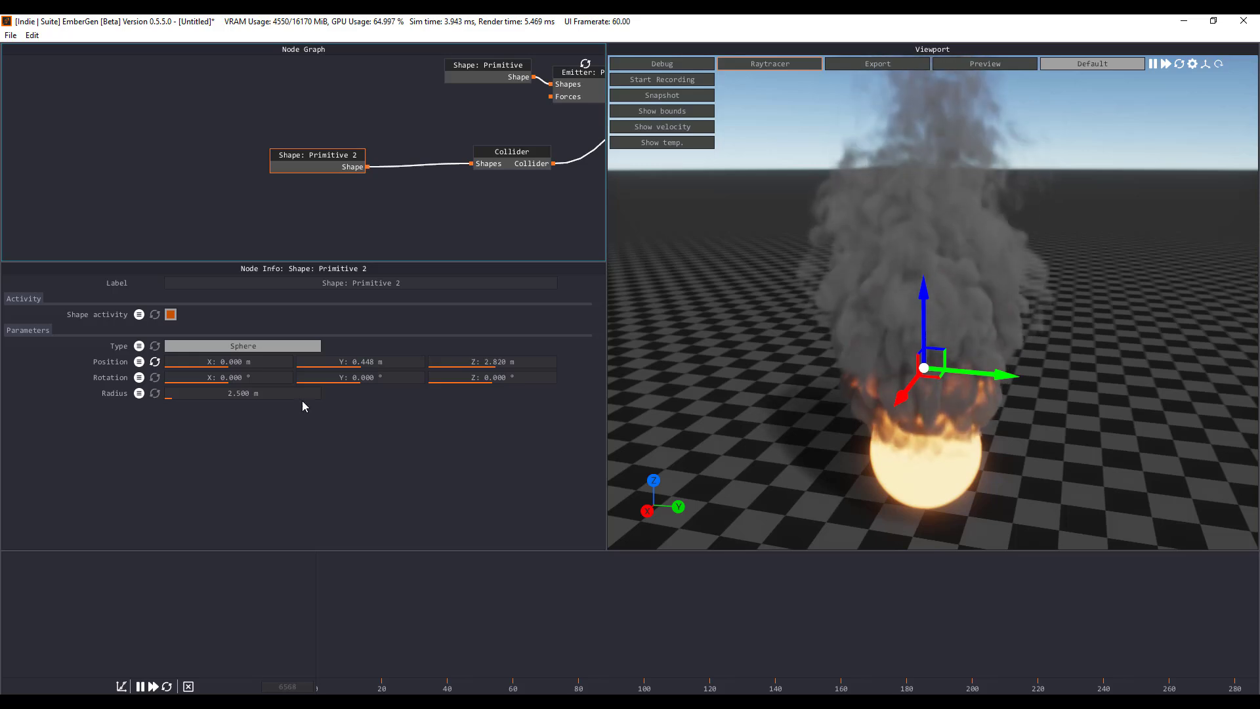
- Raise the Shape: Primitive 2 sphere radius to 4.375 m so flames wrap around it
drag(242, 393, 204, 392)
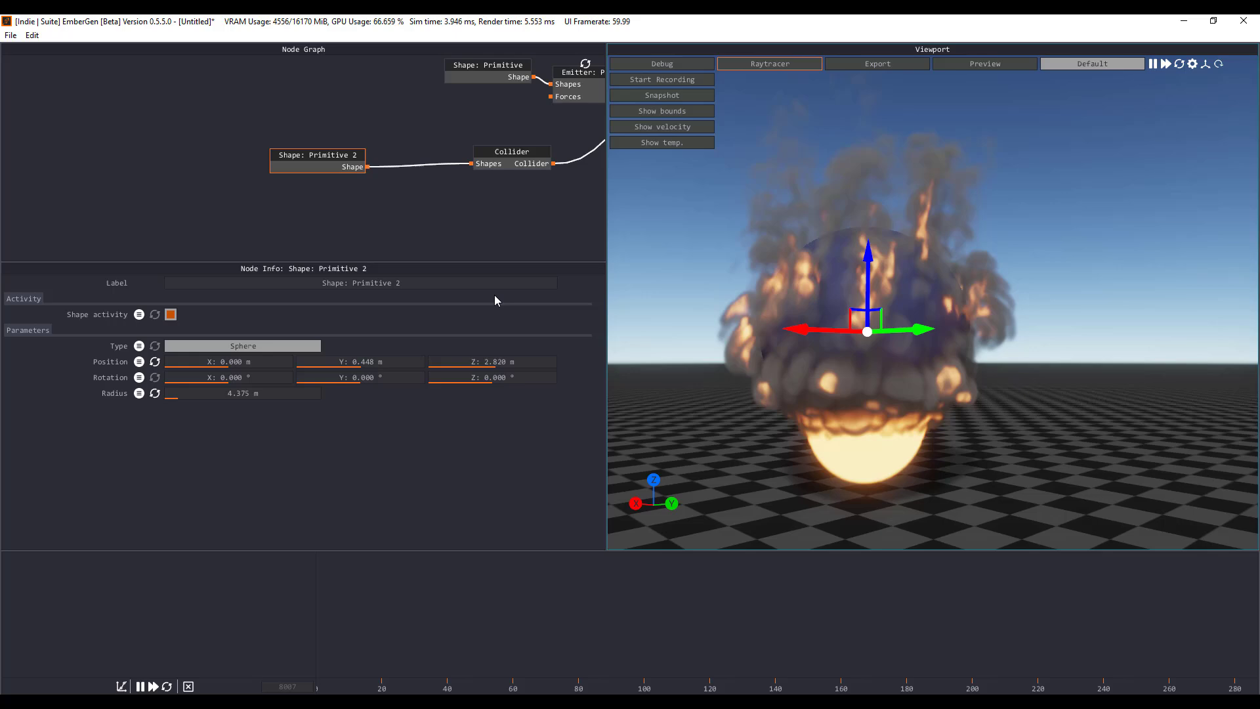
click(11, 34)
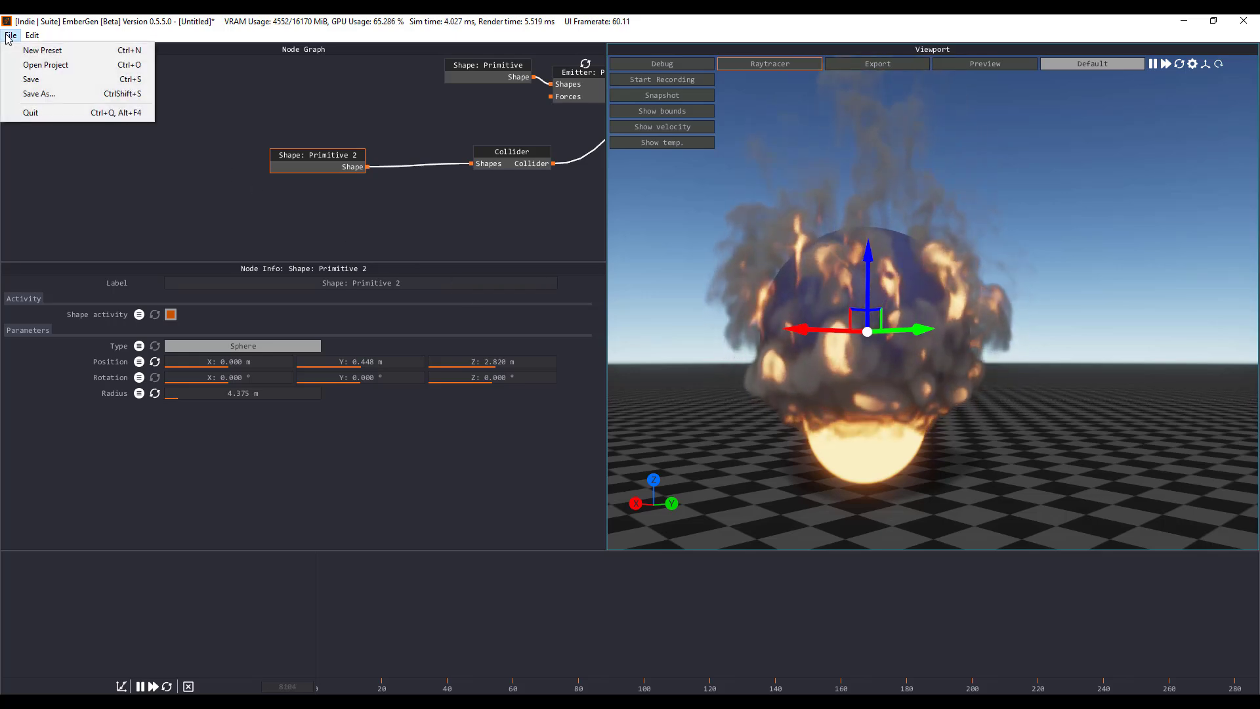
mouse_move(245, 105)
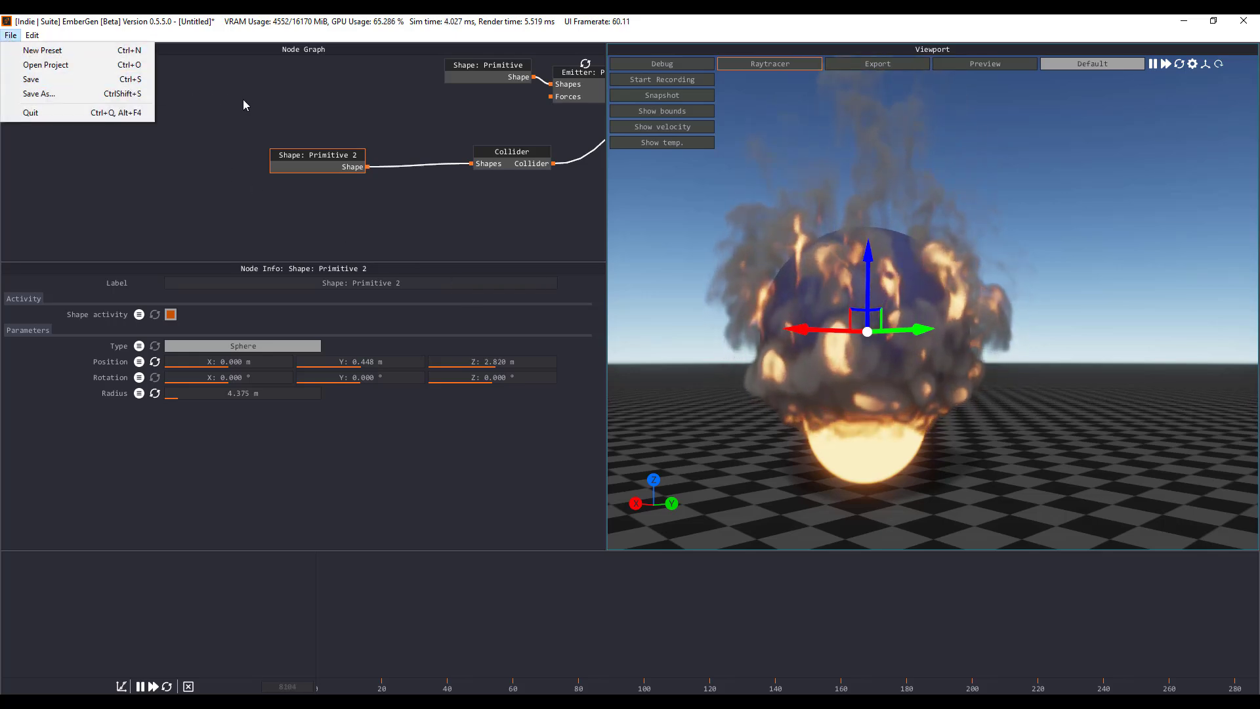
mouse_move(72, 64)
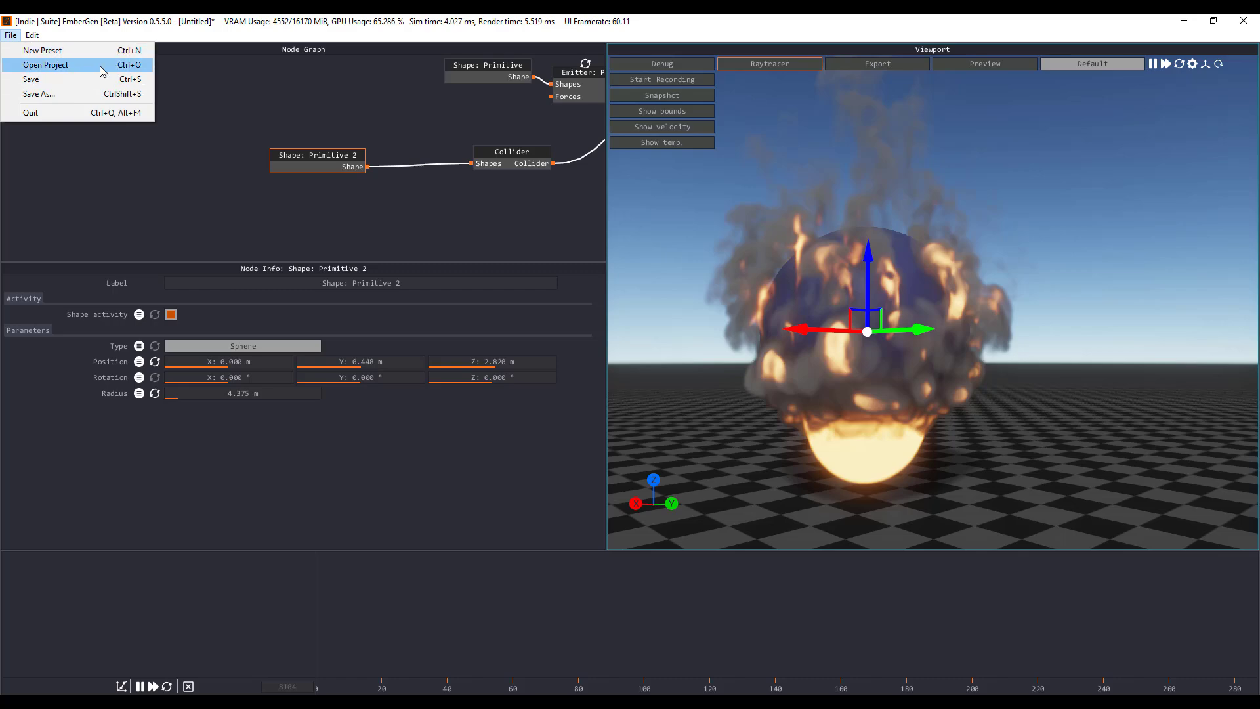
- Load the 009-Volcano.ember preset project from the presets folder
click(46, 66)
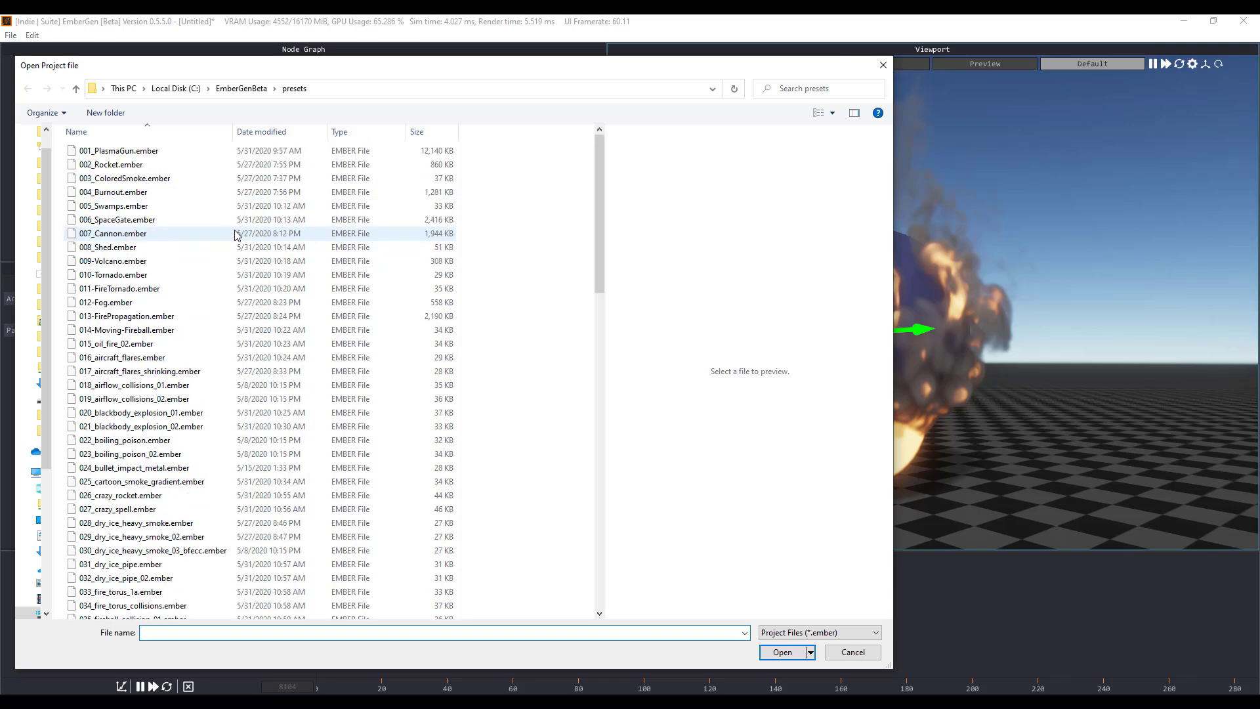
click(134, 399)
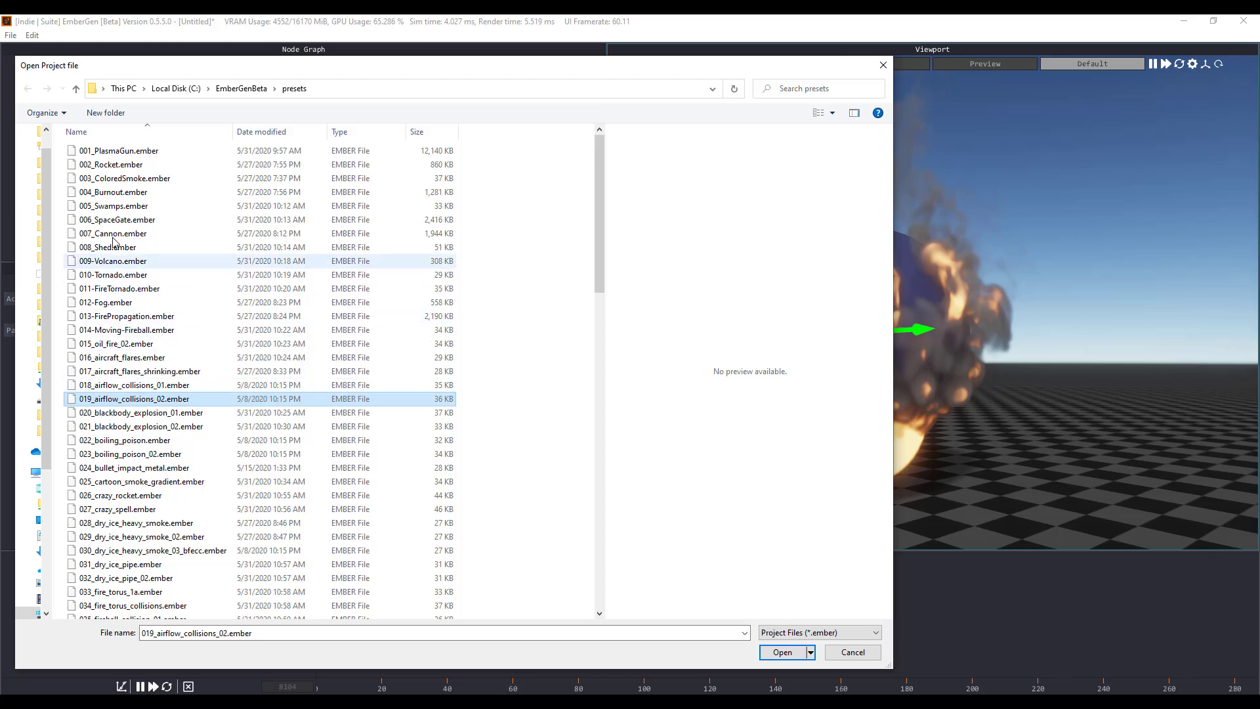
click(113, 260)
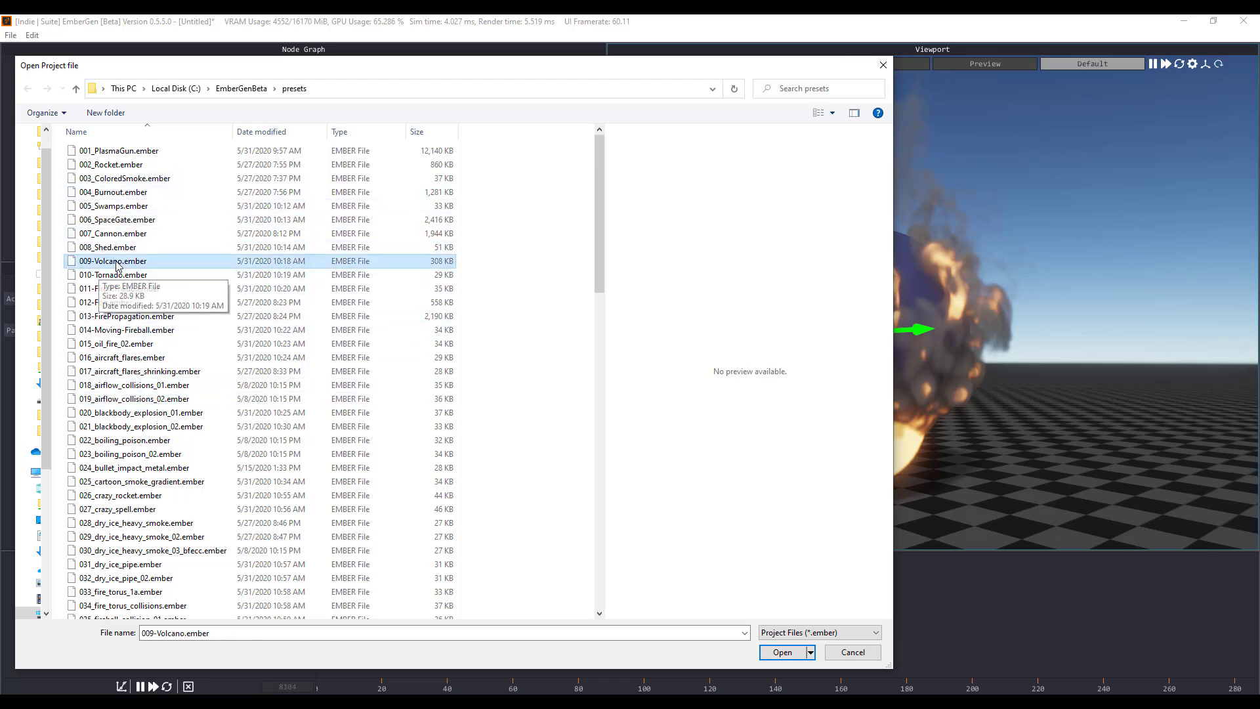
click(782, 652)
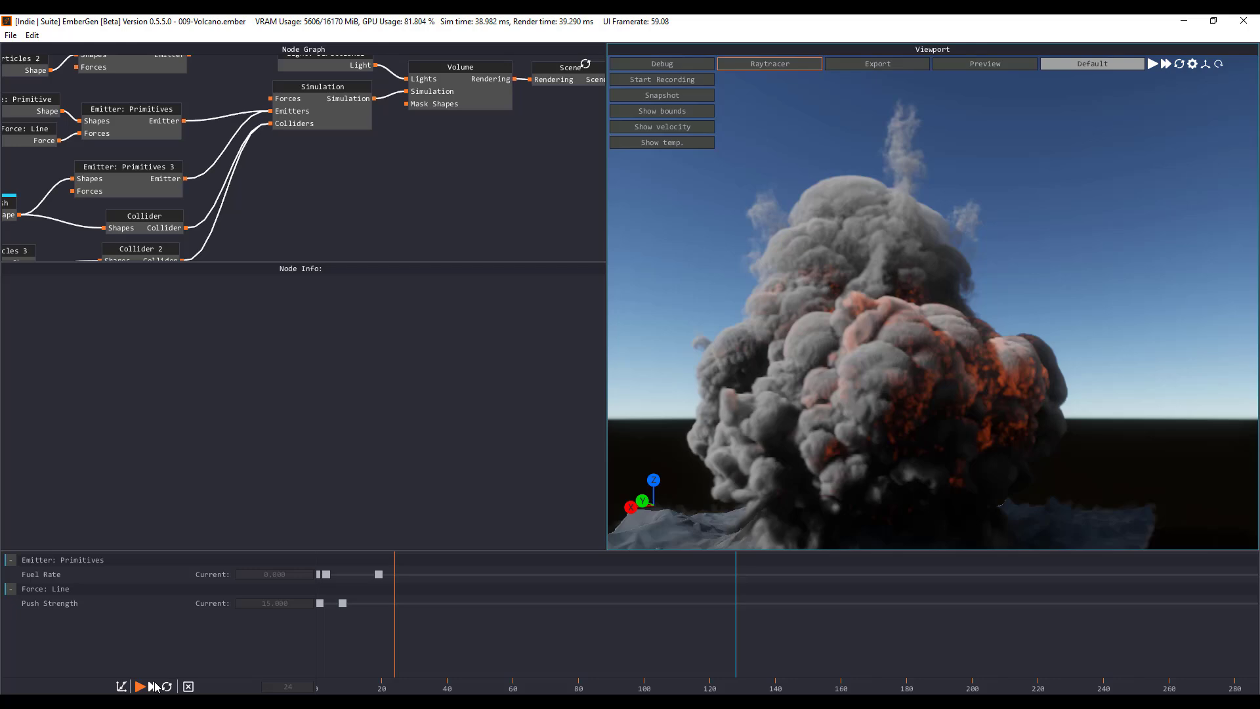
- Play the Volcano simulation so the ash plume rises above the terrain
click(139, 687)
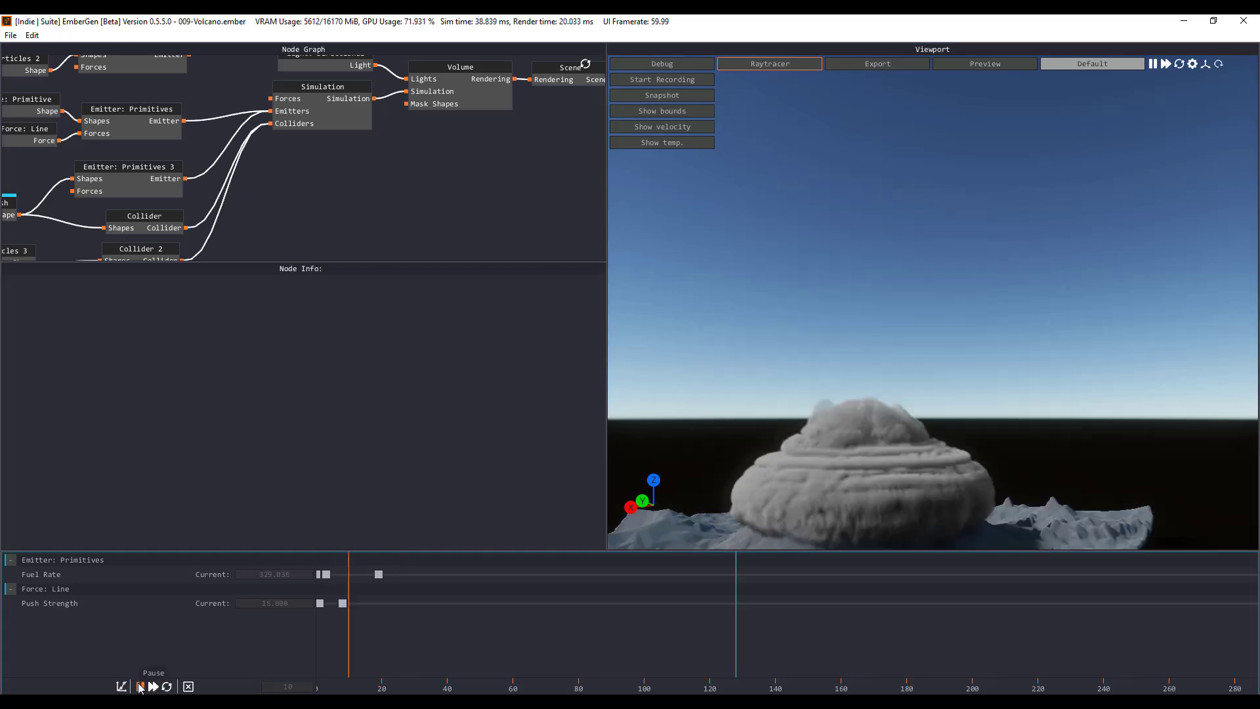
click(138, 686)
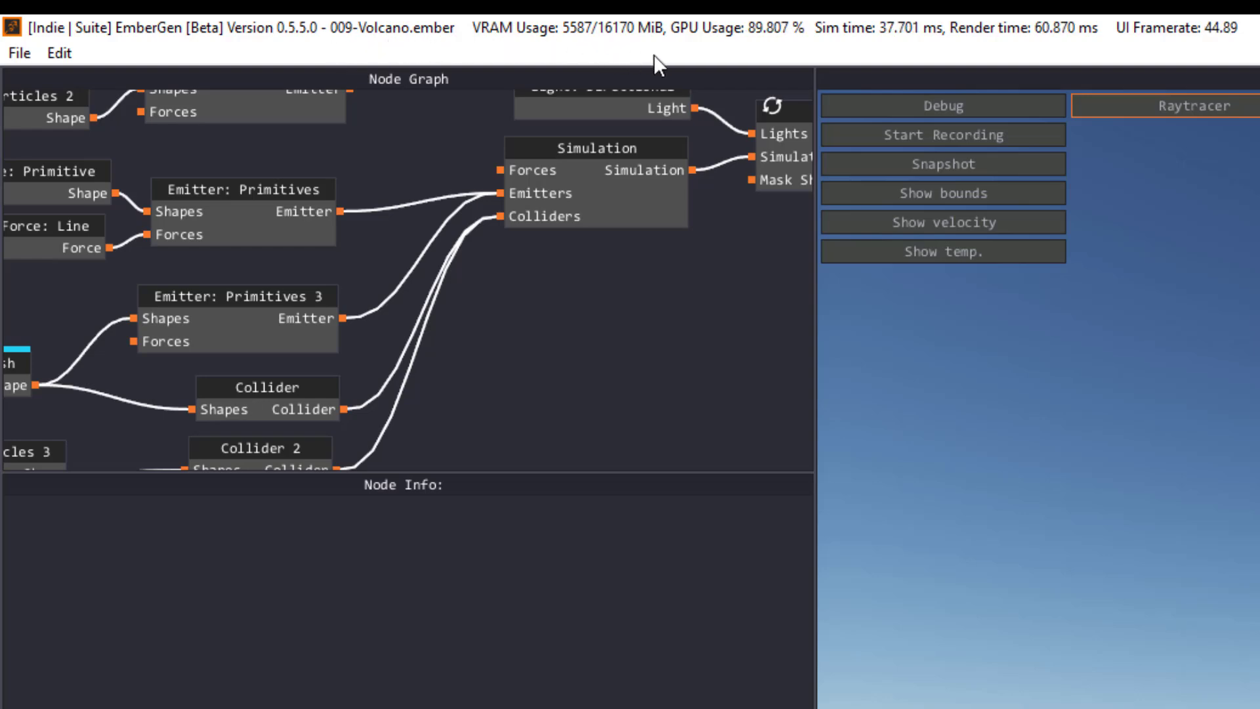
mouse_move(763, 52)
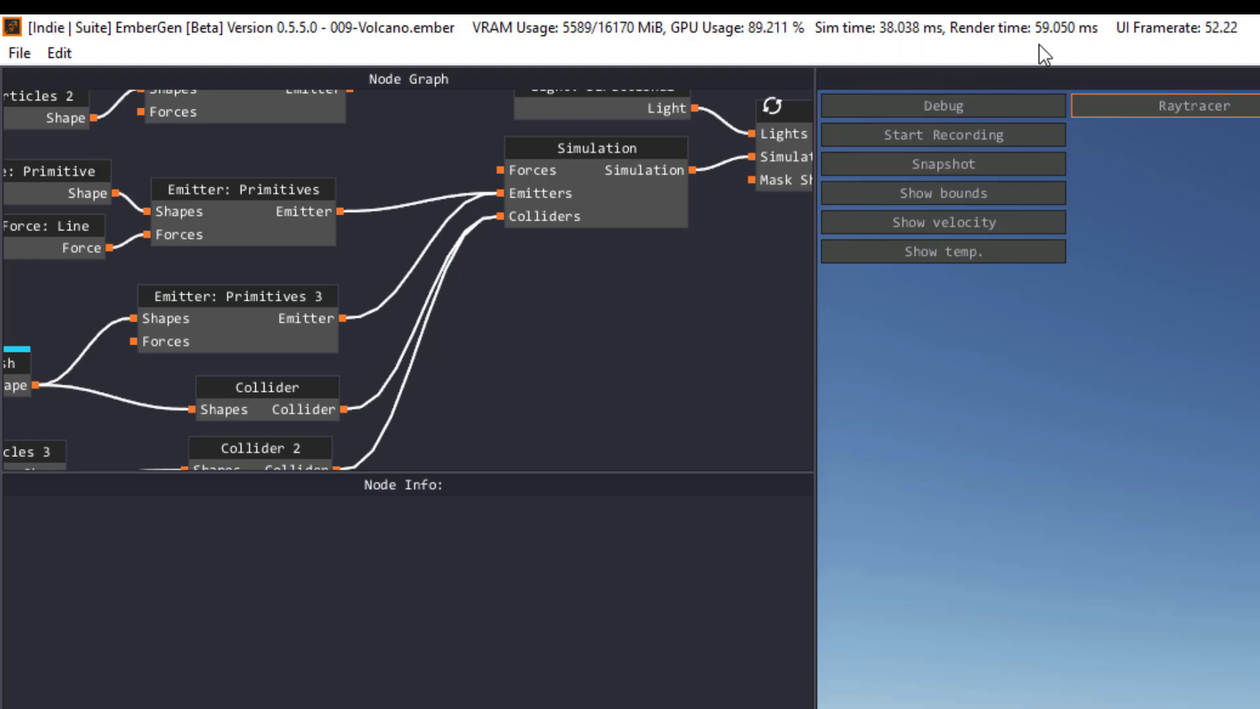
mouse_move(1170, 51)
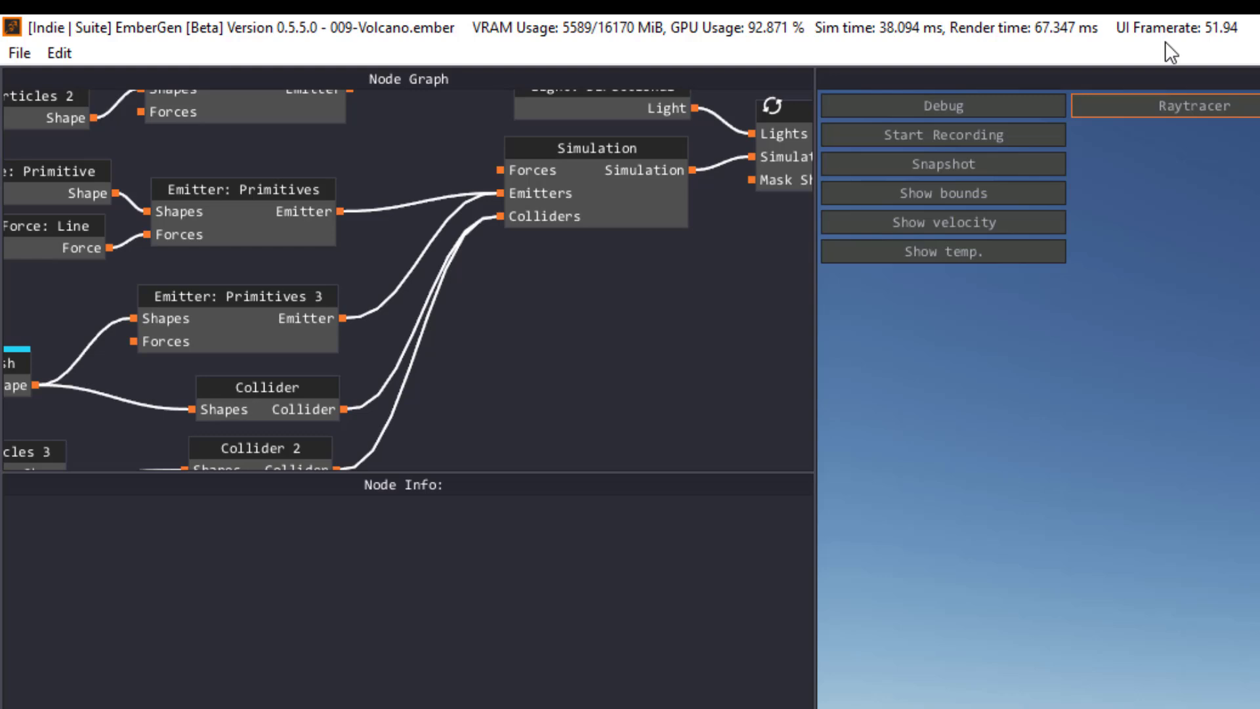
mouse_move(710, 54)
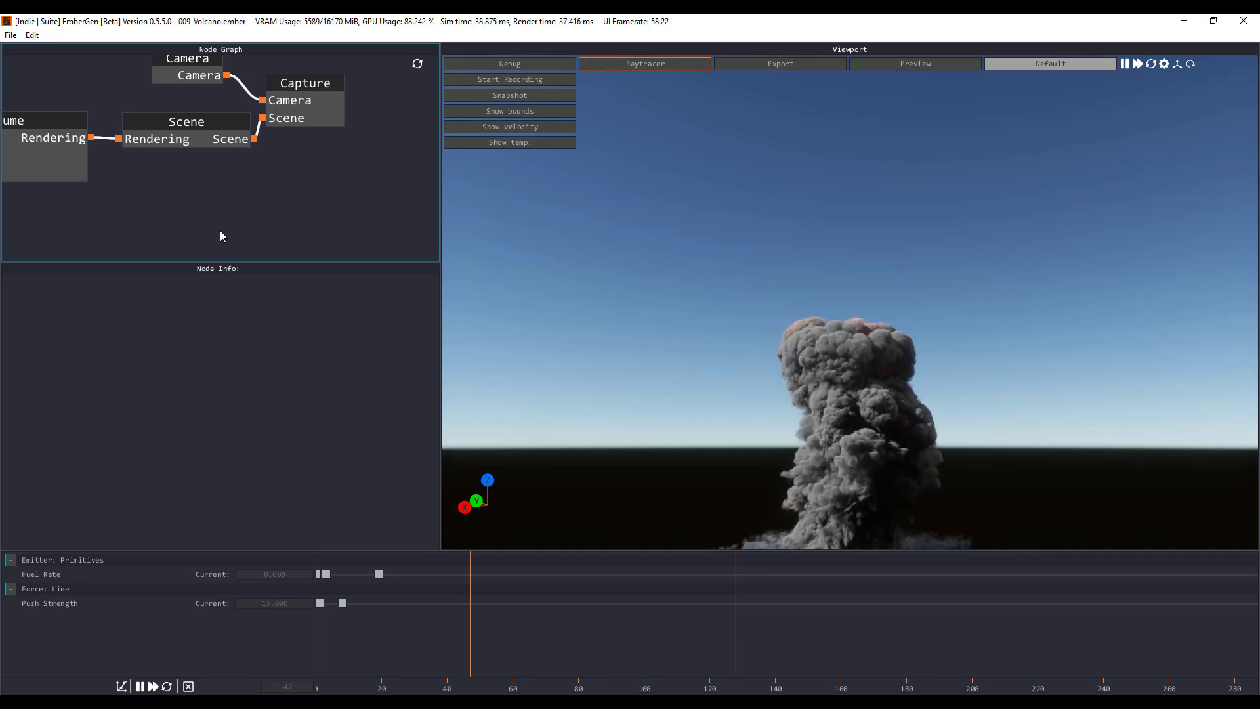
click(185, 121)
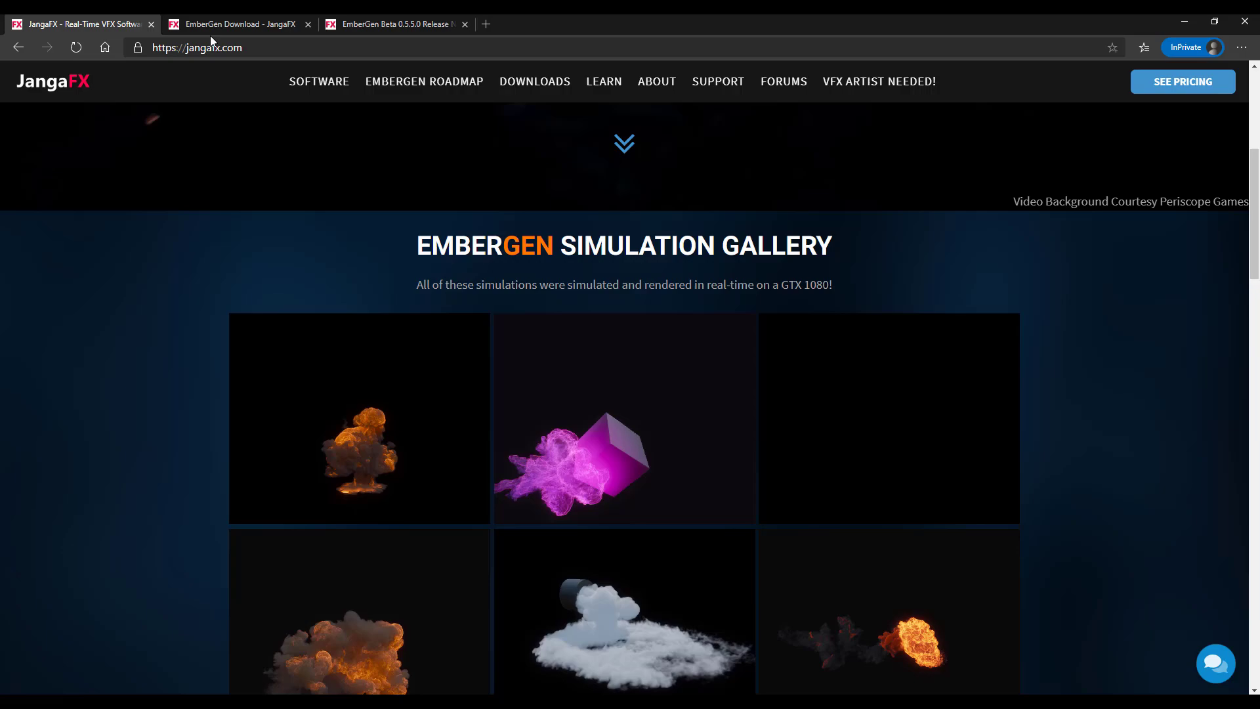
scroll(down, 3)
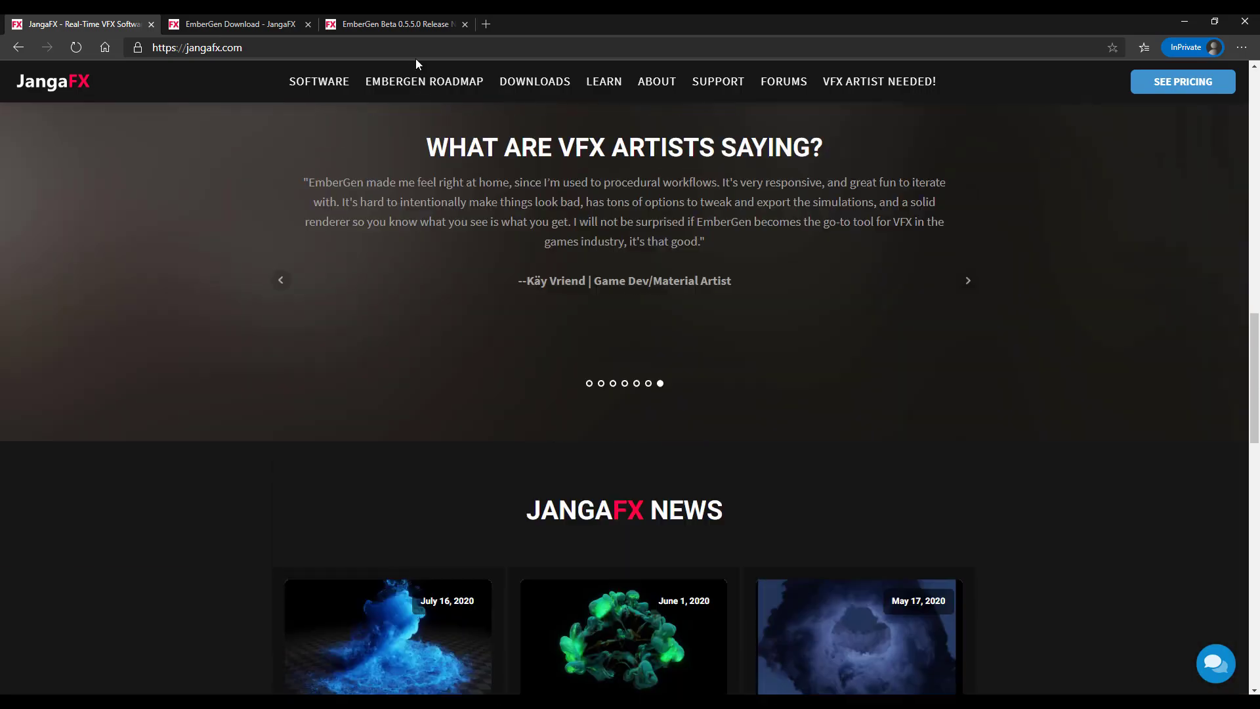
click(394, 23)
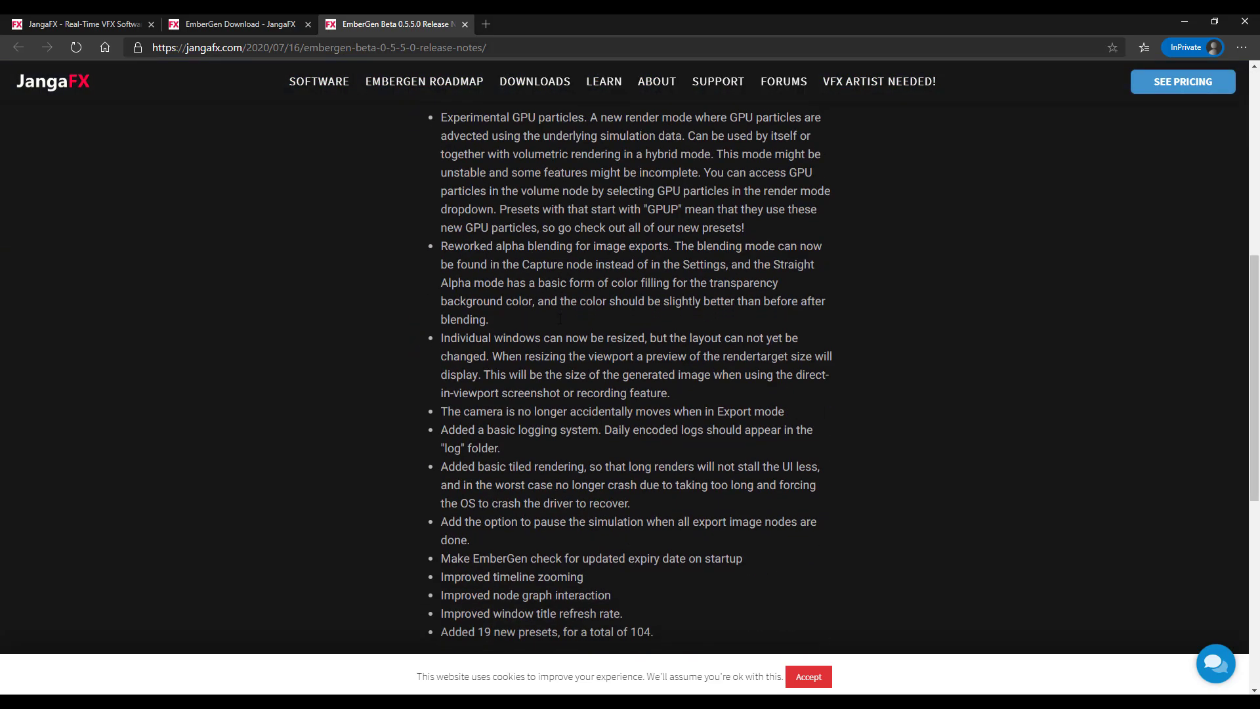
click(235, 24)
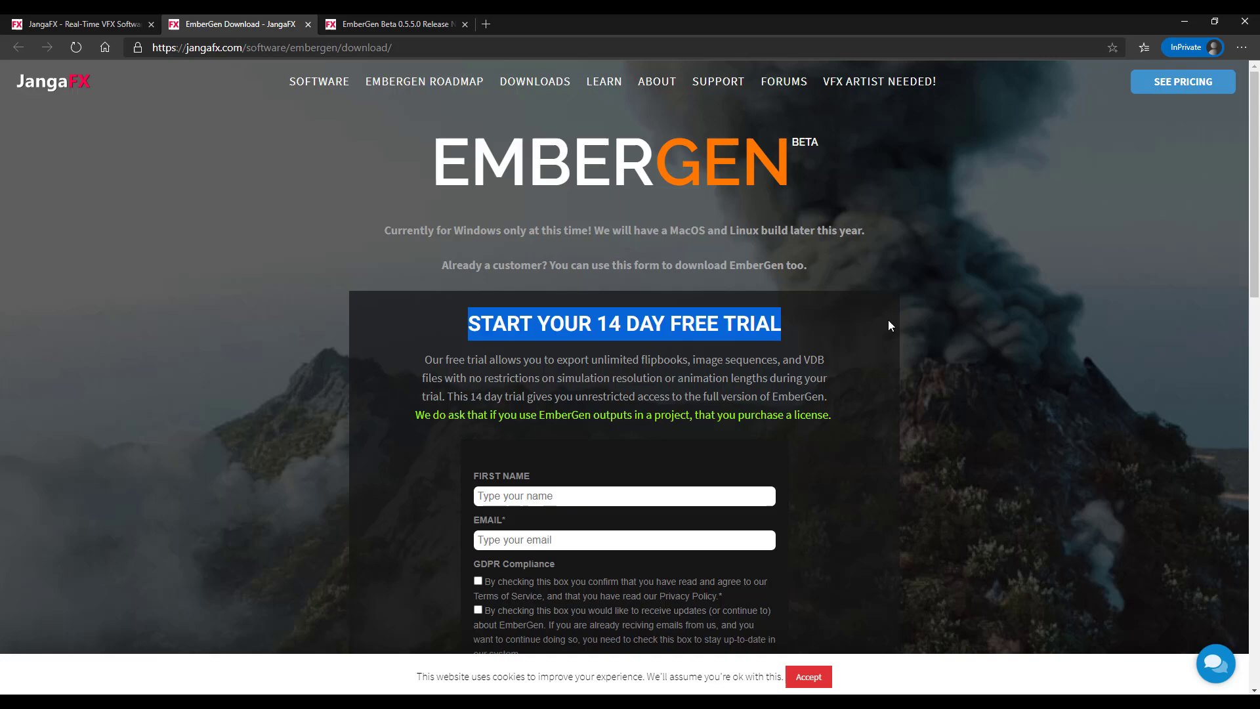
scroll(down, 3)
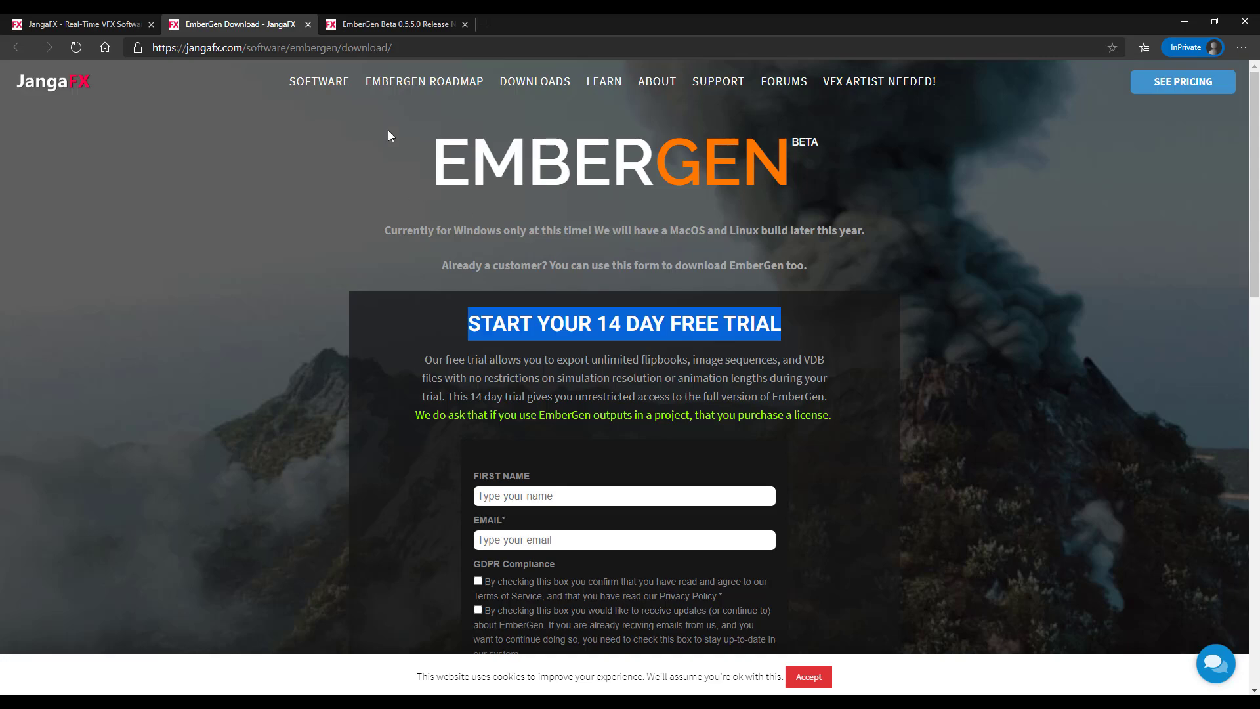
click(394, 23)
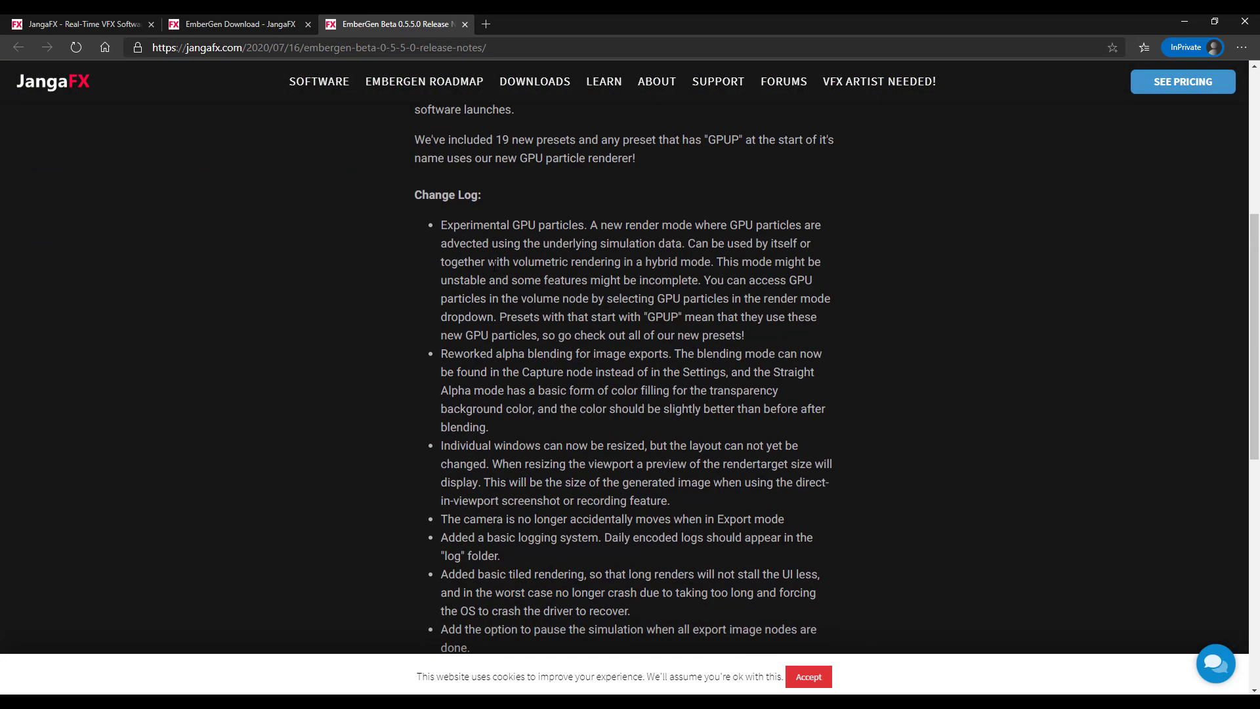
scroll(up, 3)
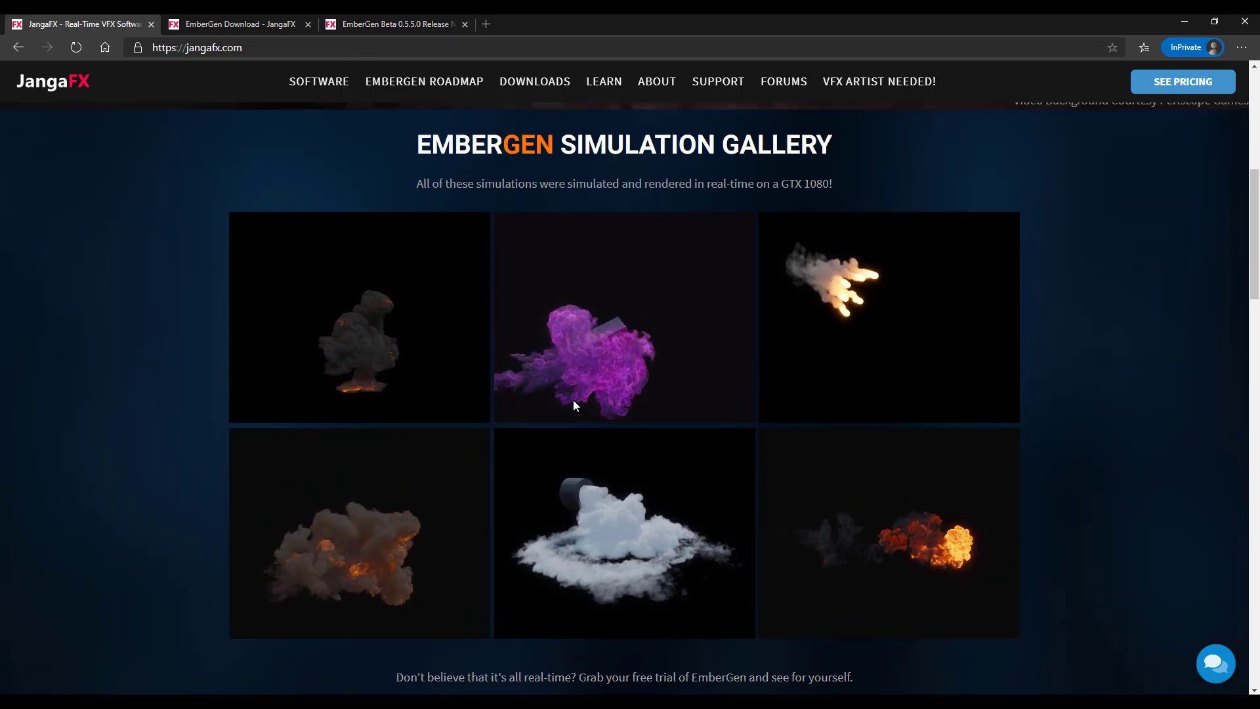
scroll(down, 3)
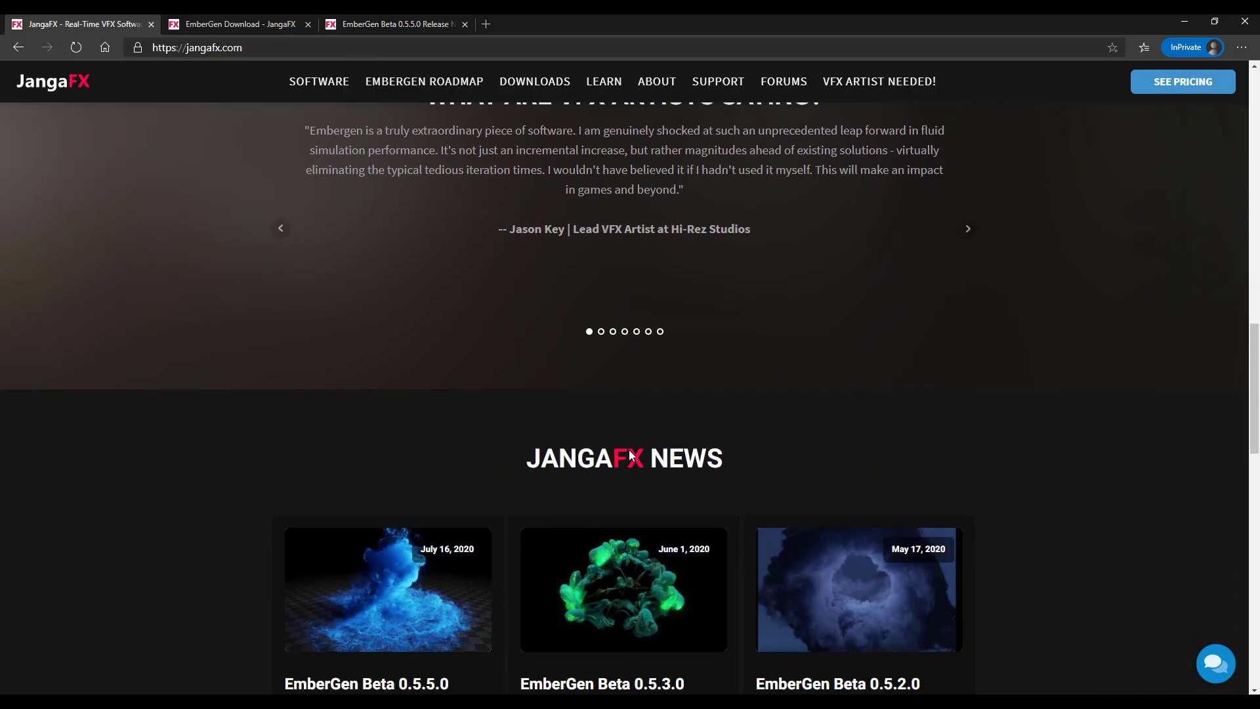
scroll(down, 3)
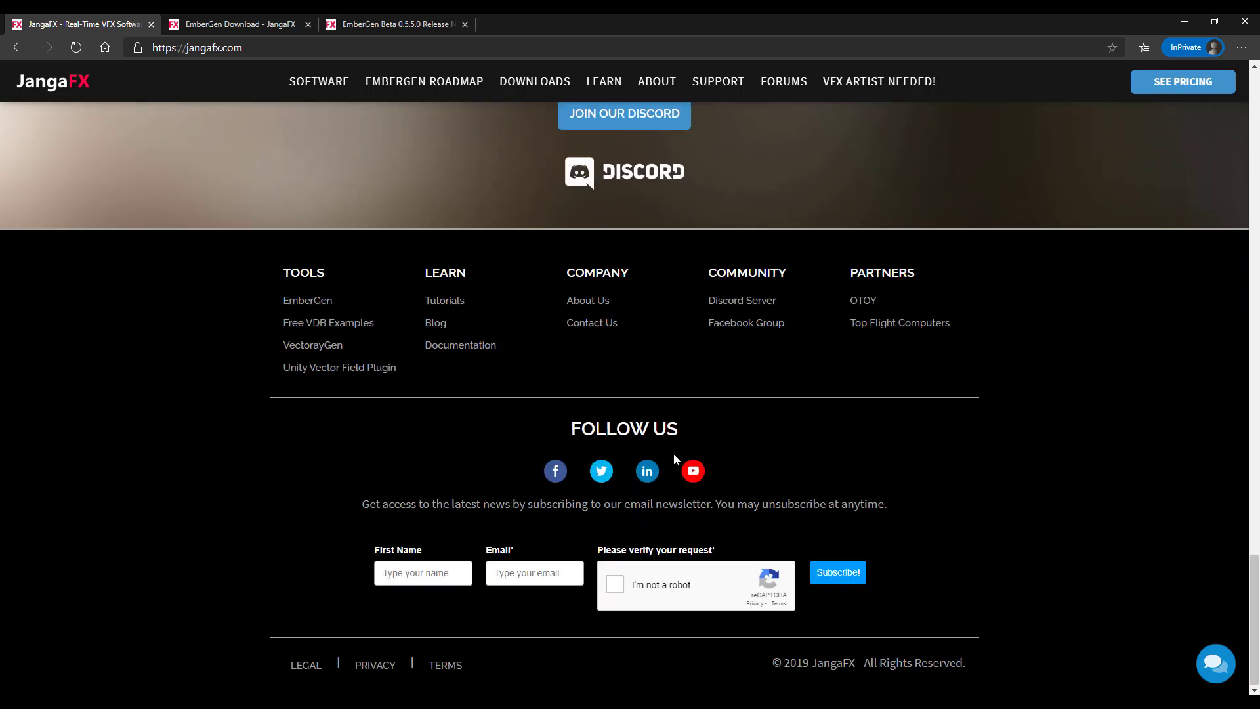
scroll(up, 3)
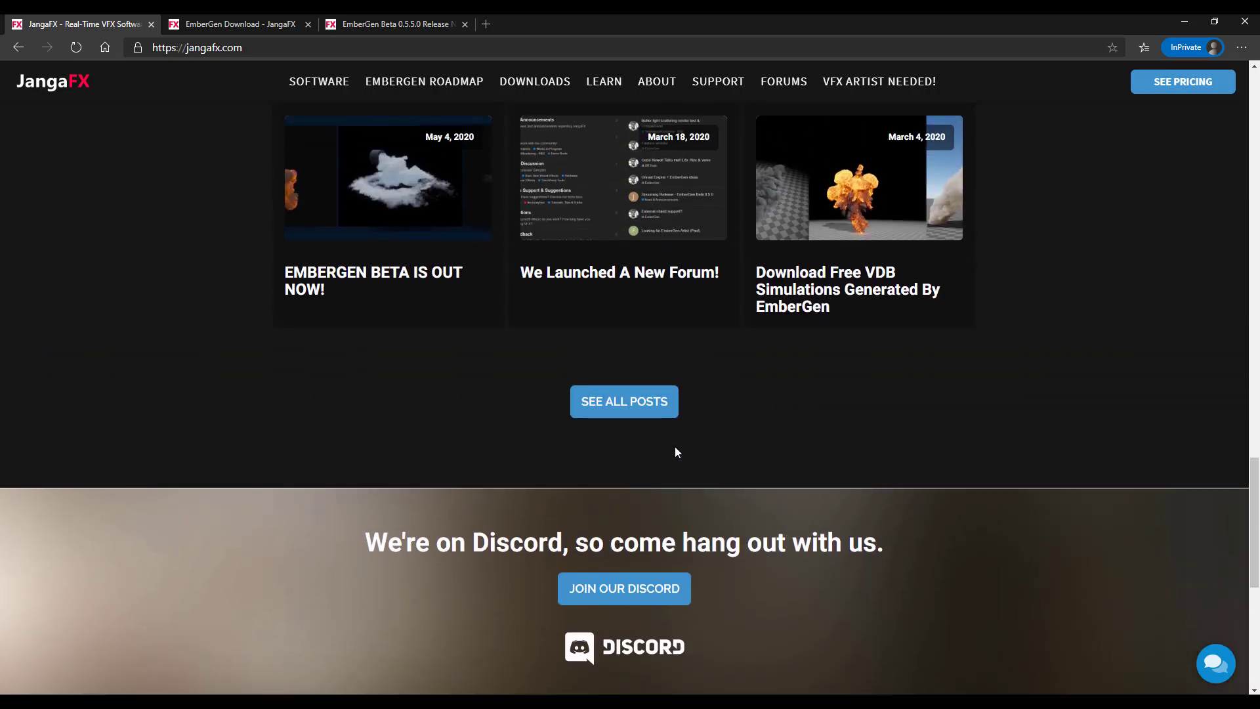
scroll(down, 3)
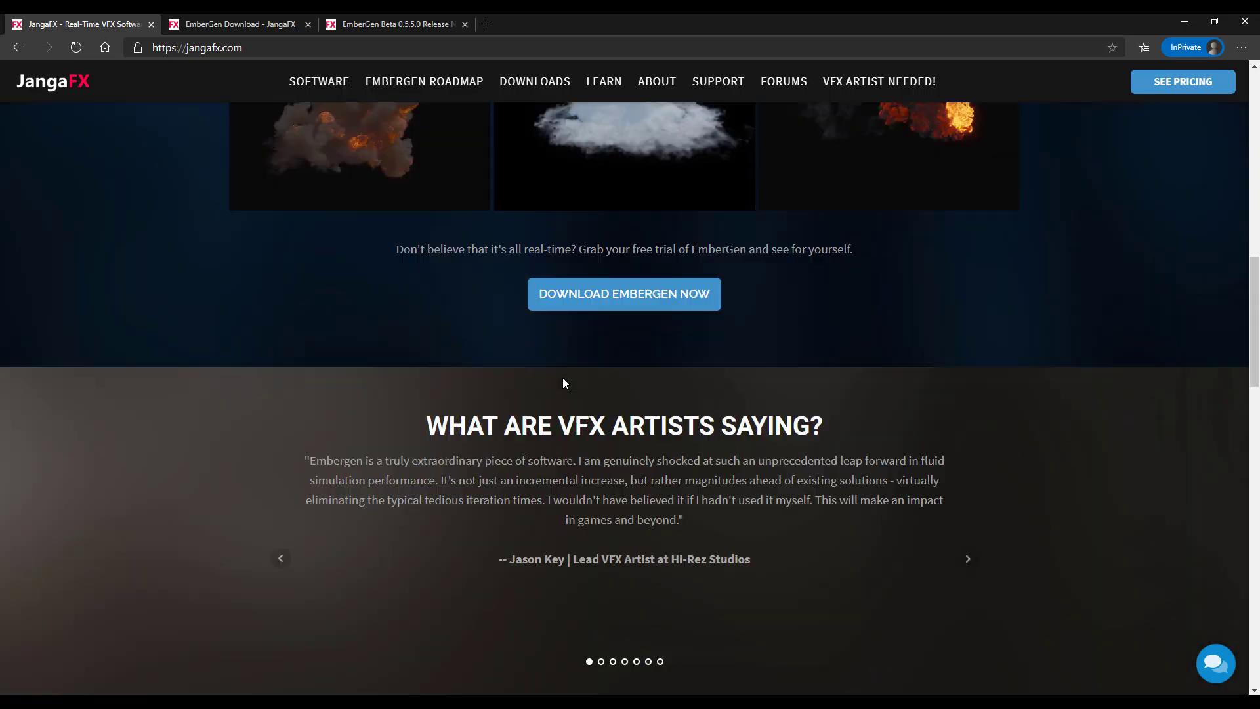
scroll(up, 3)
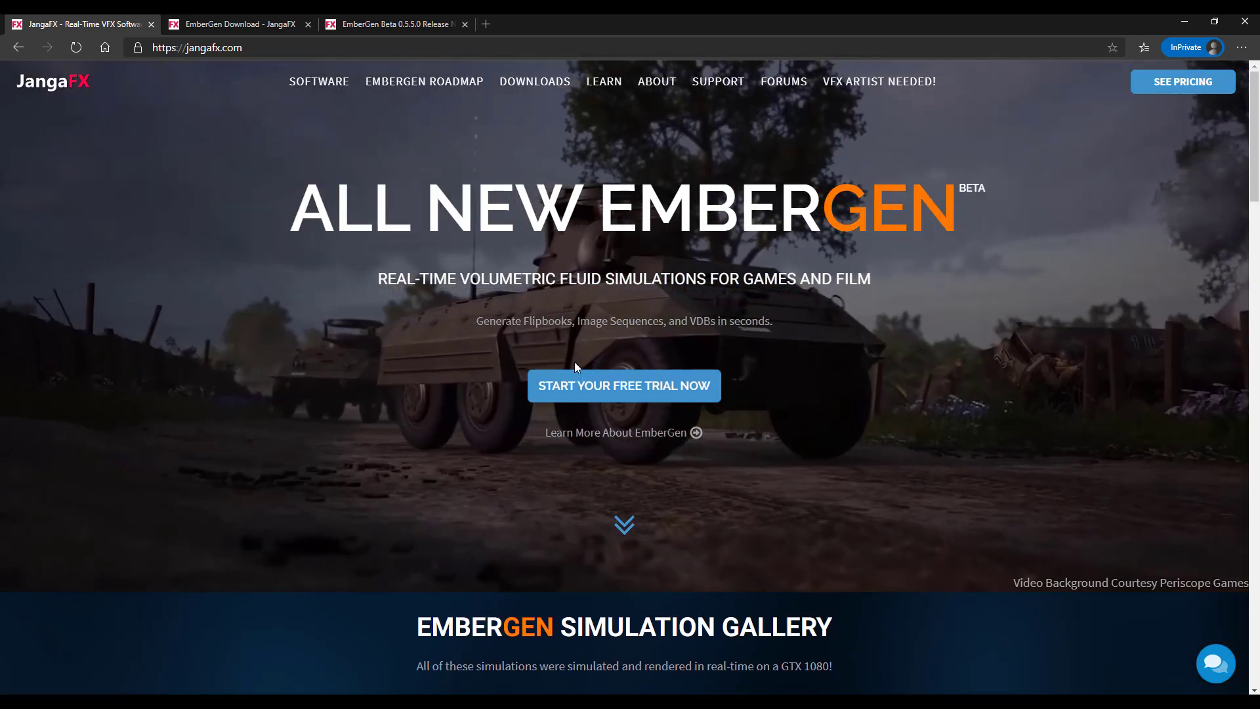